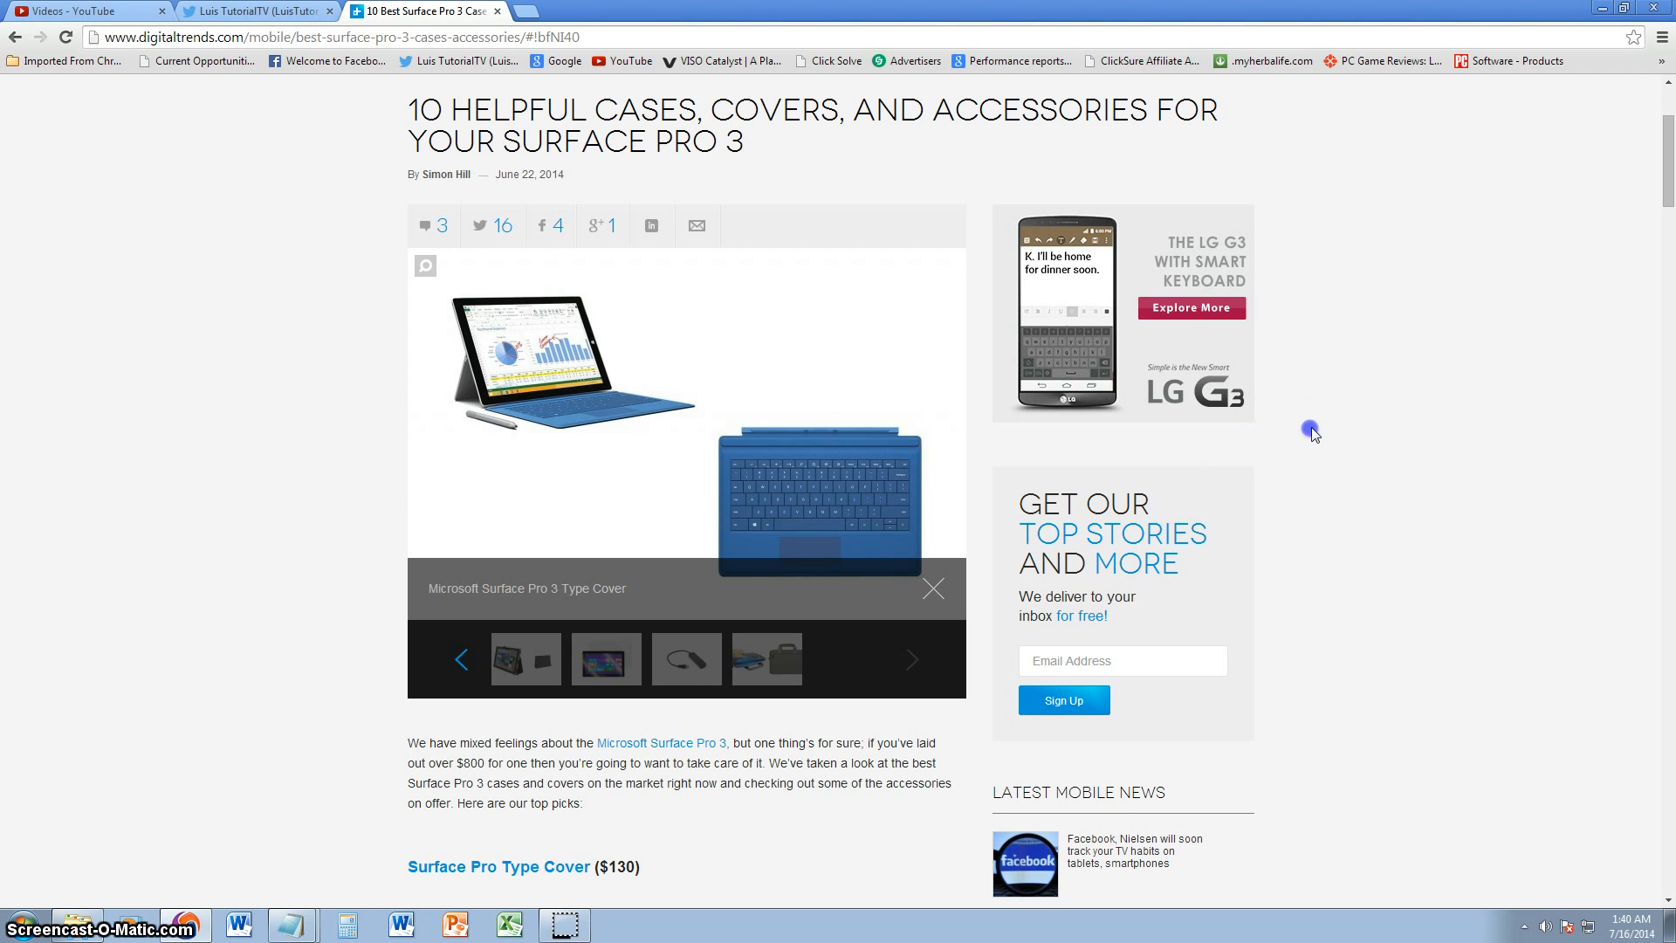
Scroll past the article intro down to the Surface Pro Type Cover ($130) entry
scroll(down, 3)
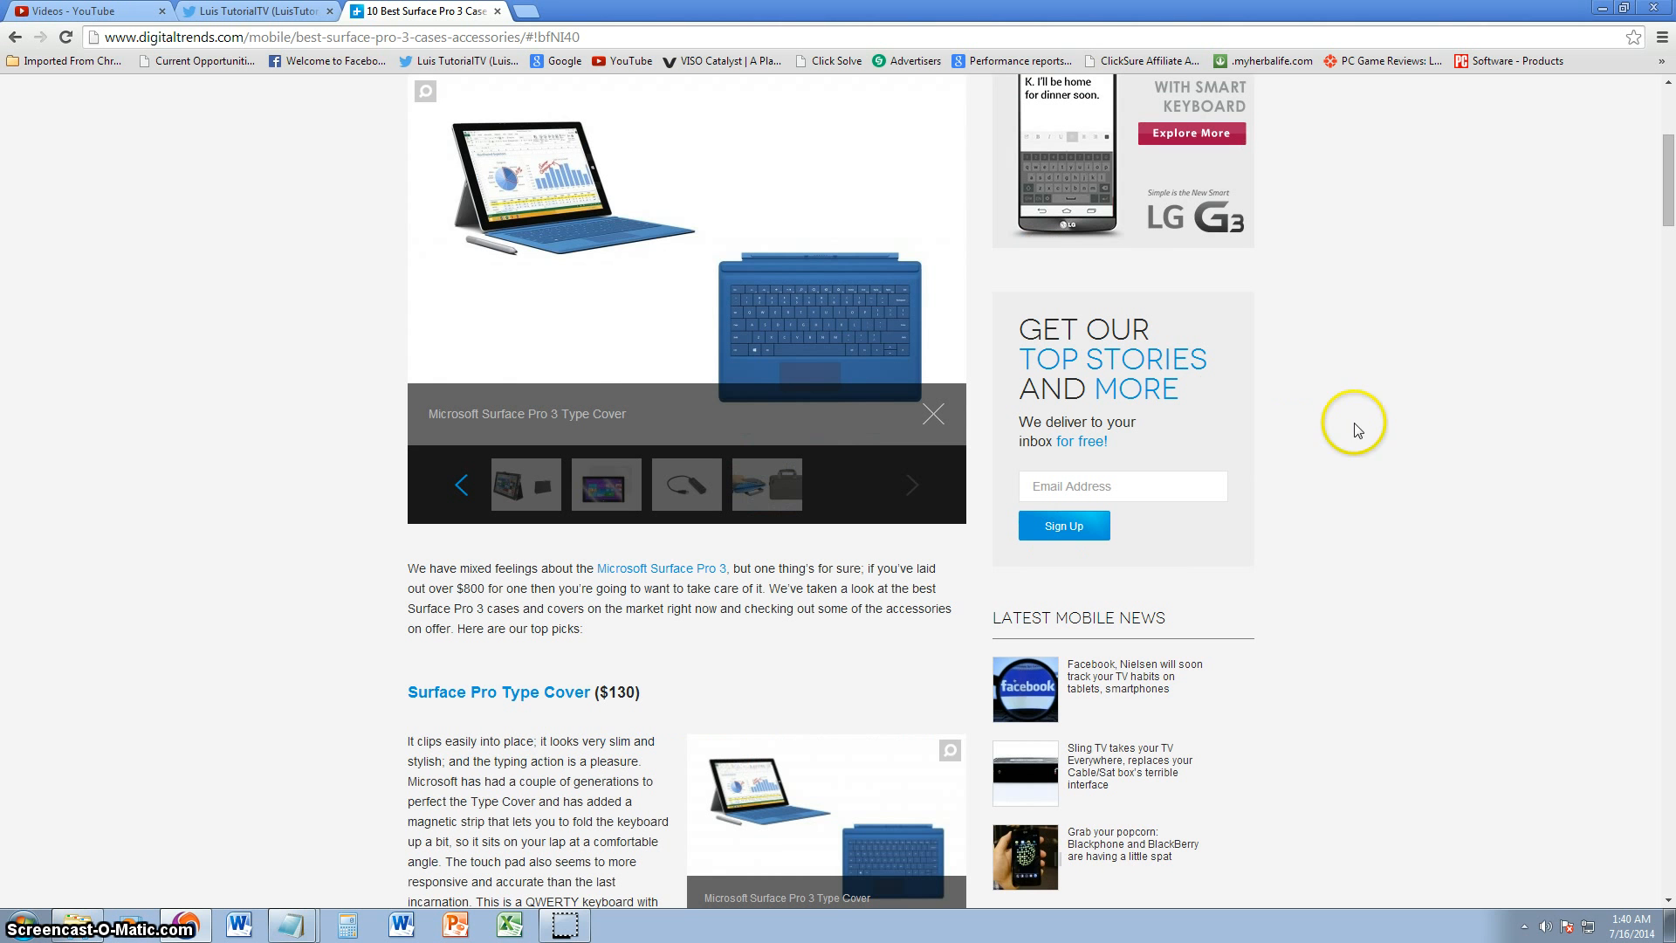
mouse_move(1379, 409)
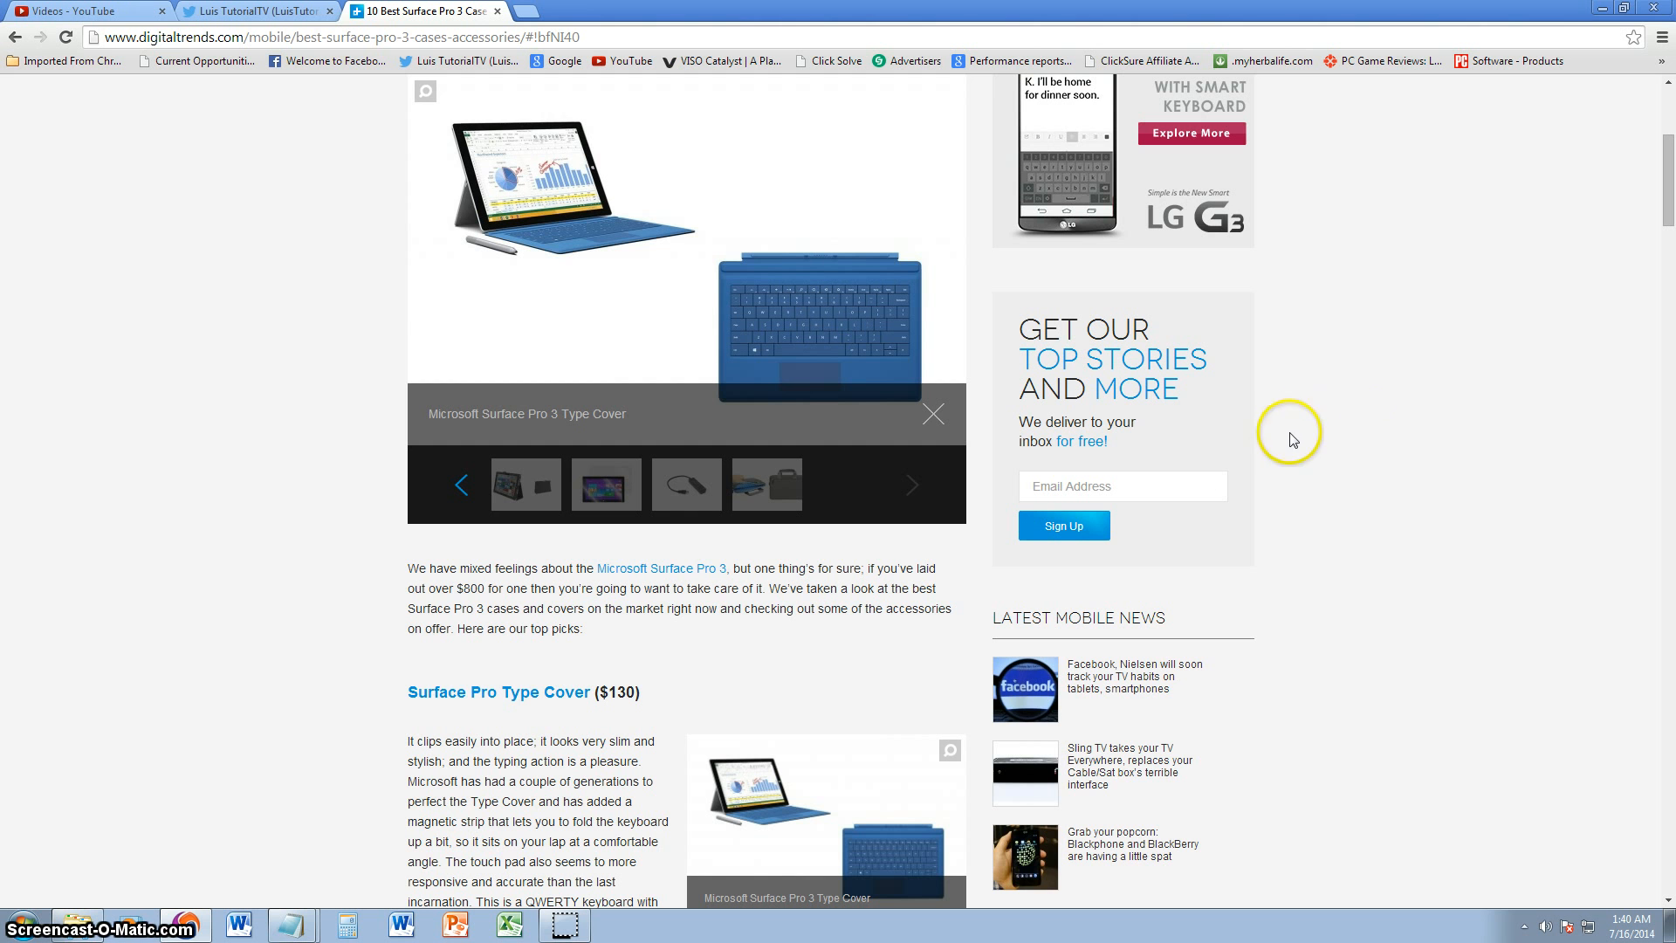
scroll(up, 3)
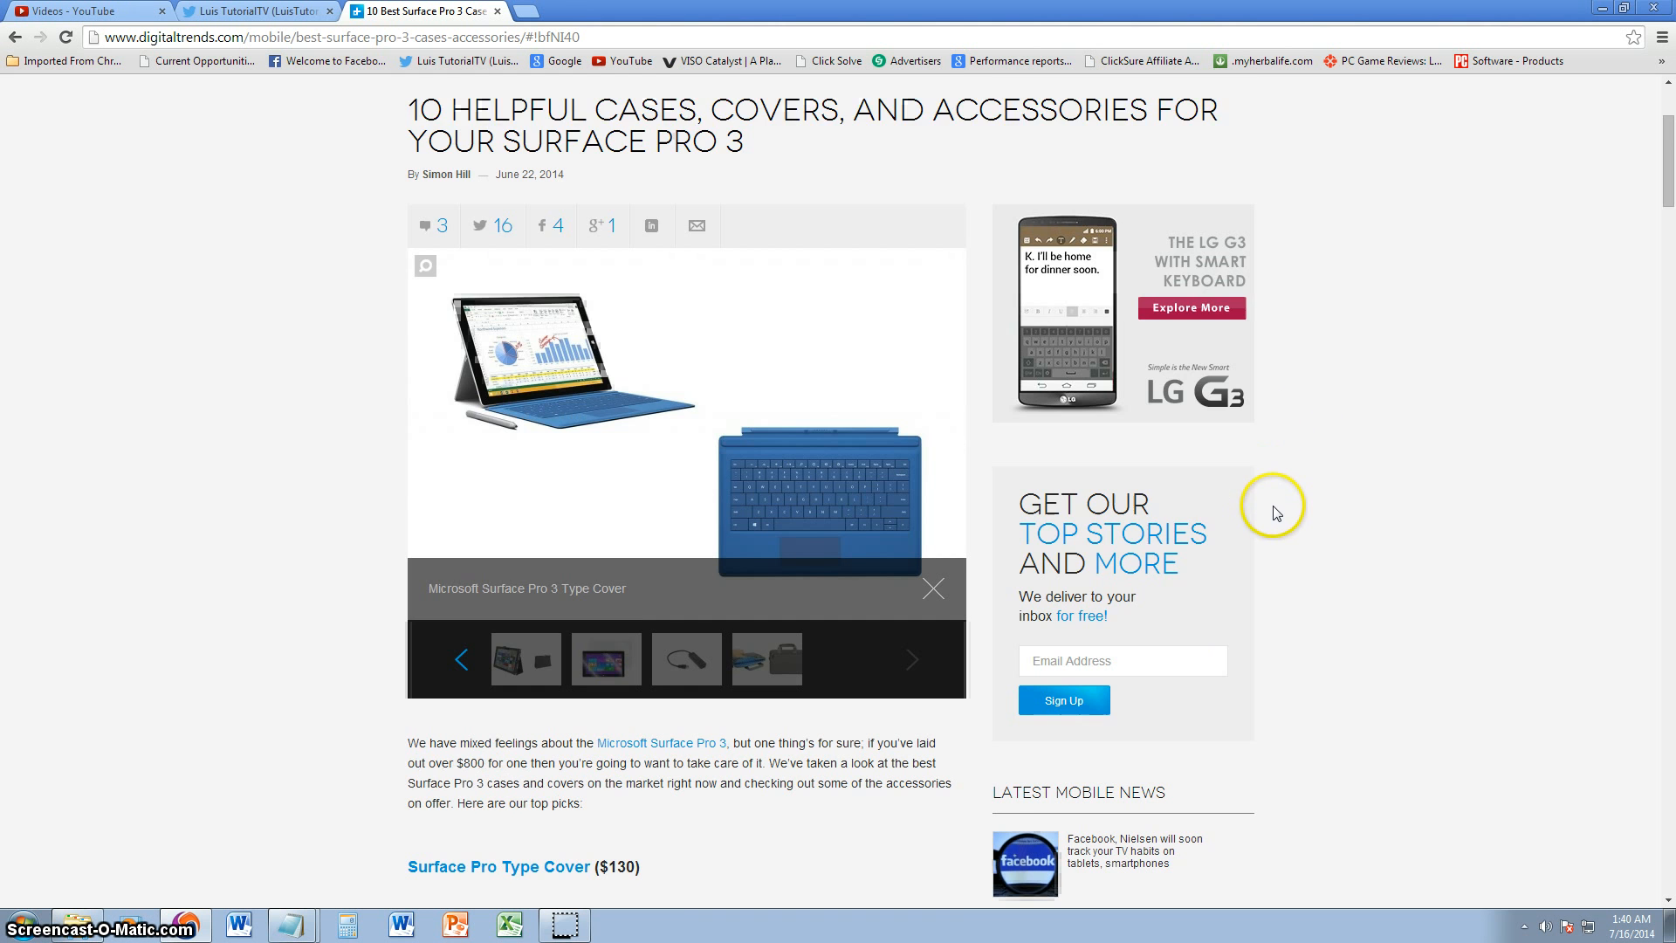
scroll(down, 3)
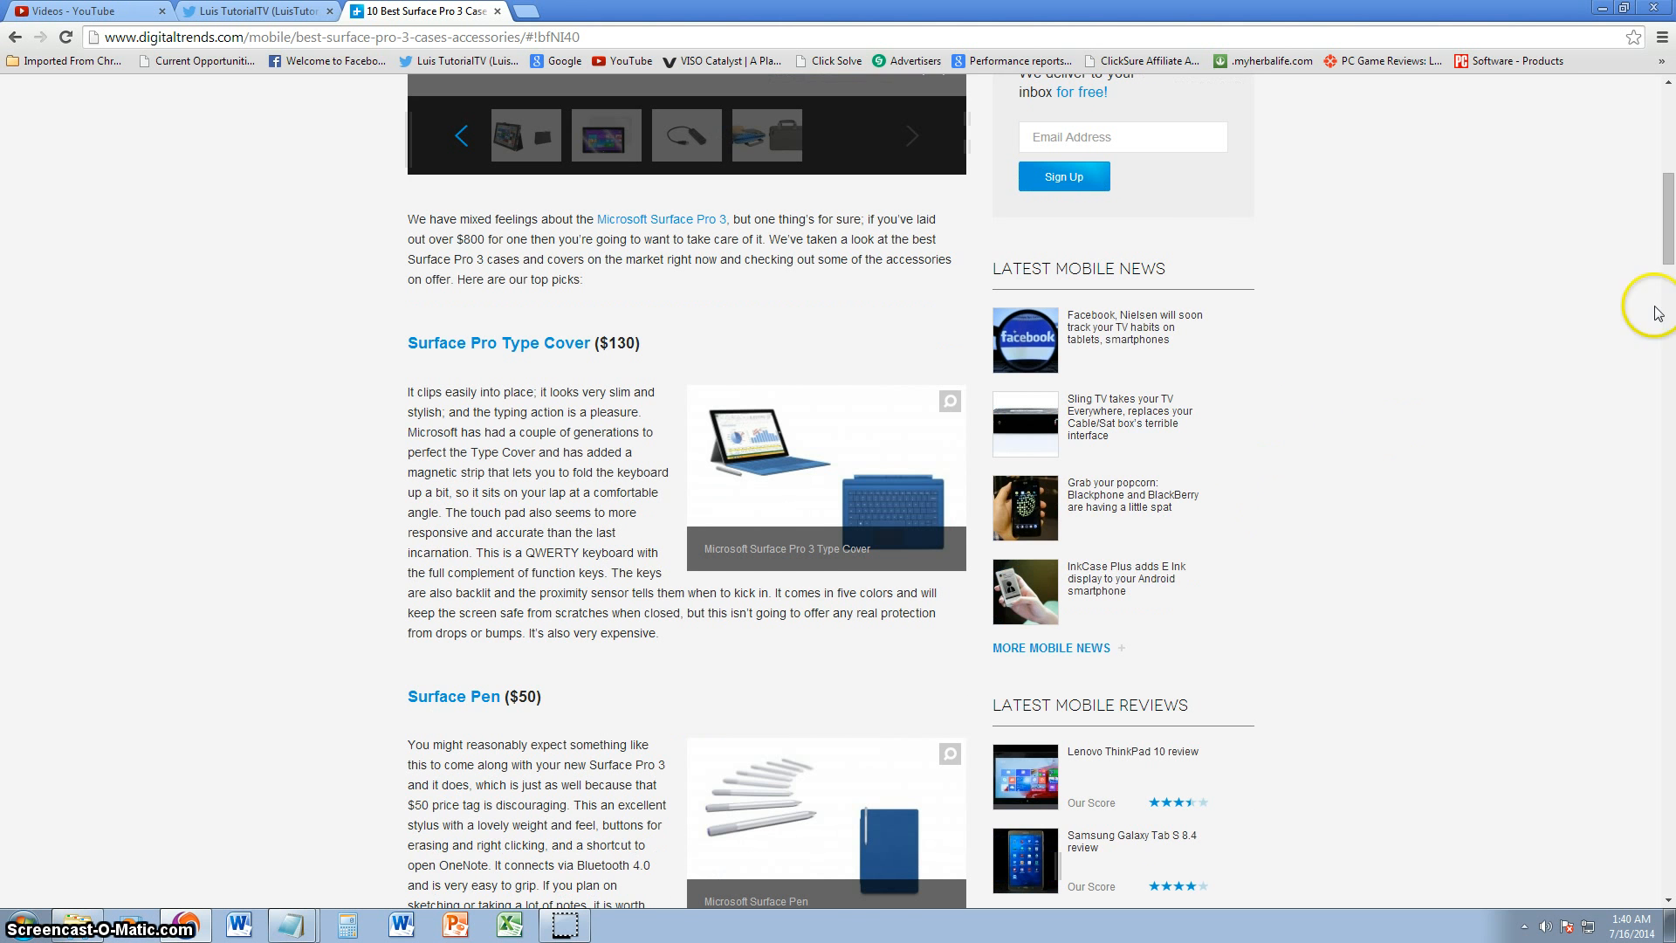
scroll(down, 3)
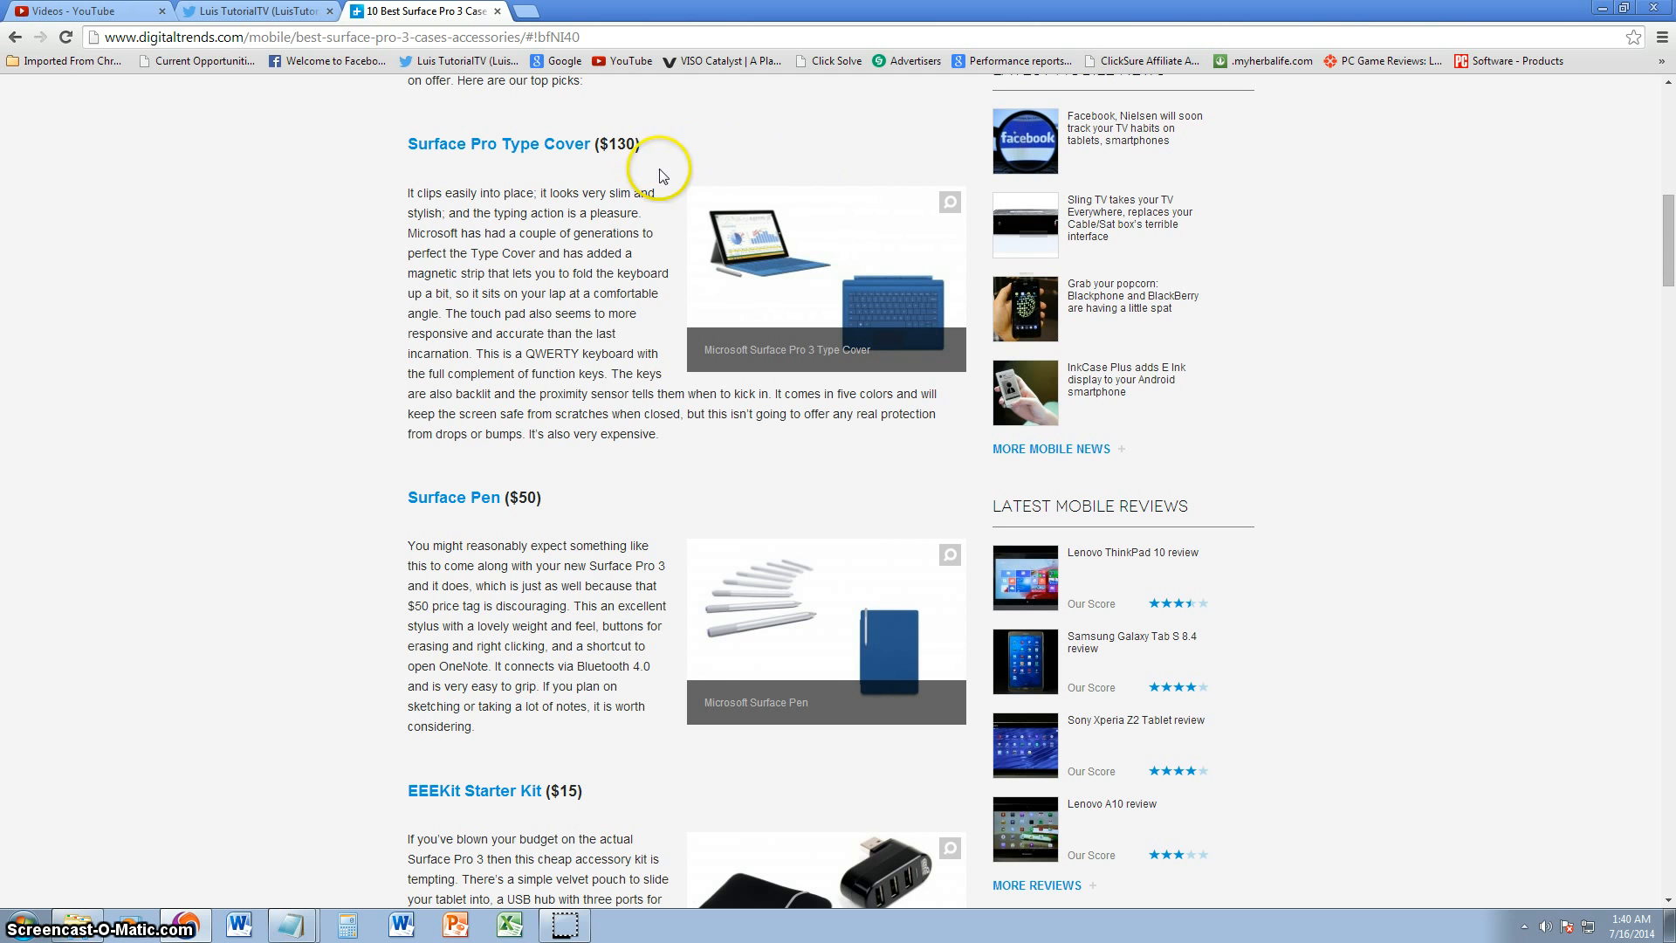
mouse_move(663, 326)
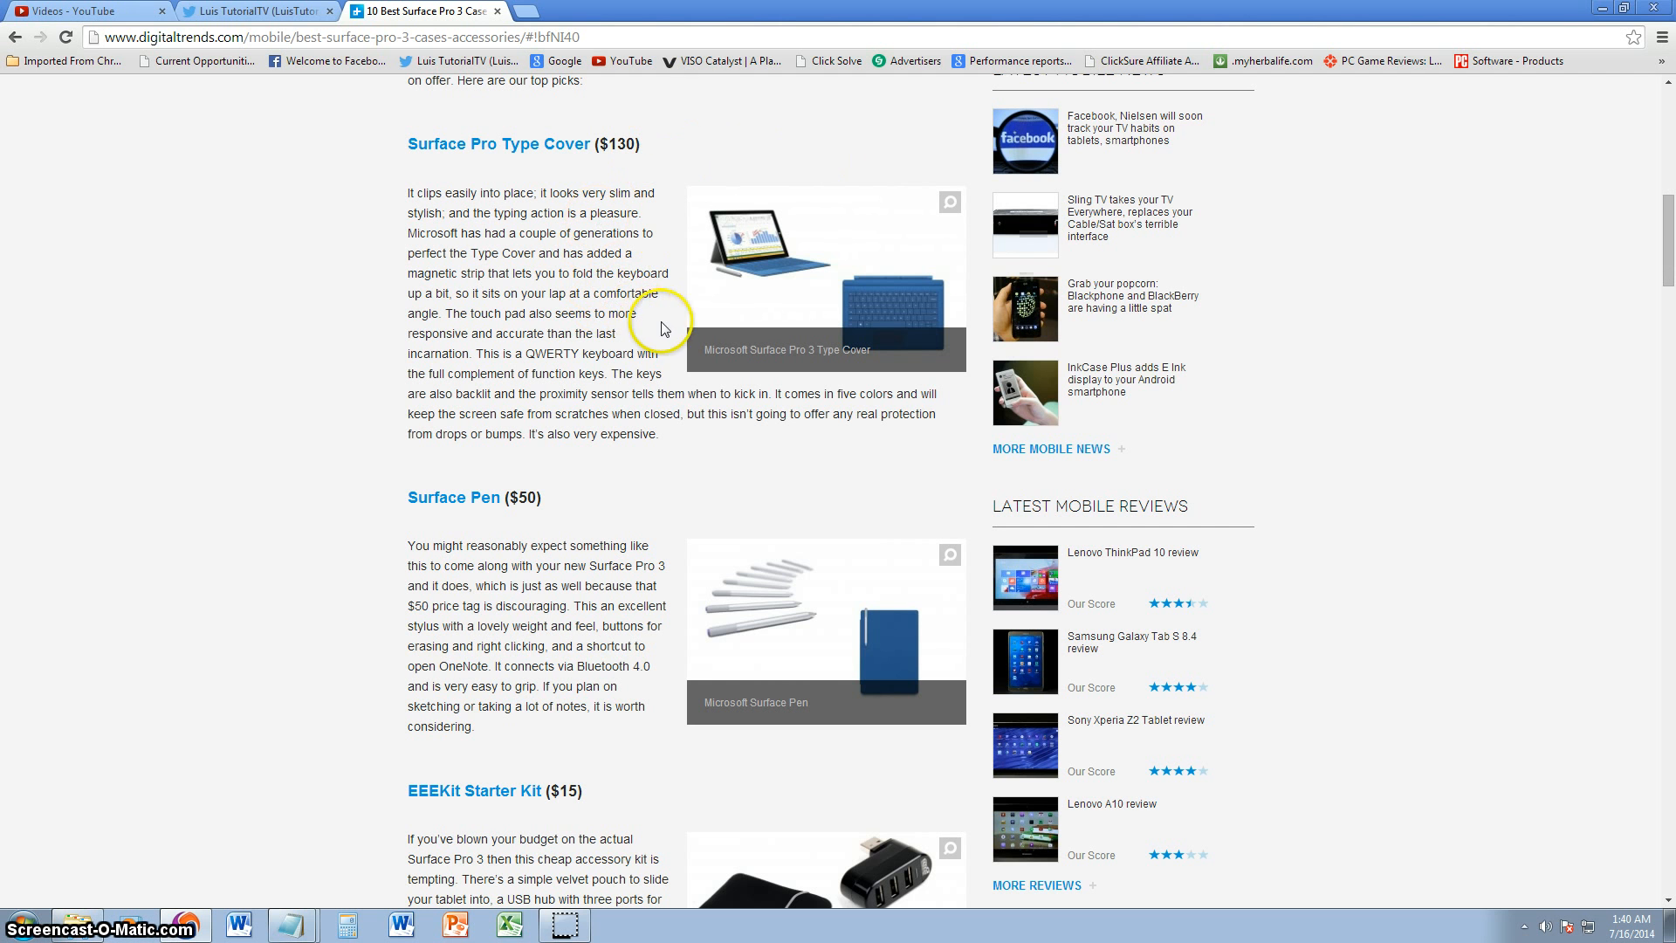
mouse_move(566, 291)
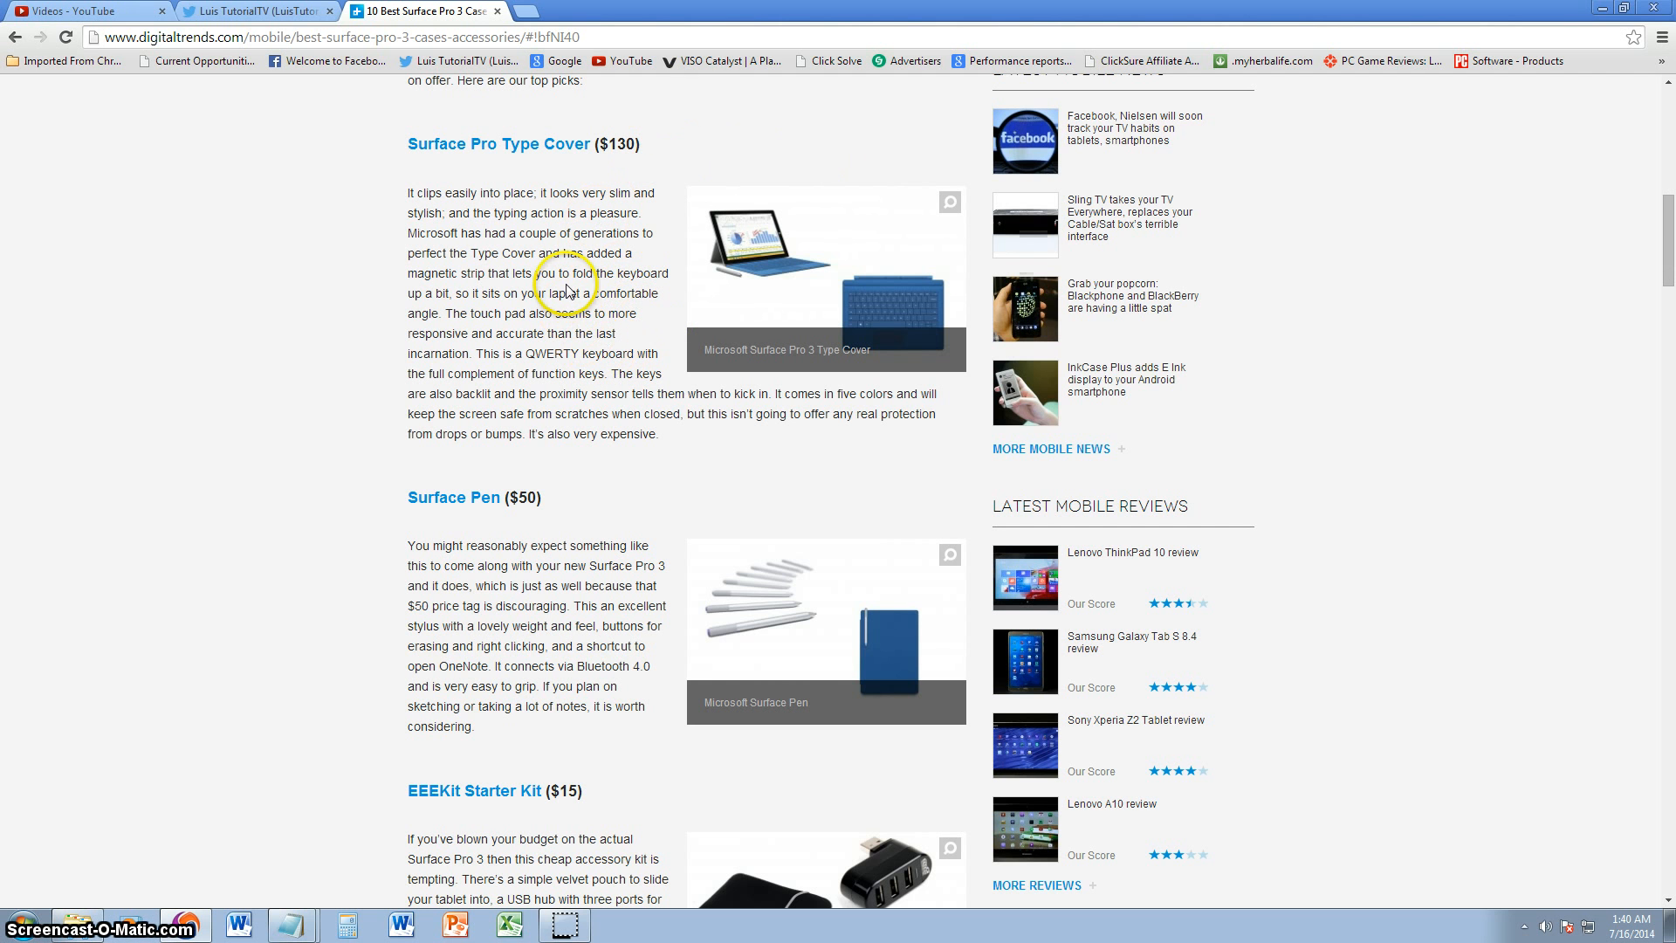
mouse_move(589, 328)
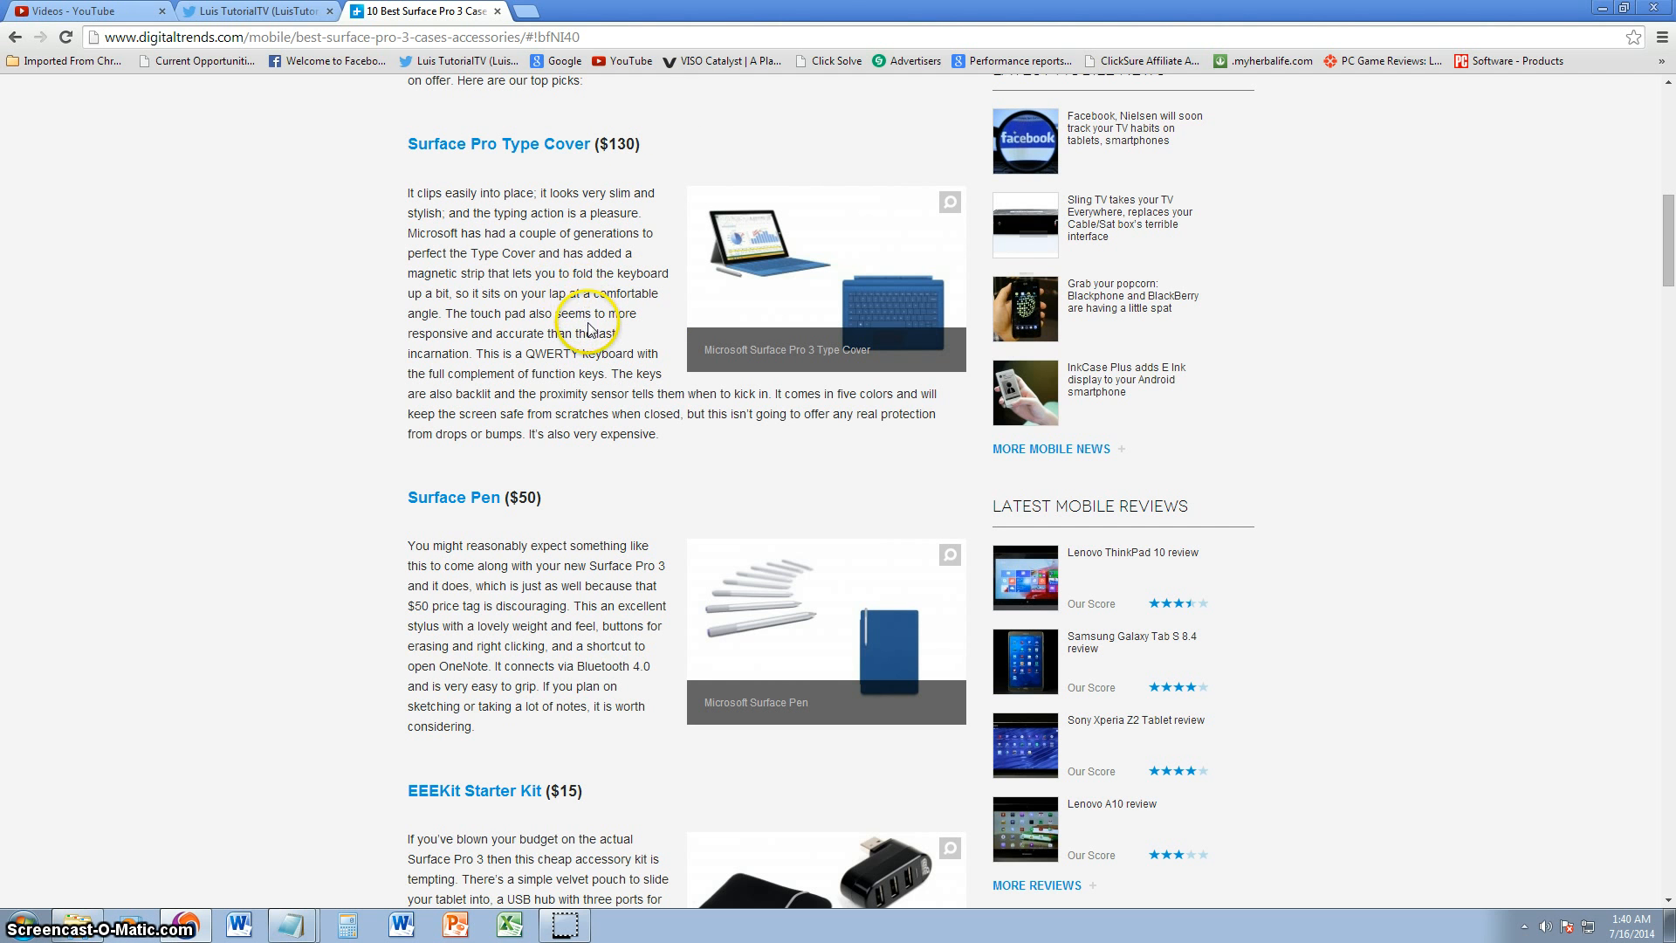
Highlight words in the Type Cover paragraph while reading, then clear the selection
drag(407, 272, 481, 290)
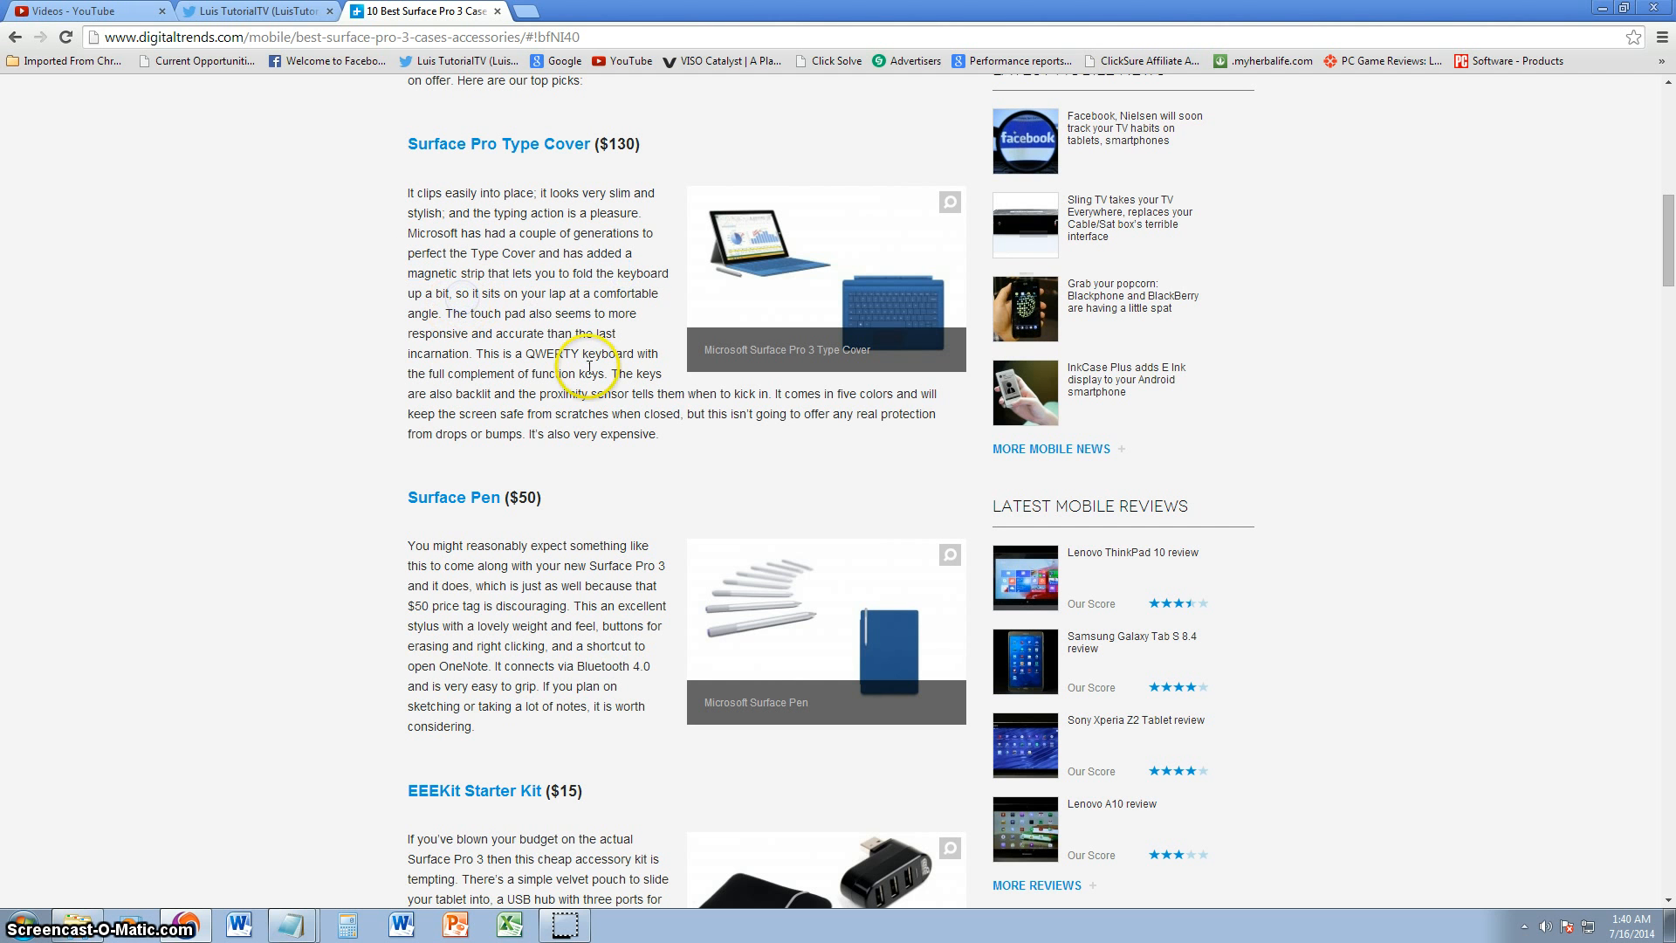
mouse_move(564, 318)
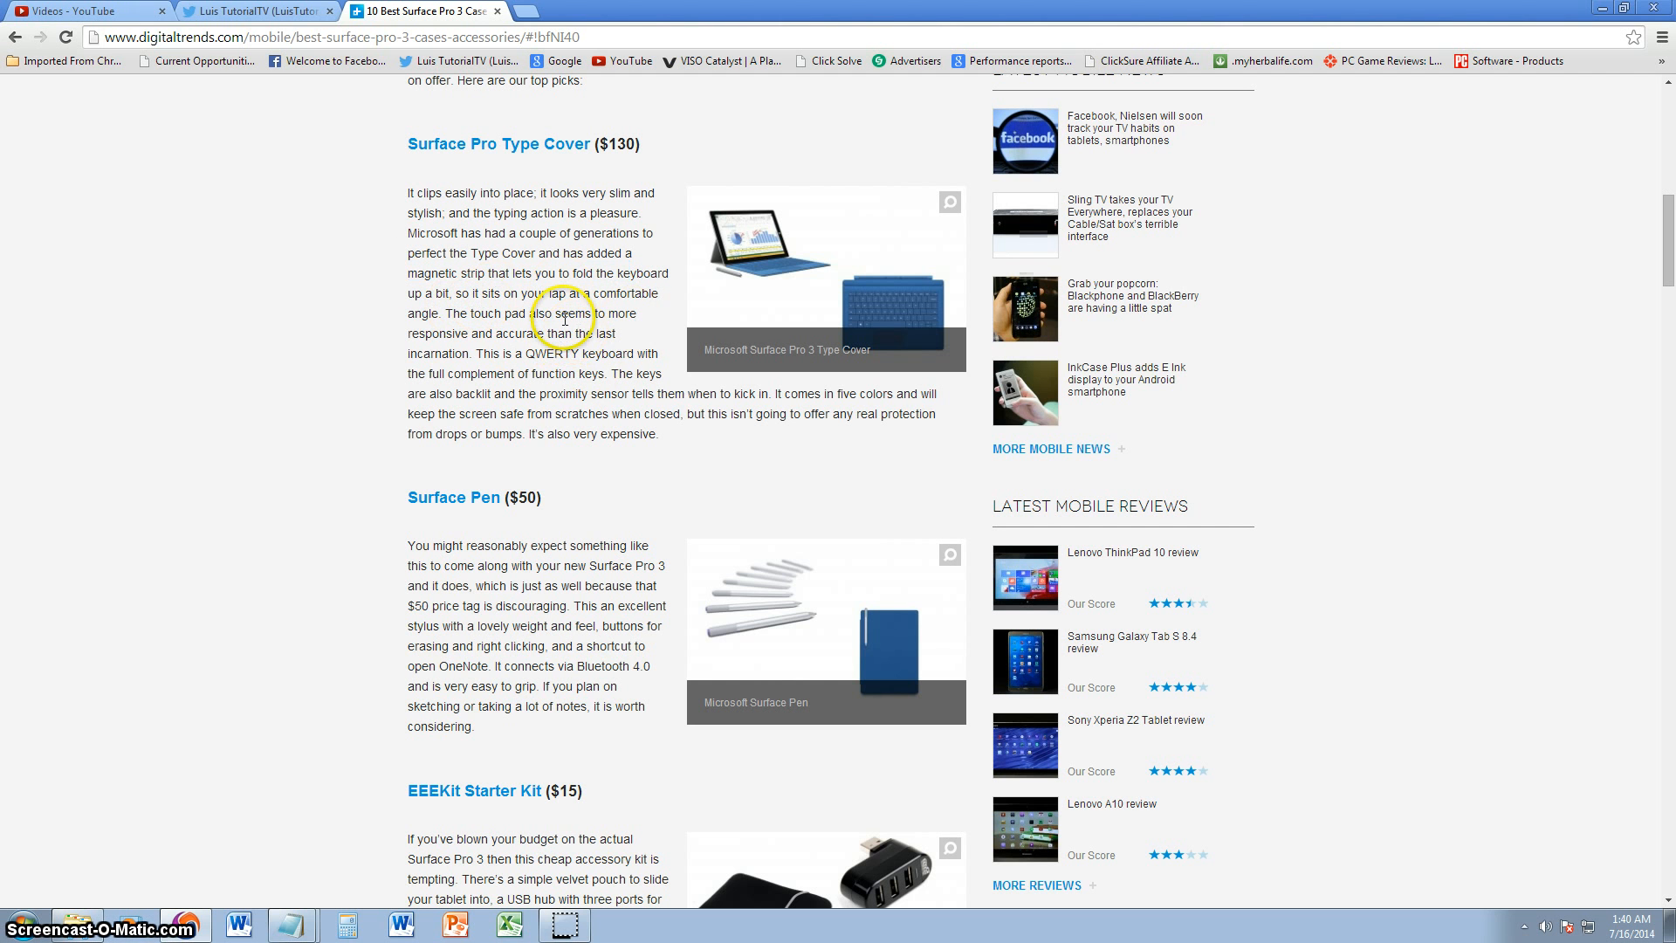
mouse_move(606, 278)
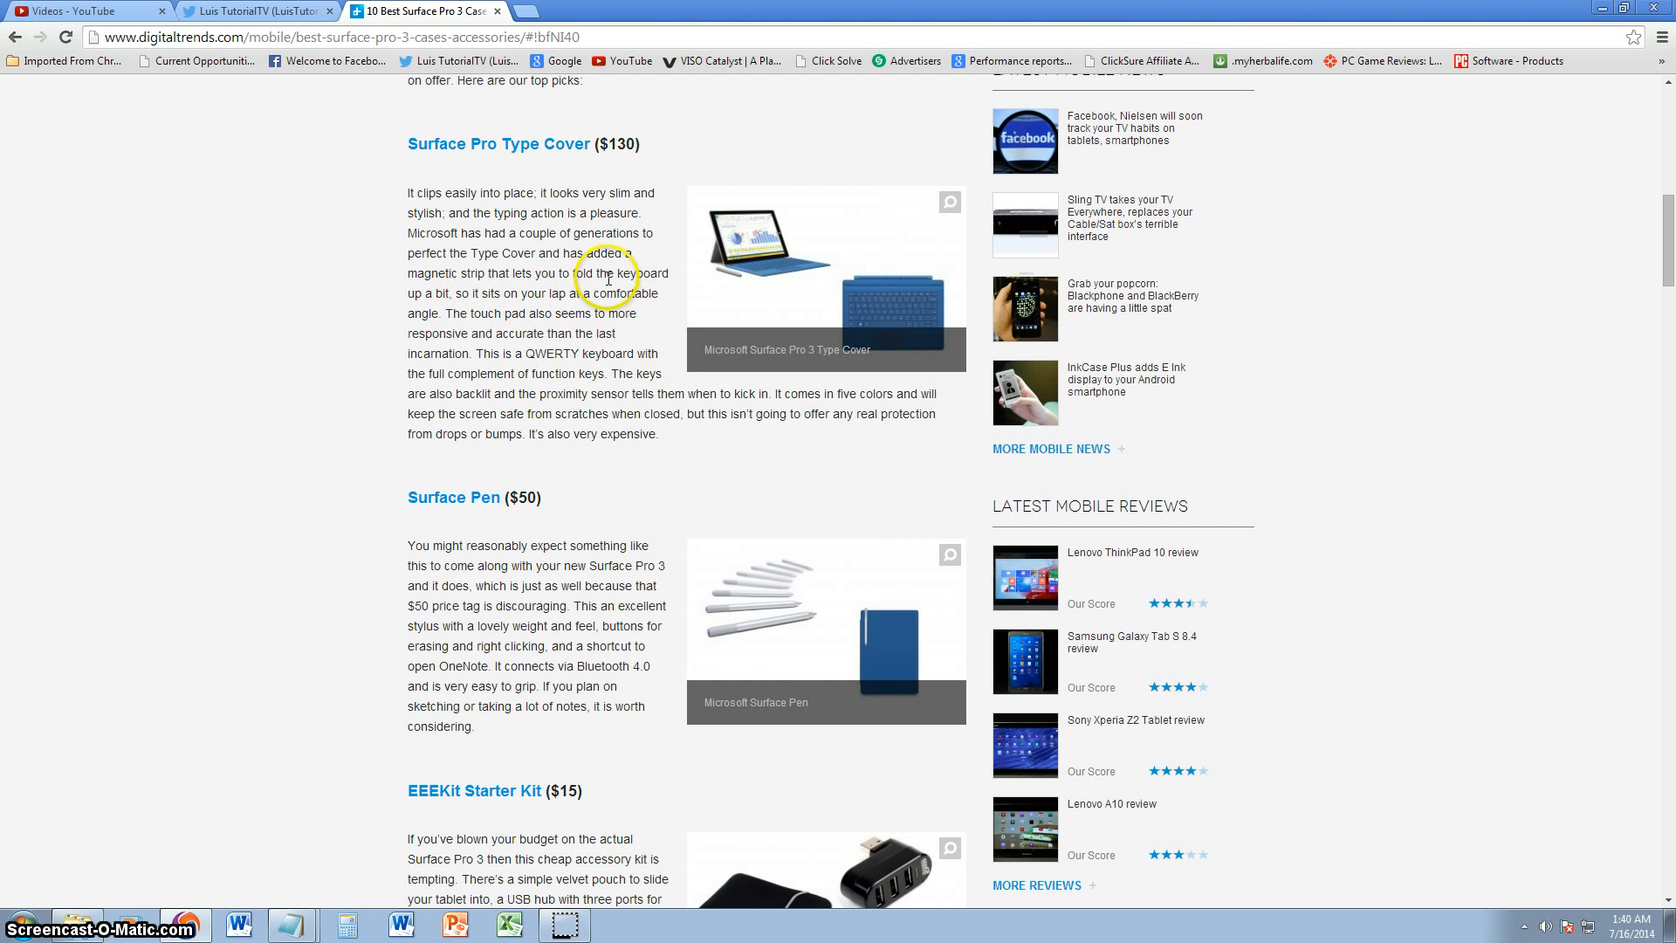
mouse_move(493, 318)
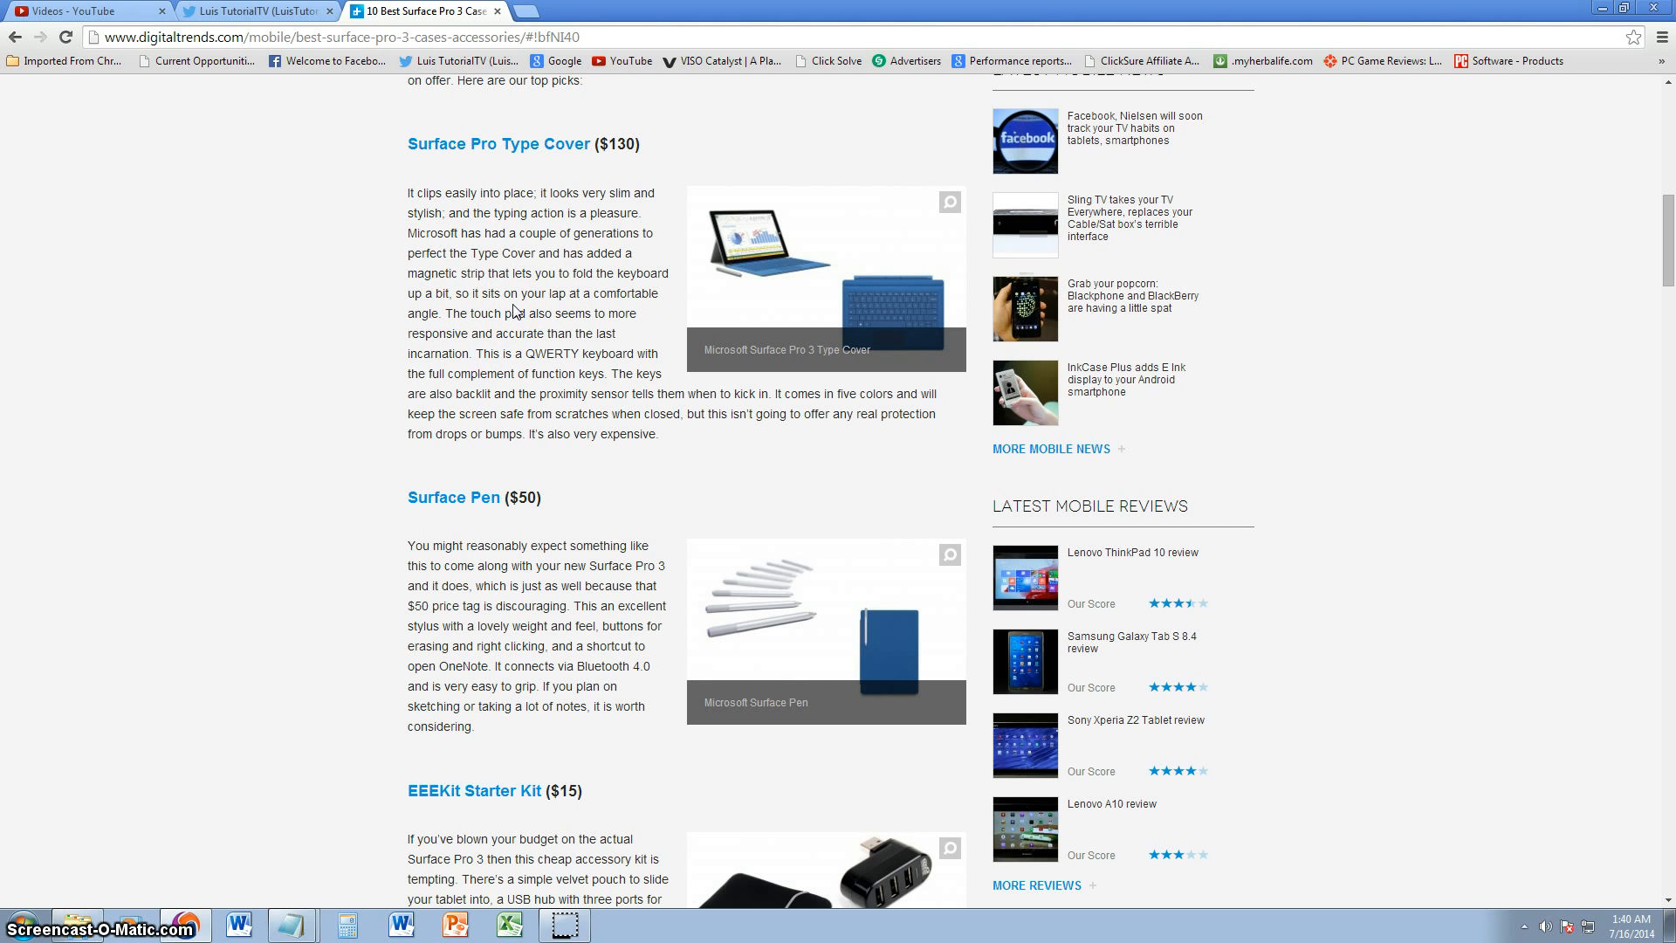
double_click(566, 353)
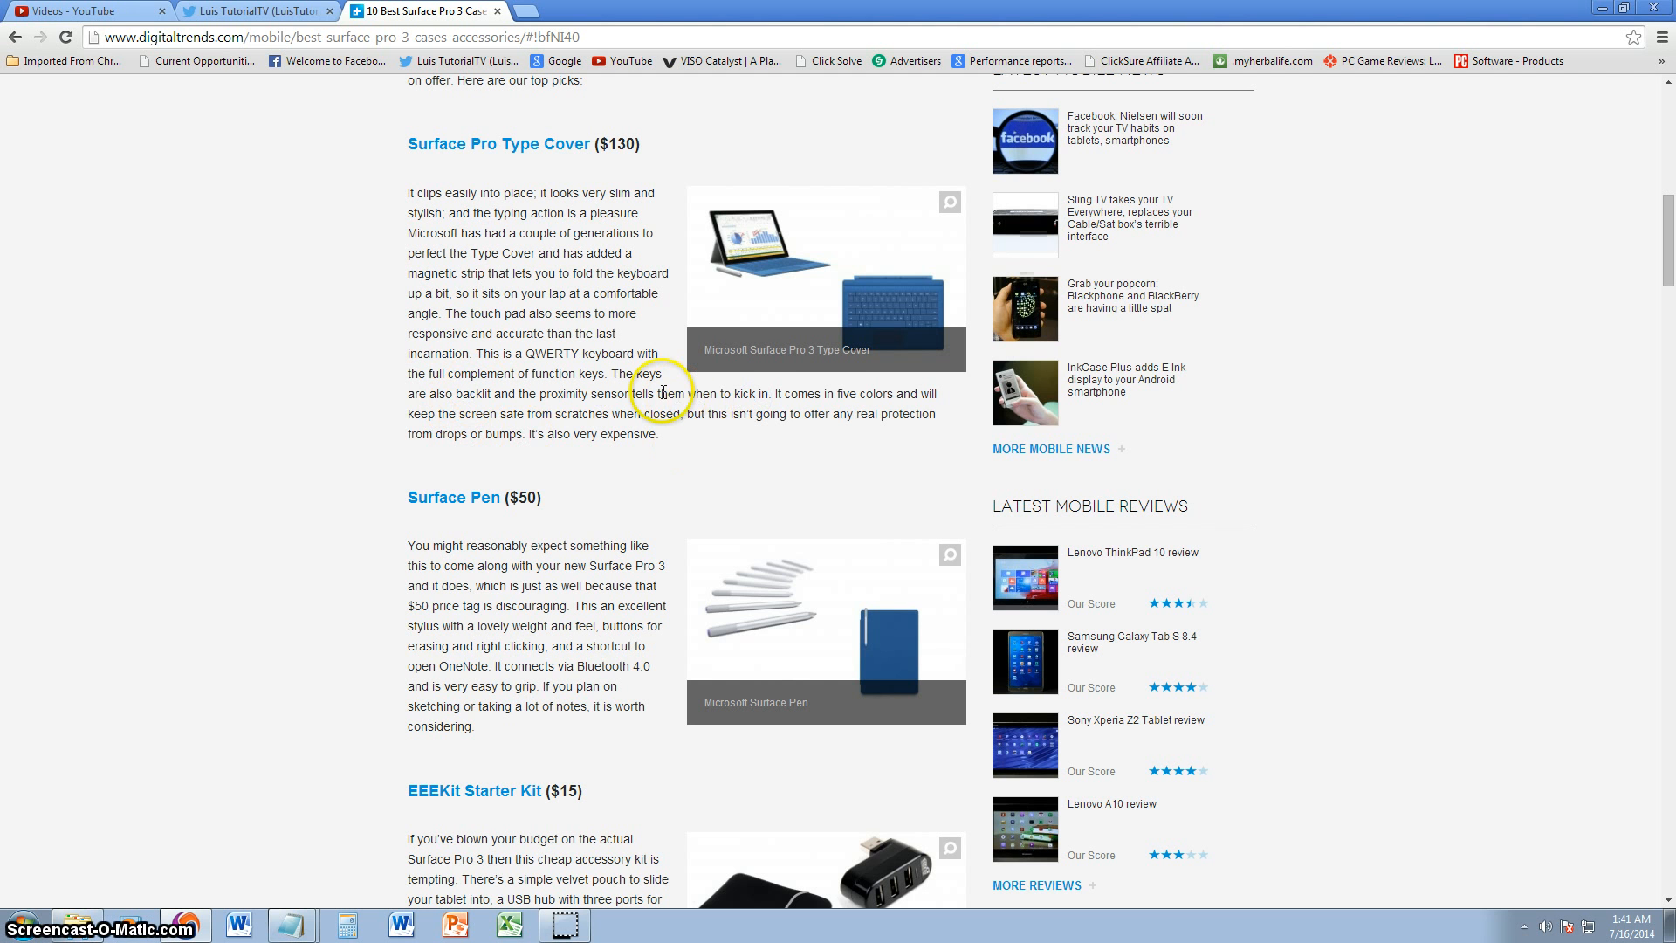
mouse_move(885, 393)
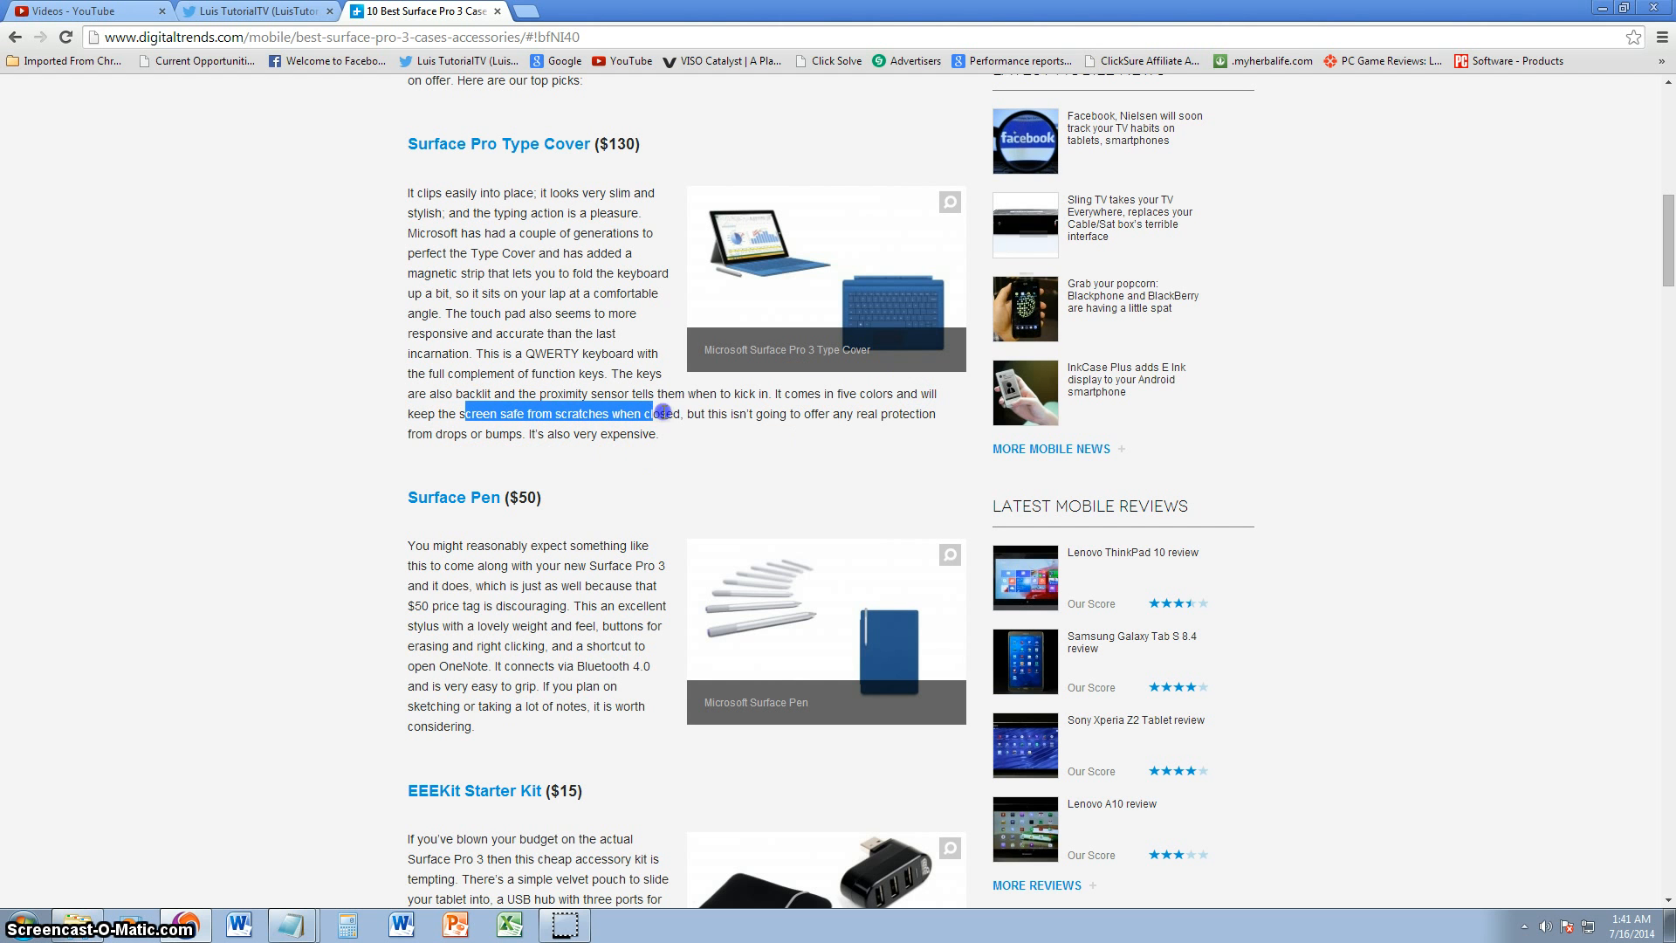
click(823, 456)
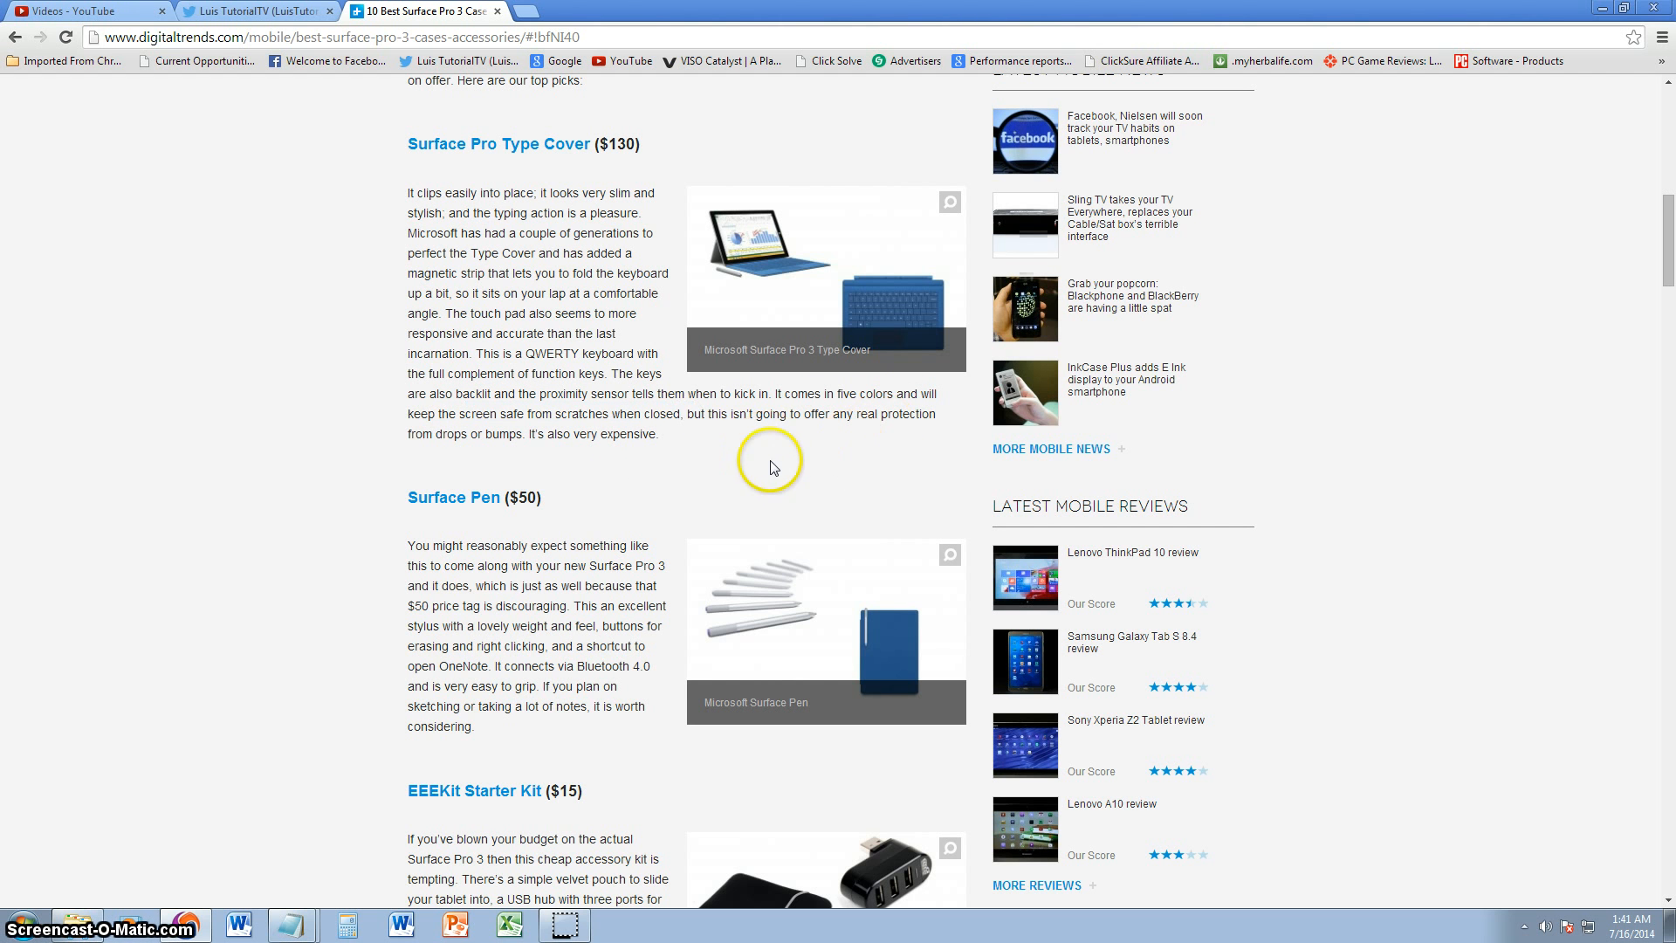
mouse_move(663, 443)
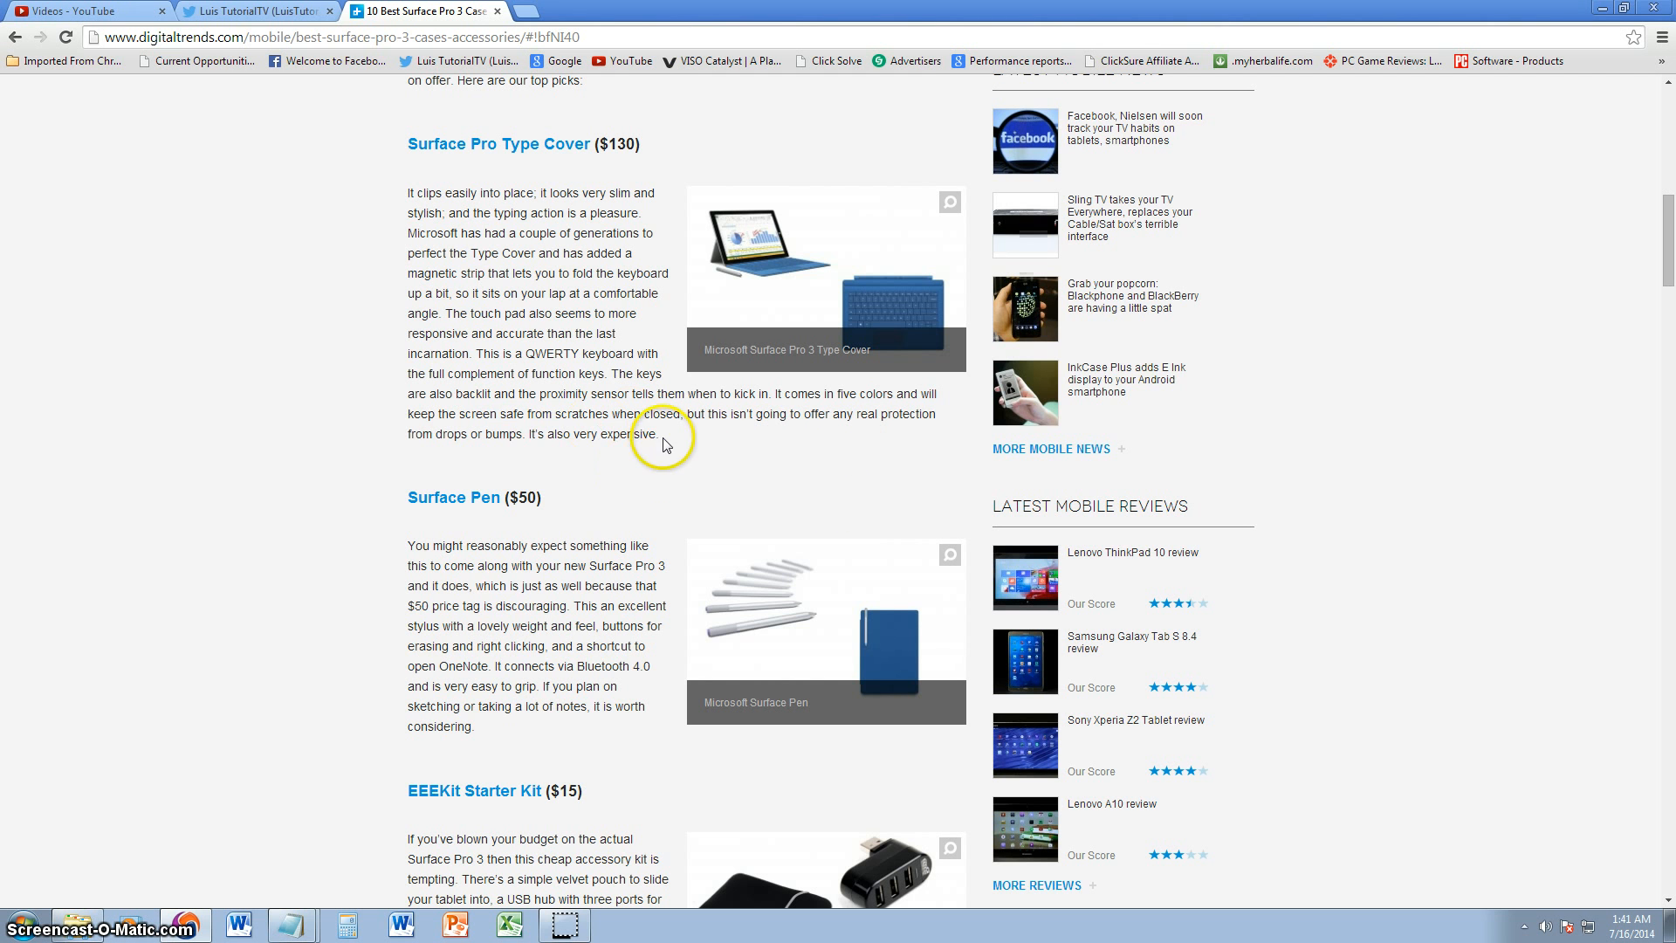
Scroll past the Surface Pen to the EEEKit Starter Kit and Poetic Slimbook entries
scroll(down, 3)
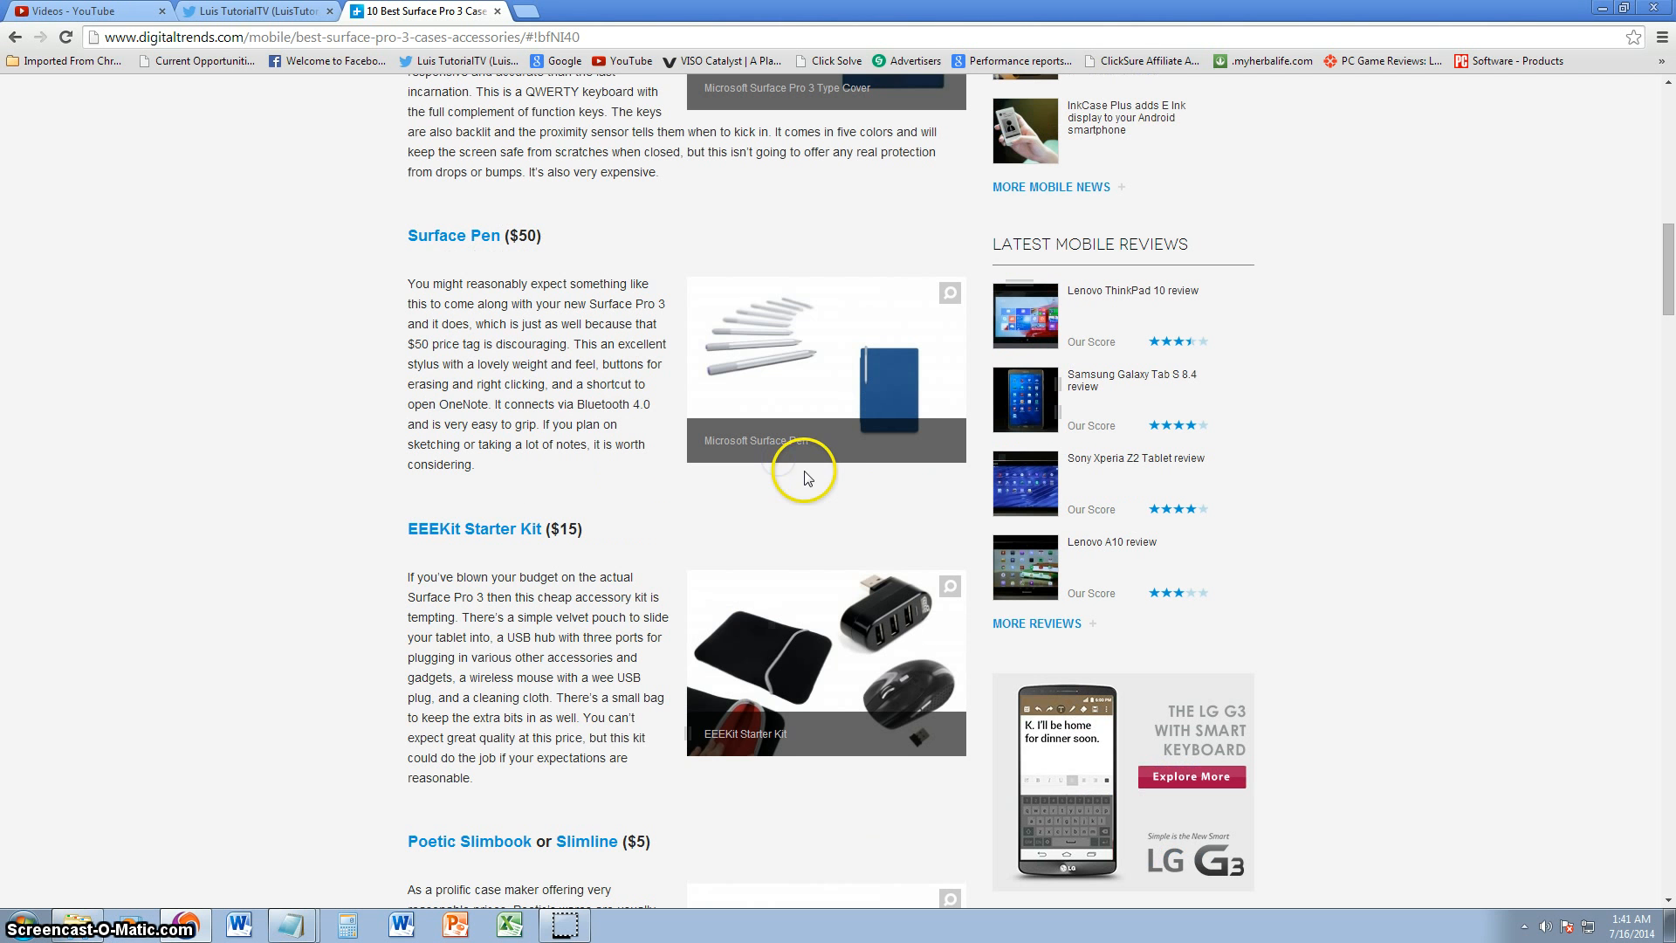
mouse_move(601, 368)
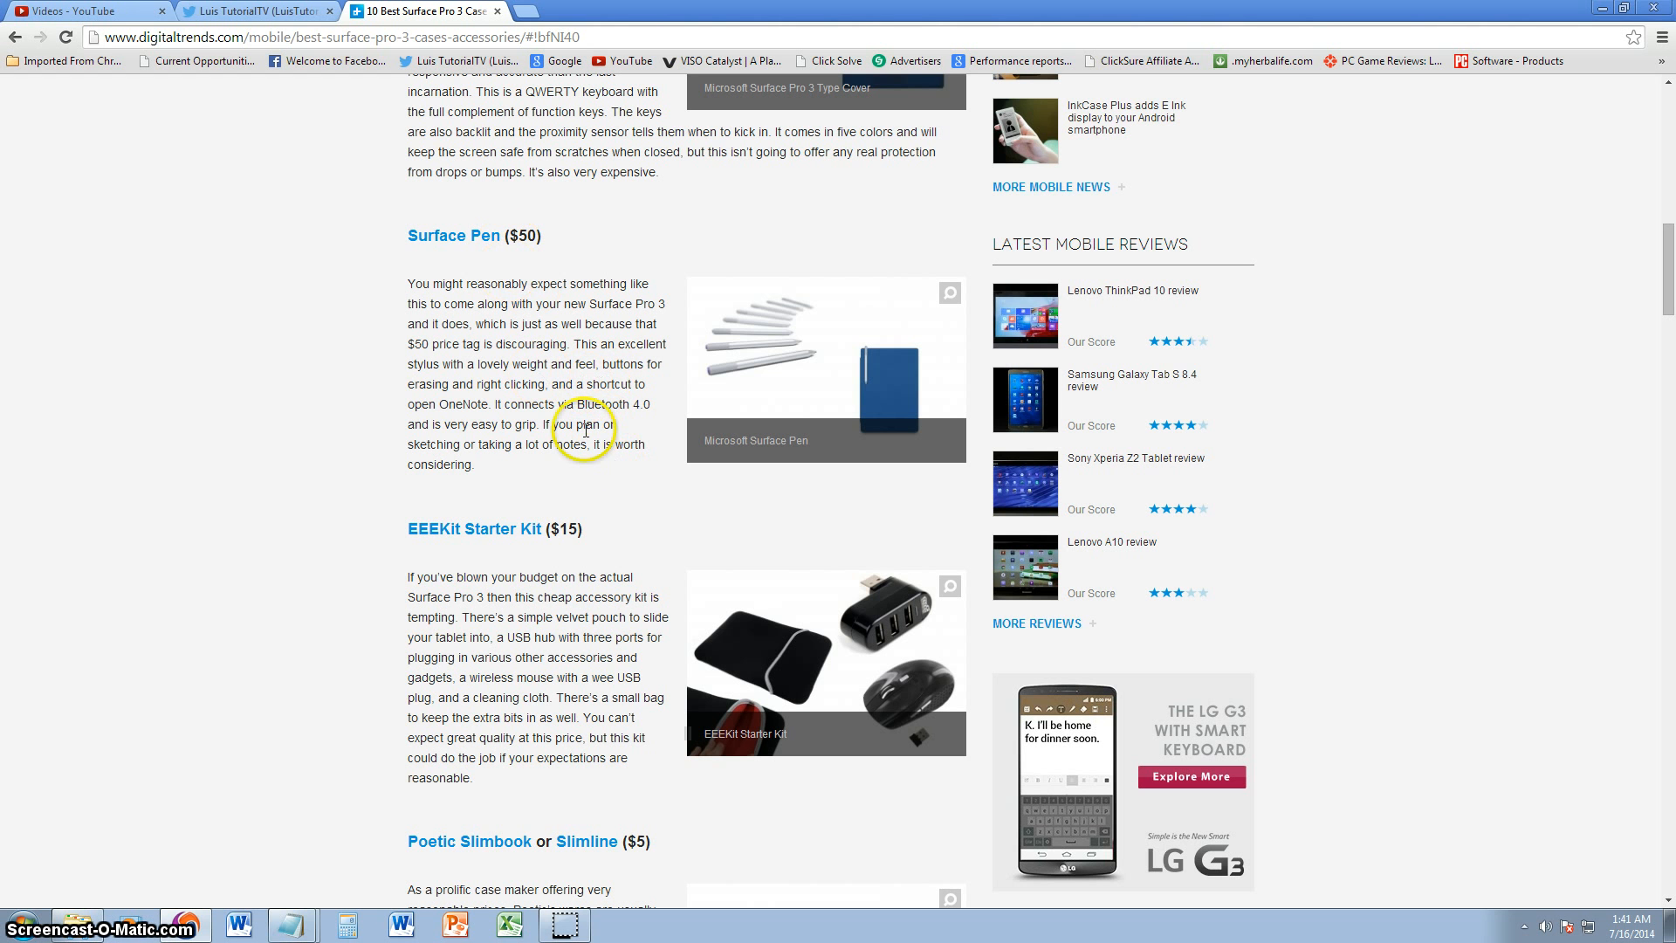
mouse_move(583, 424)
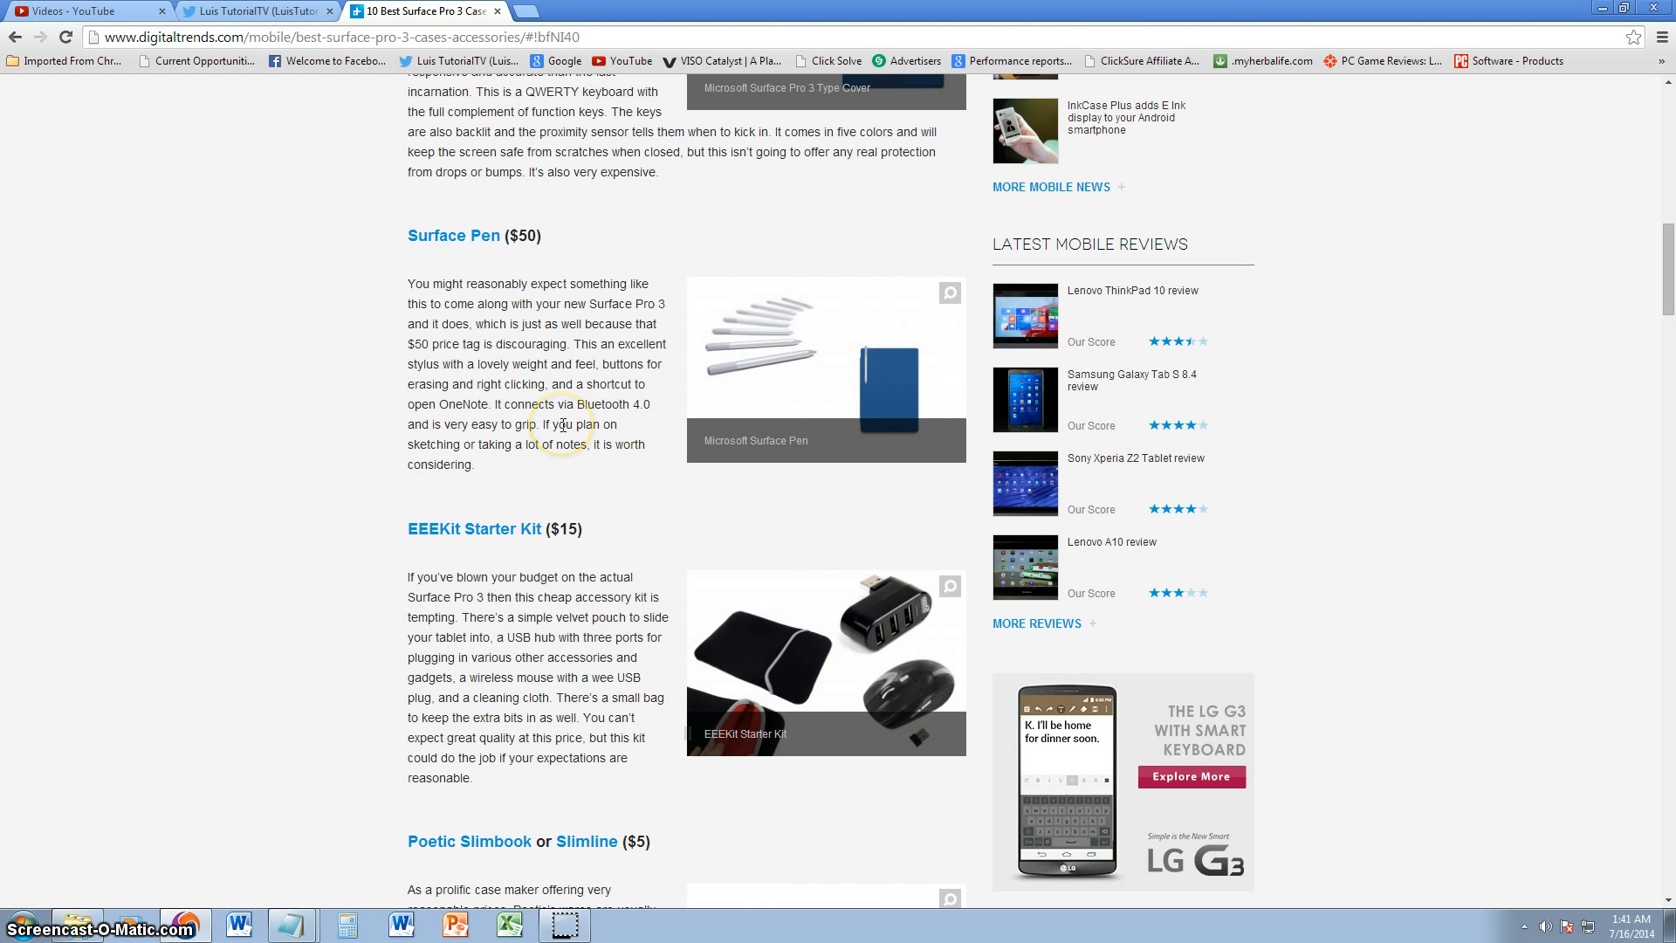
mouse_move(627, 425)
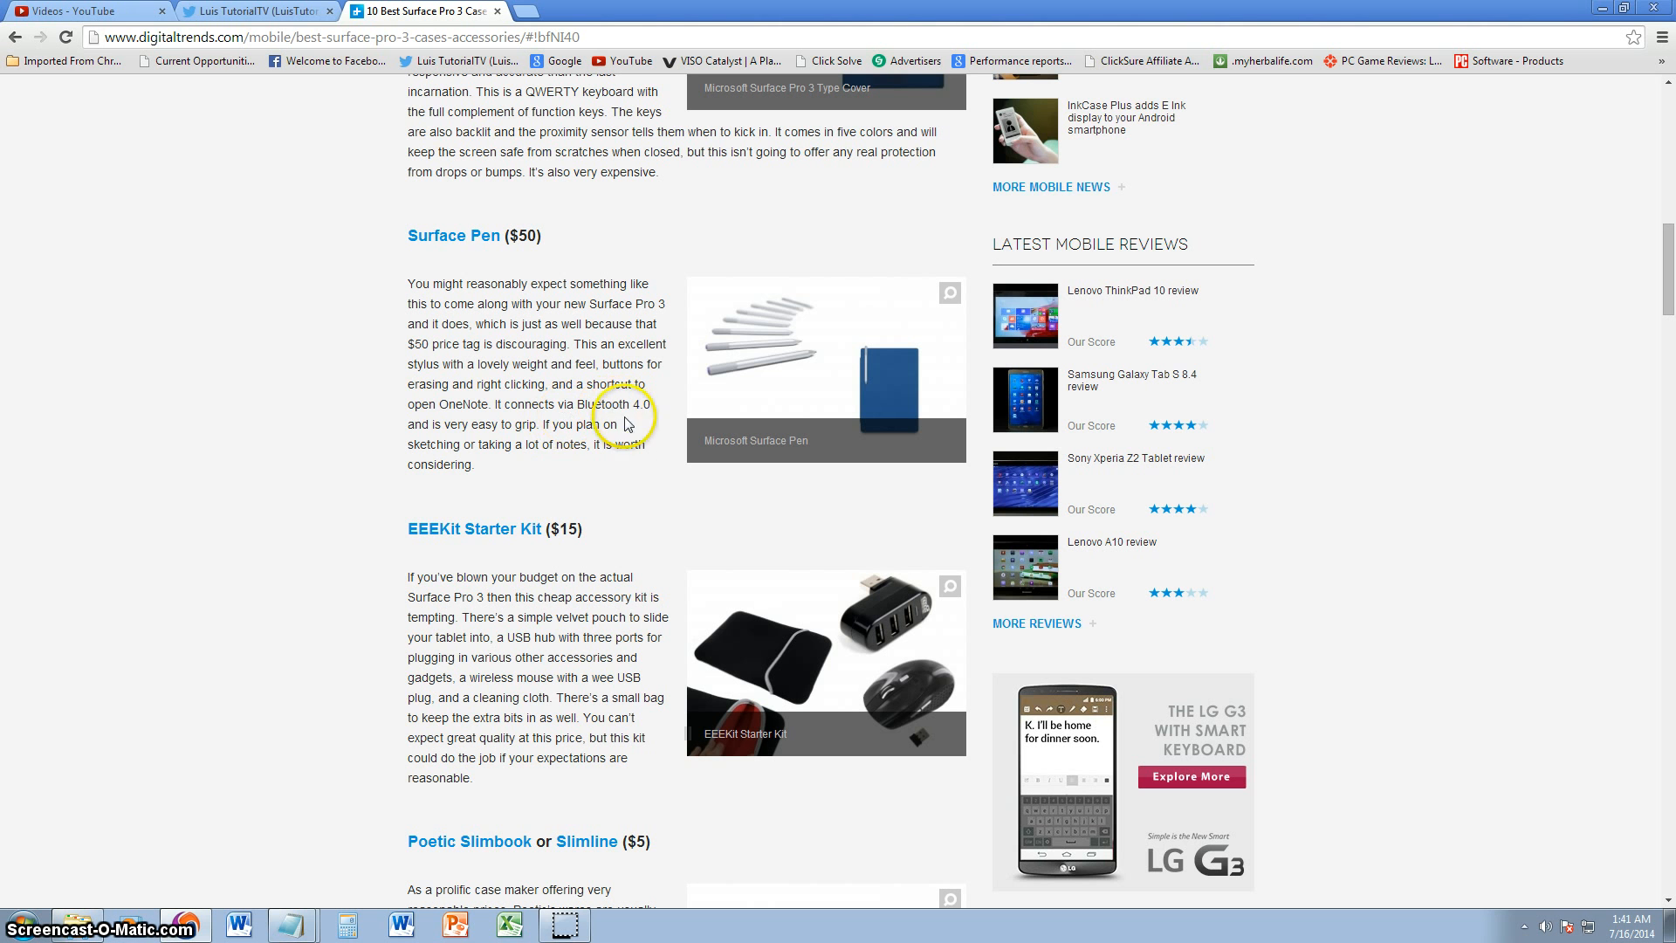
mouse_move(421, 424)
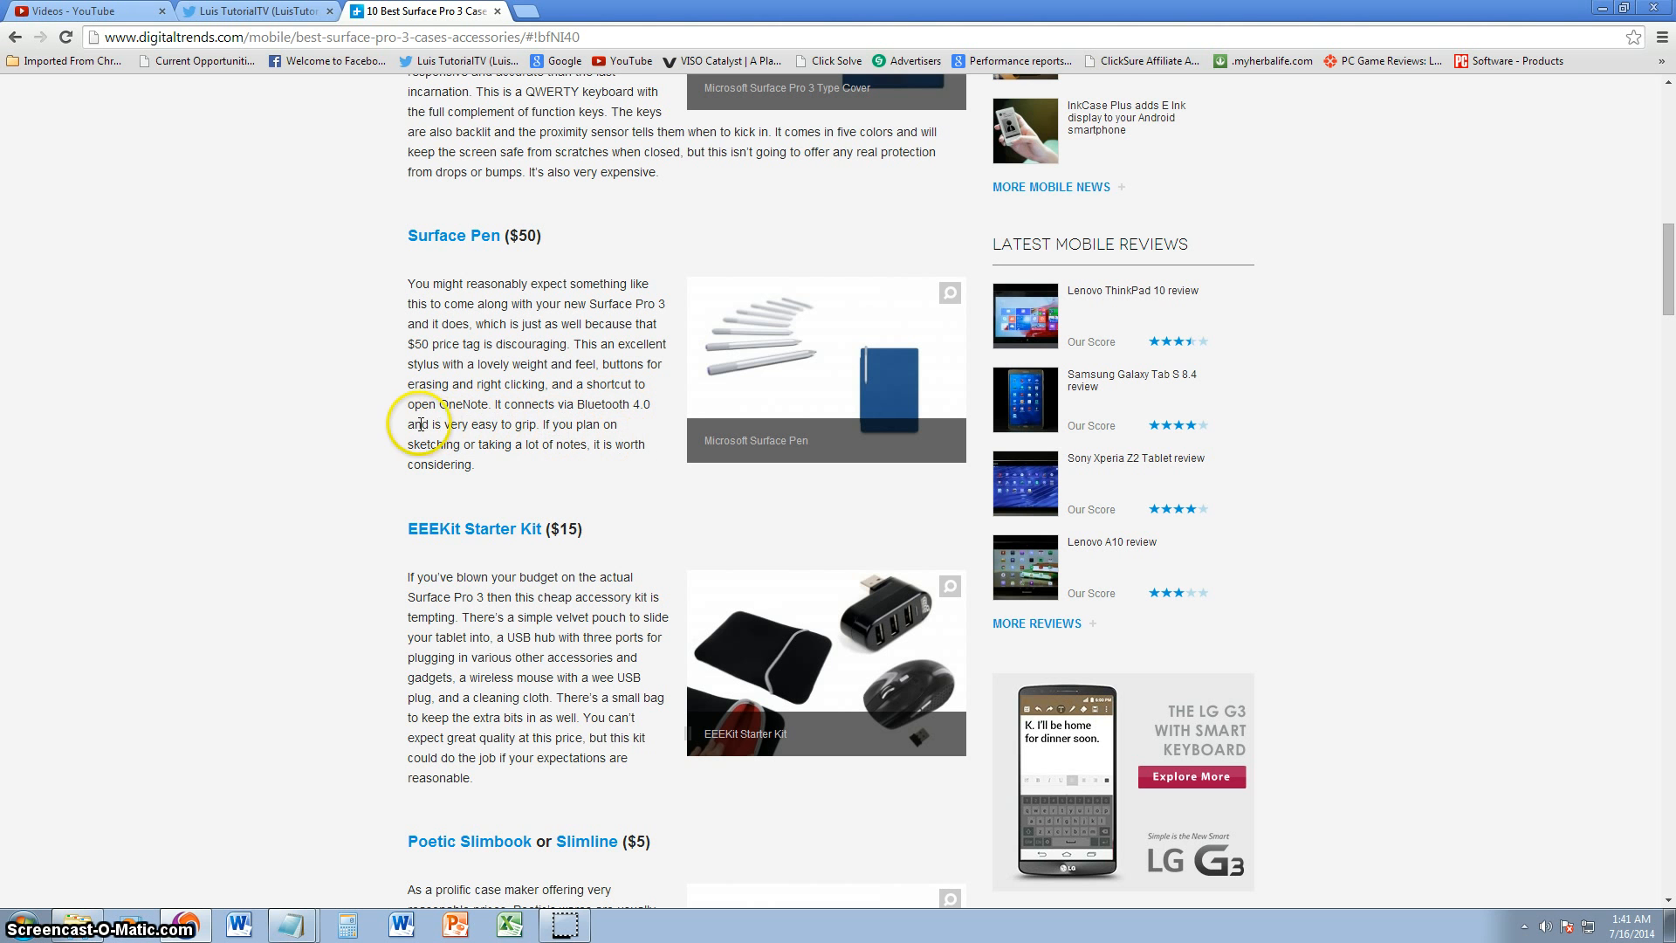
mouse_move(580, 462)
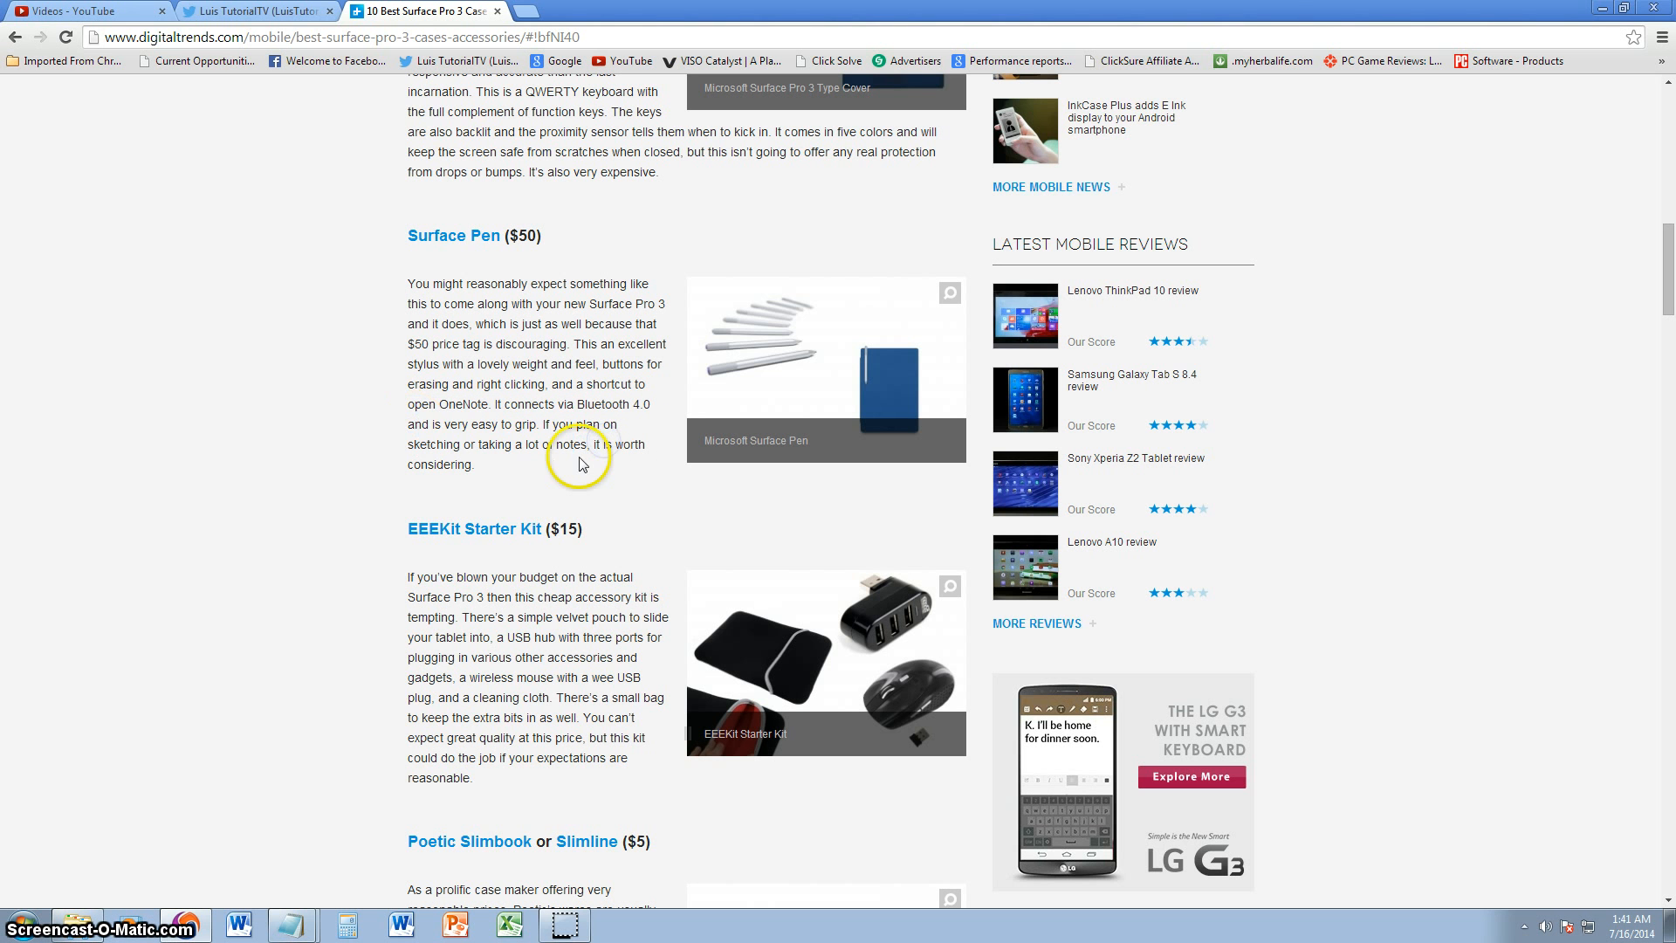
mouse_move(613, 431)
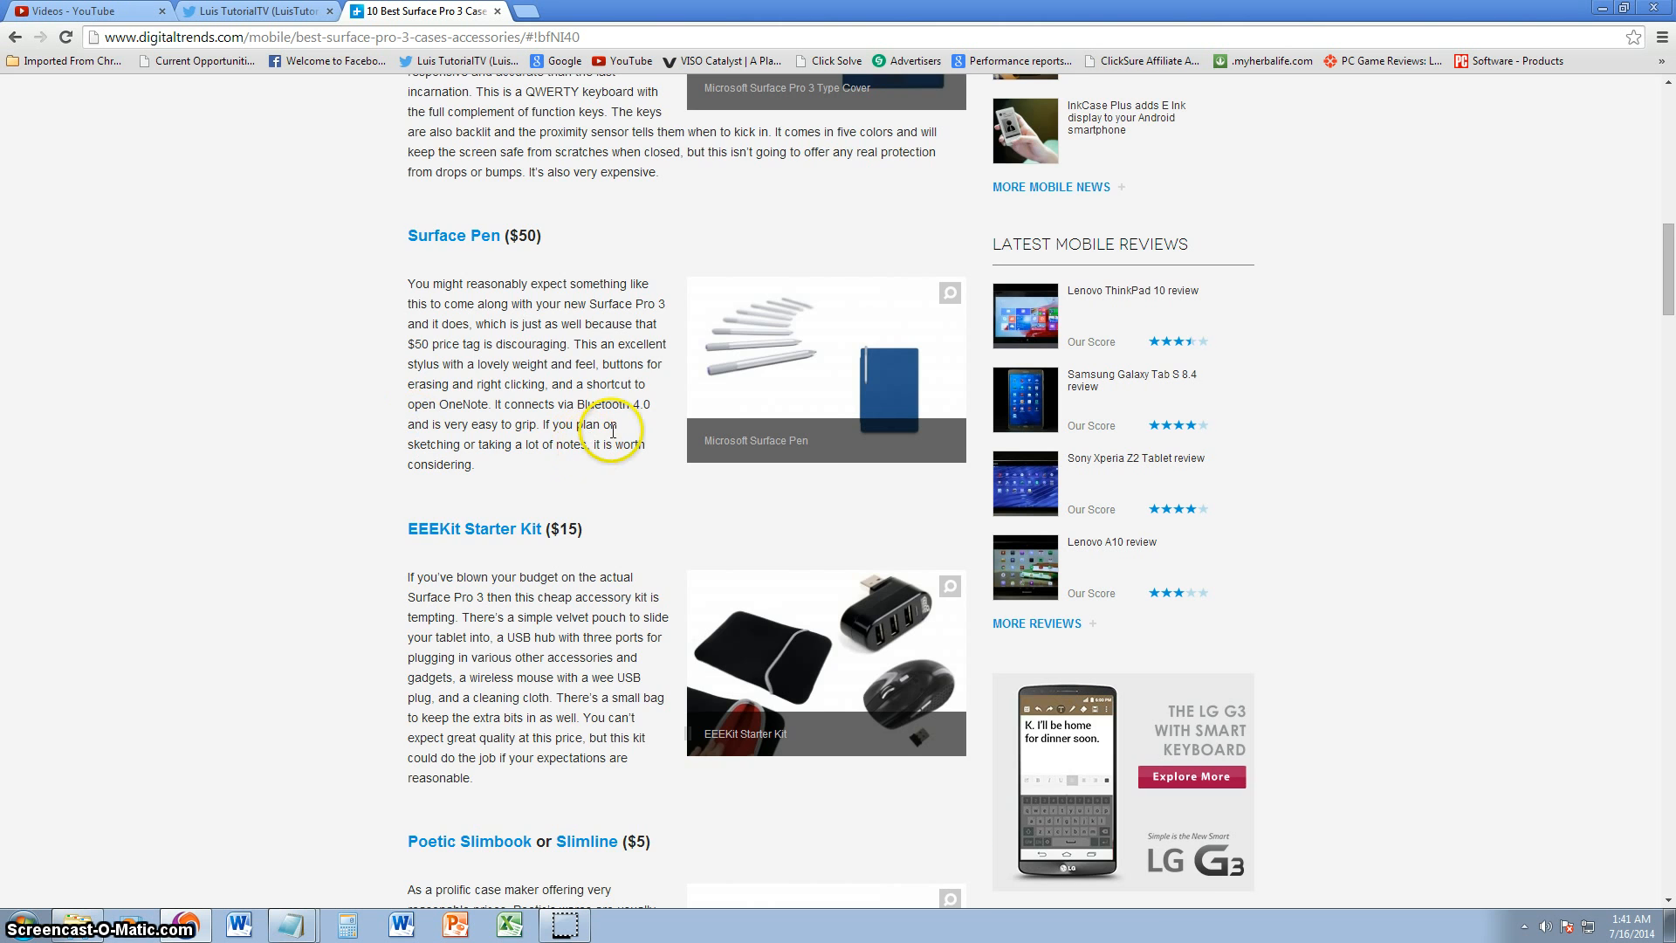
scroll(down, 3)
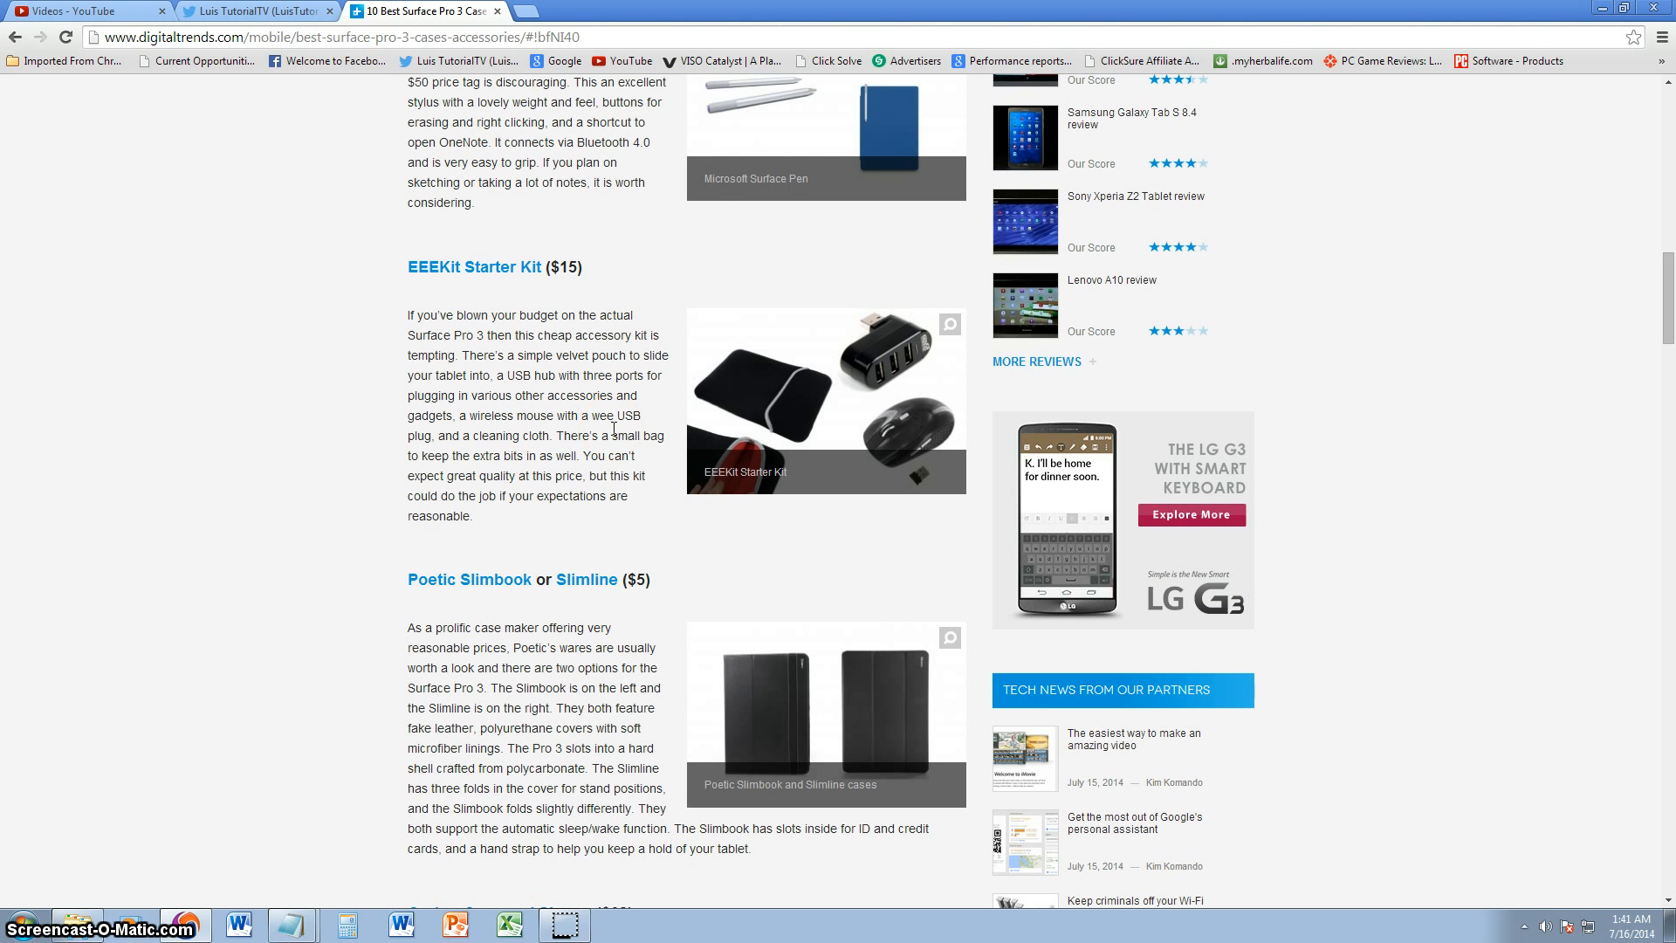
mouse_move(691, 350)
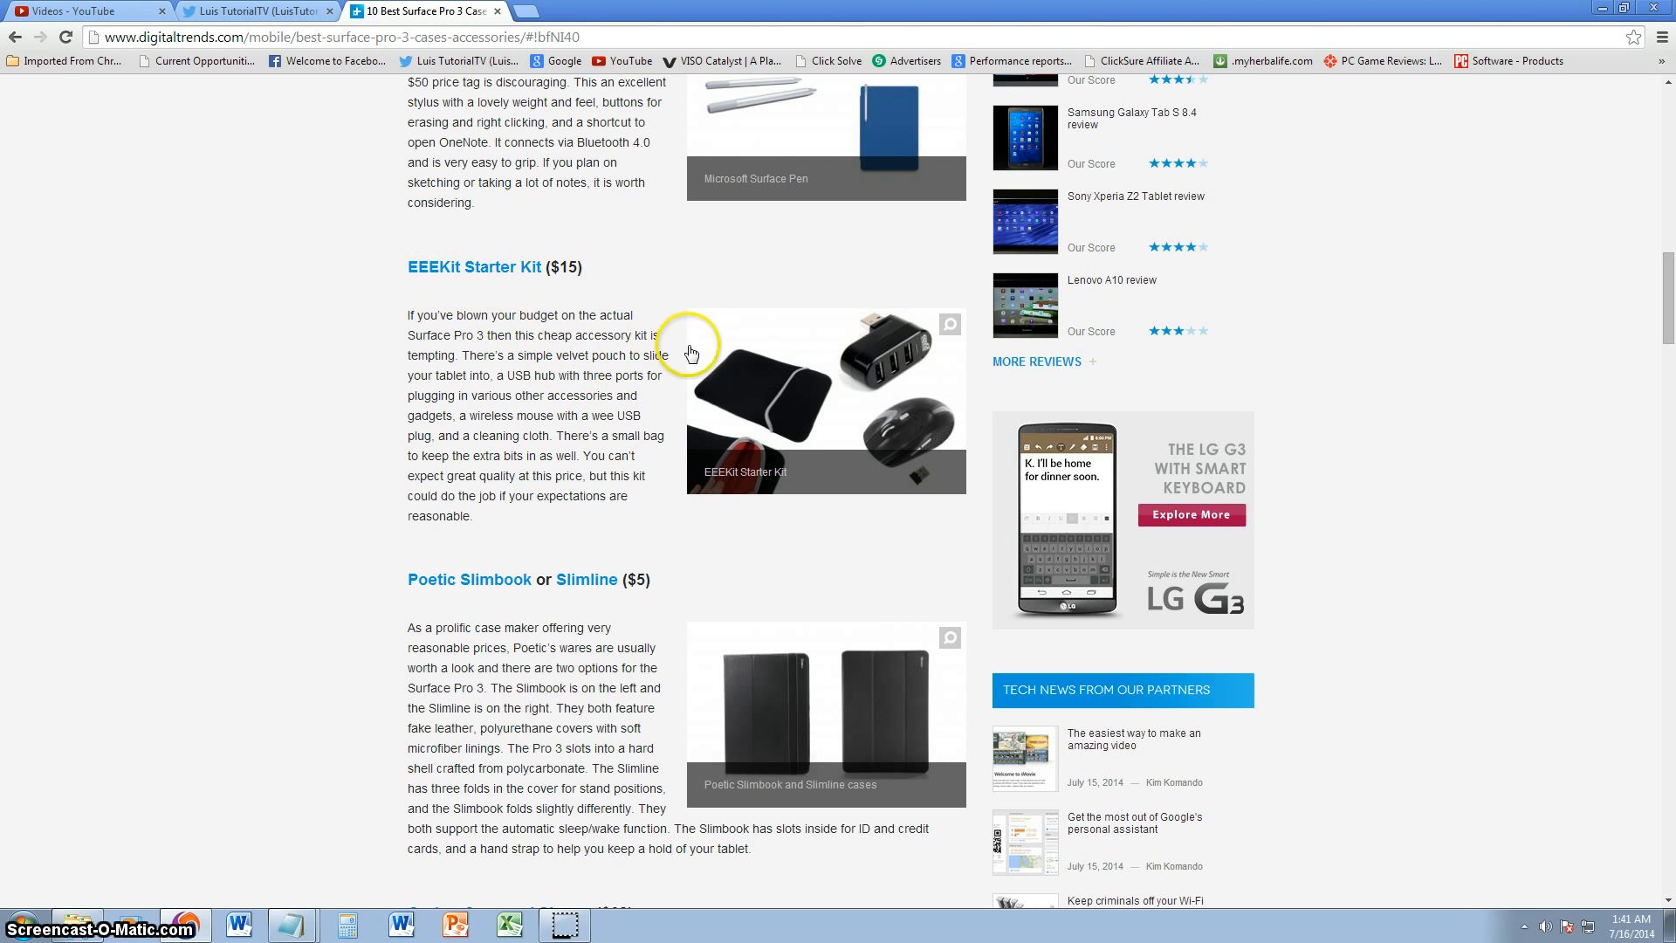
mouse_move(893, 359)
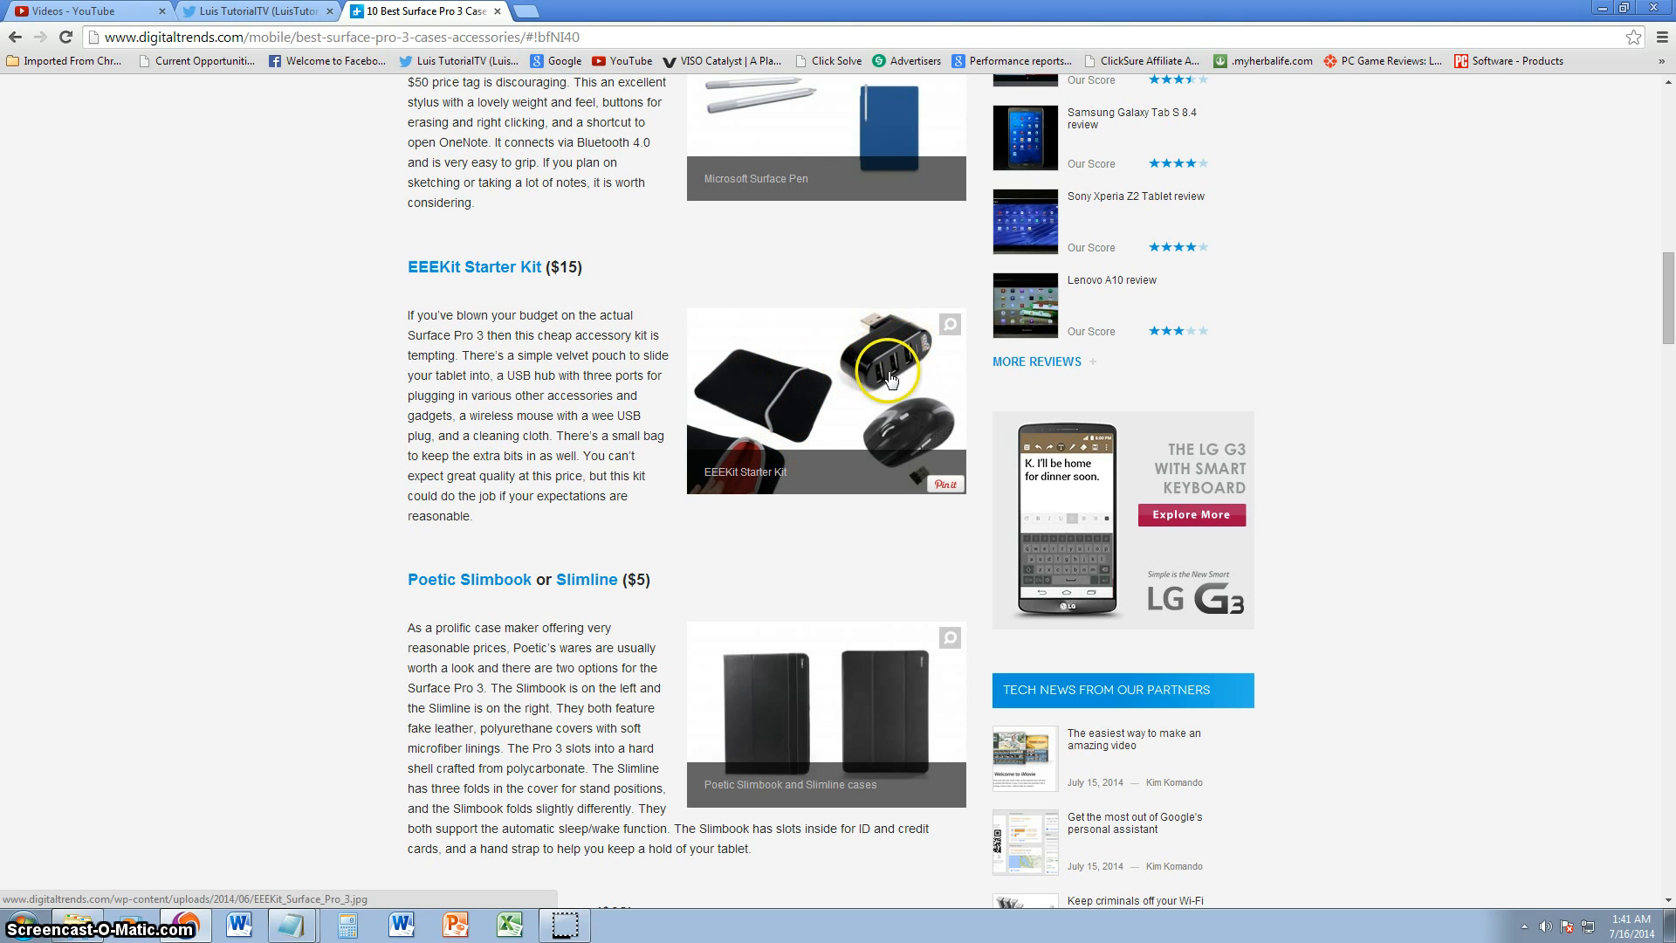
mouse_move(906, 369)
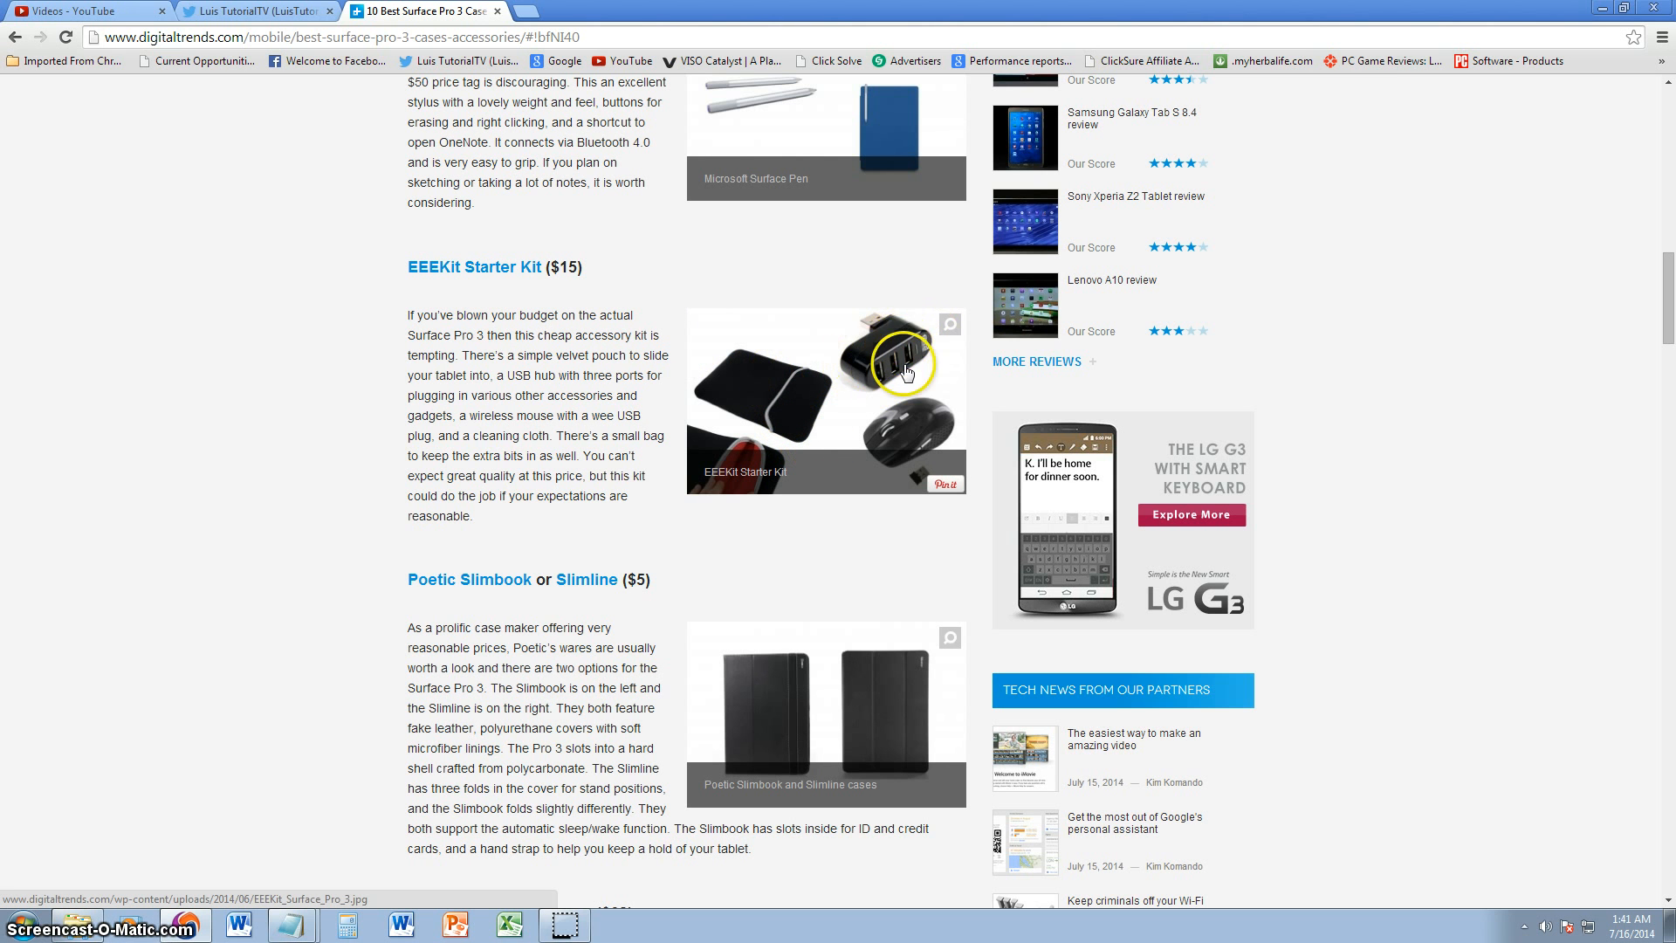
mouse_move(903, 444)
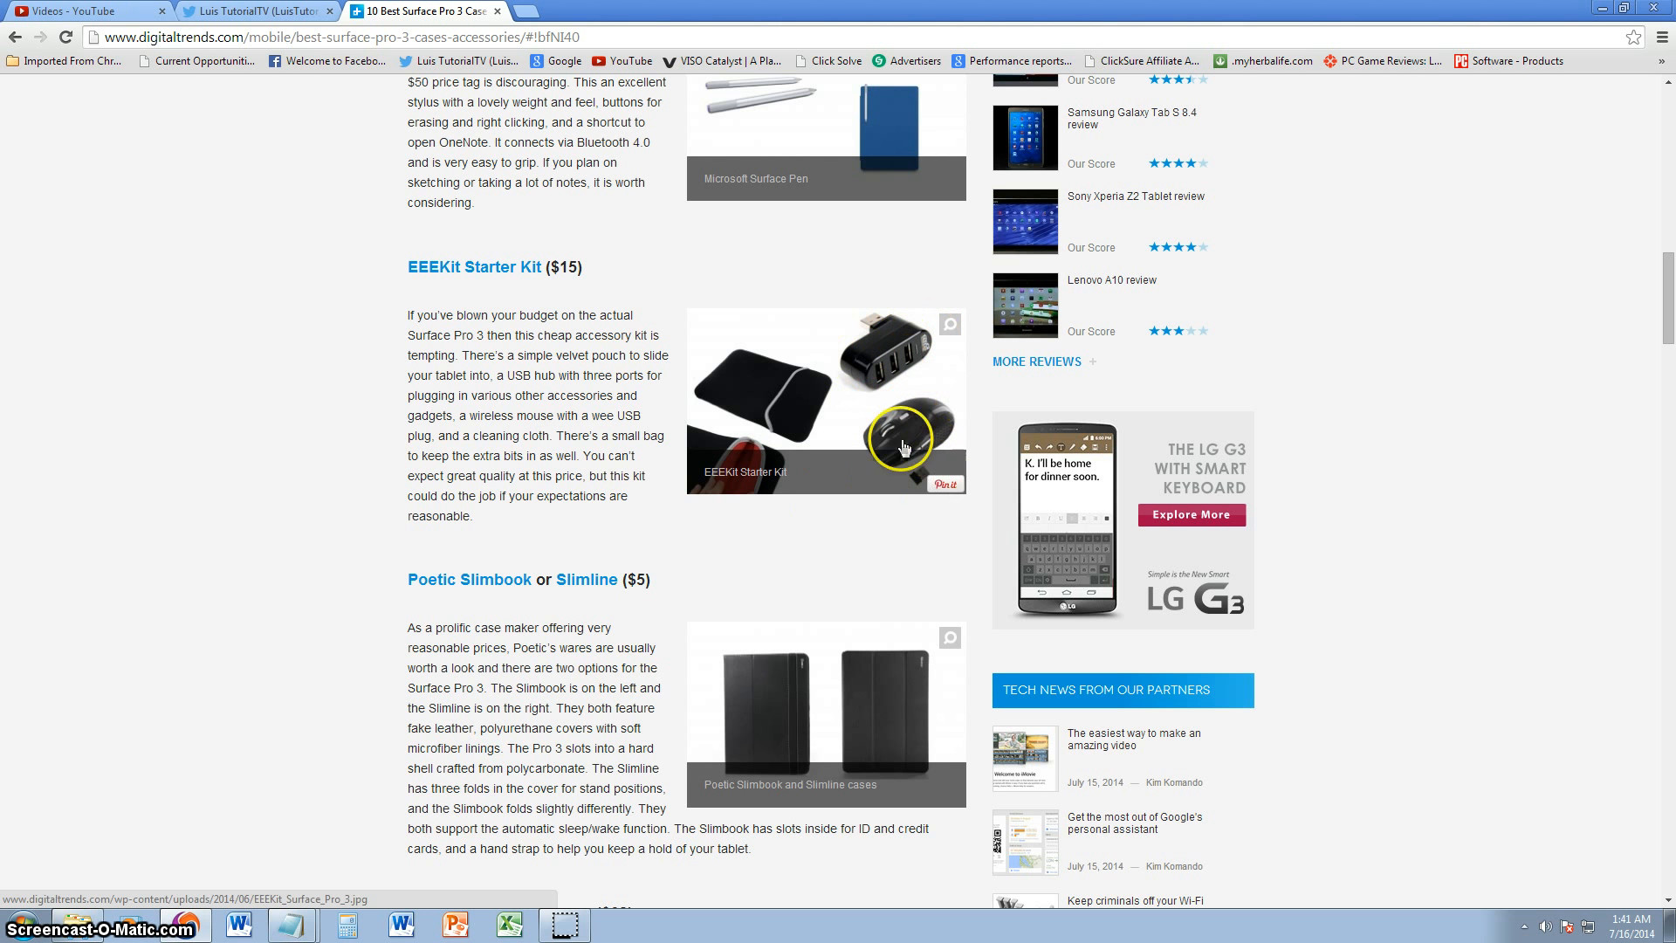
mouse_move(922, 470)
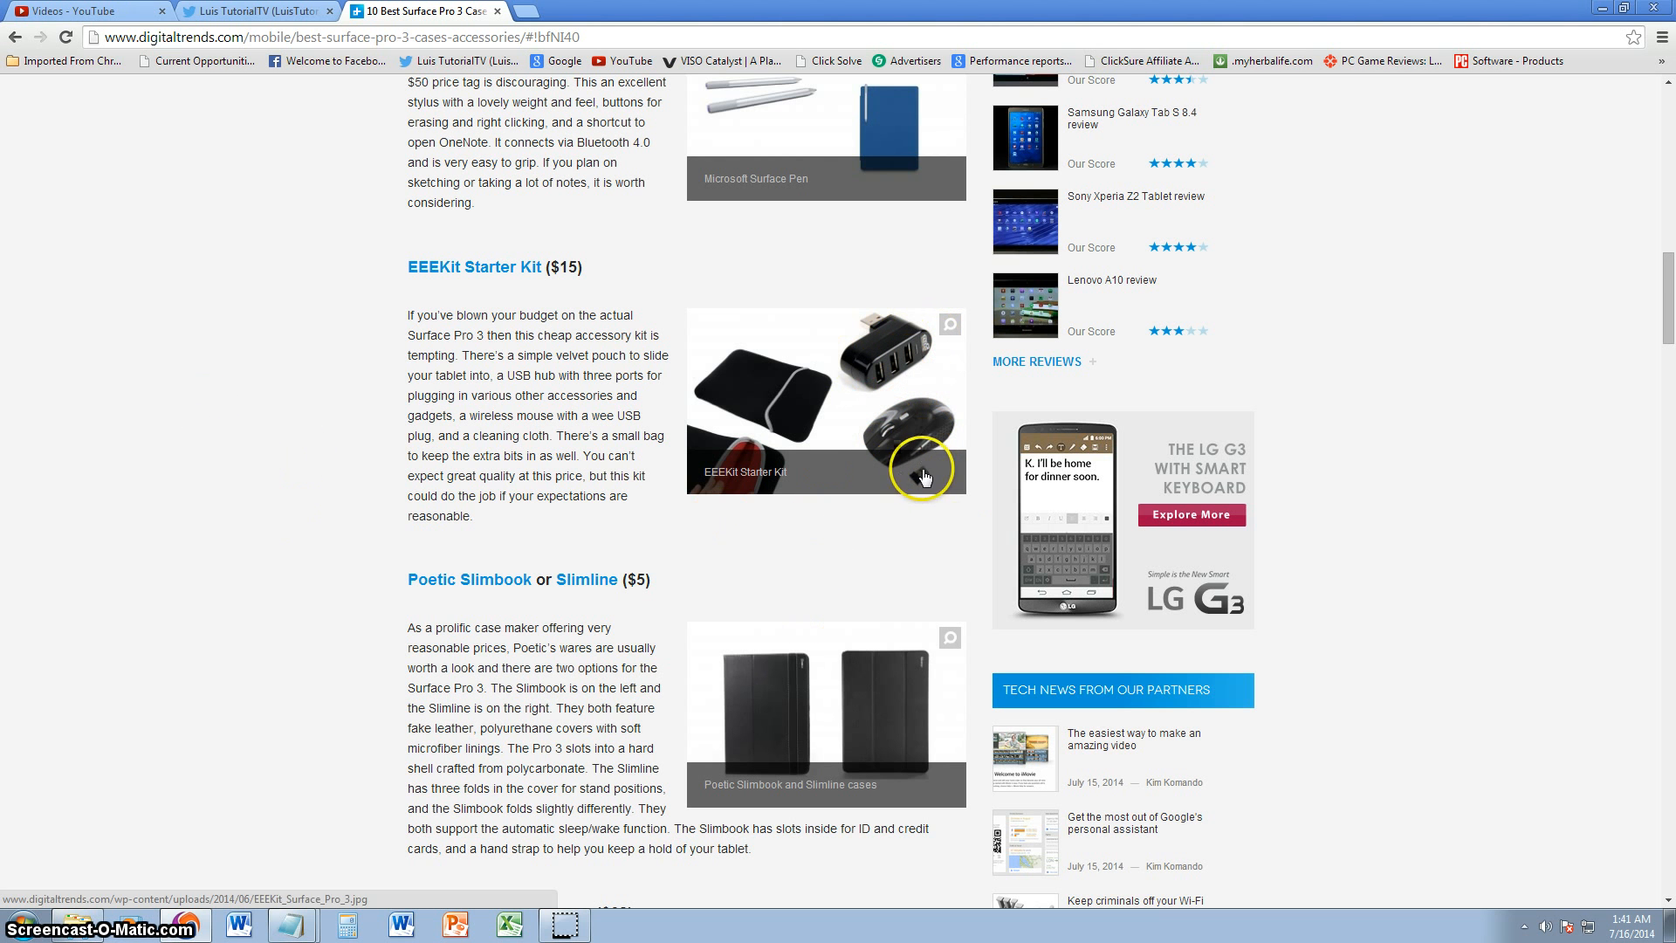
Read the Poetic Slimbook review, briefly highlighting text, and scroll past the Corkor Case and Sleeve
scroll(down, 3)
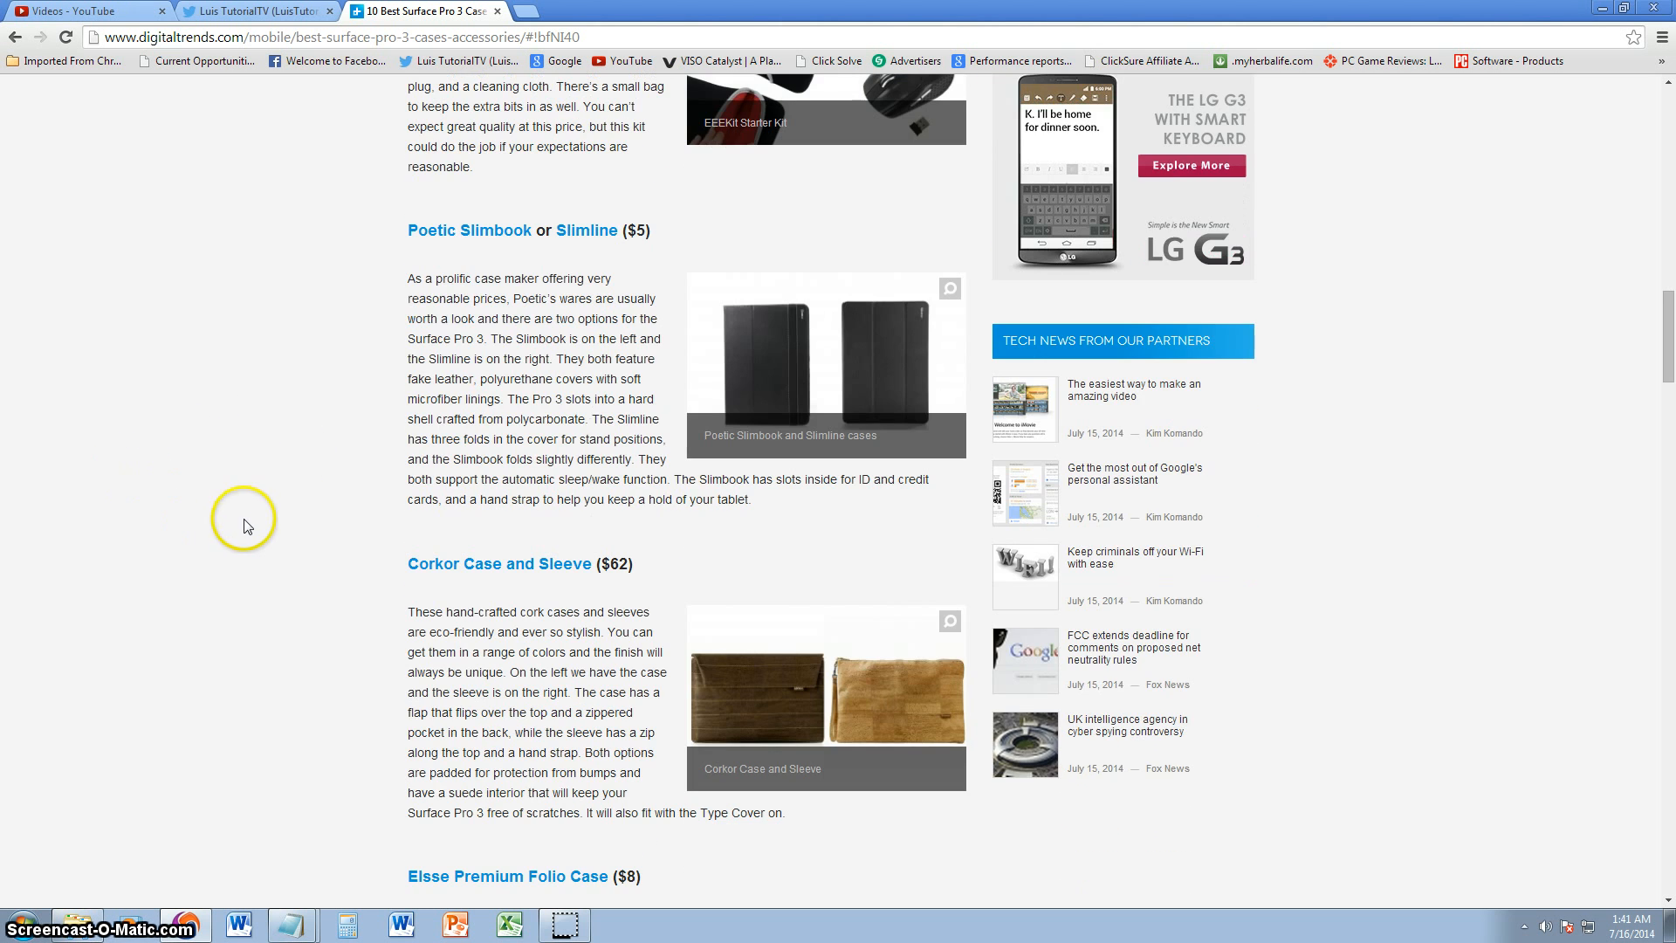
mouse_move(565, 250)
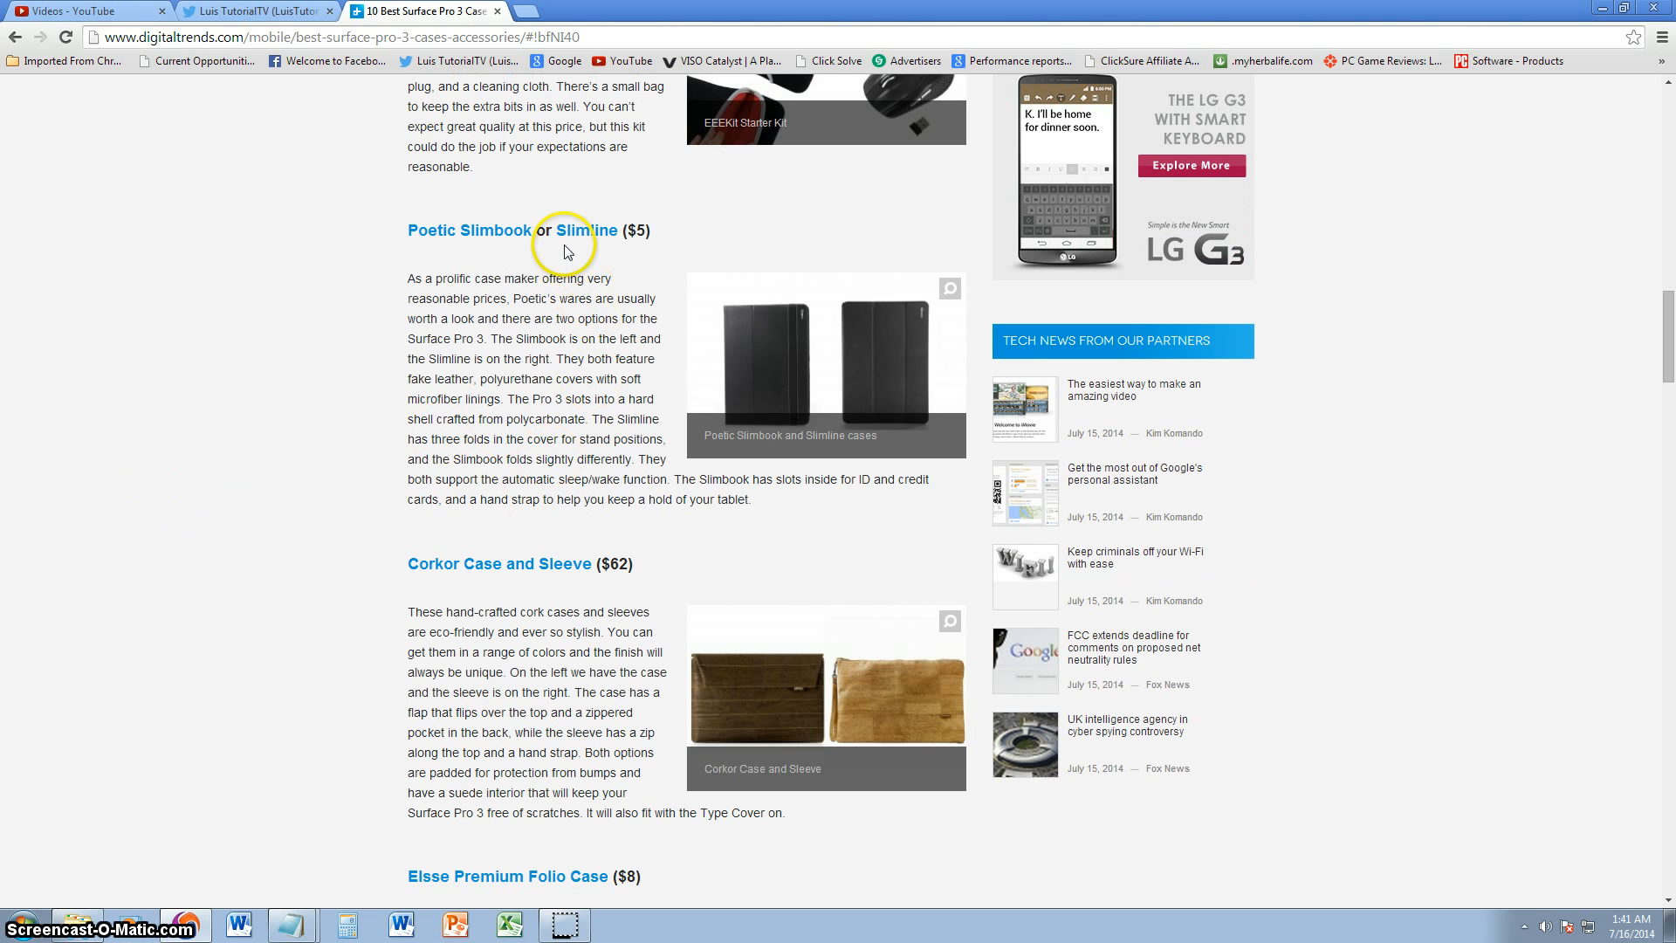
mouse_move(822, 478)
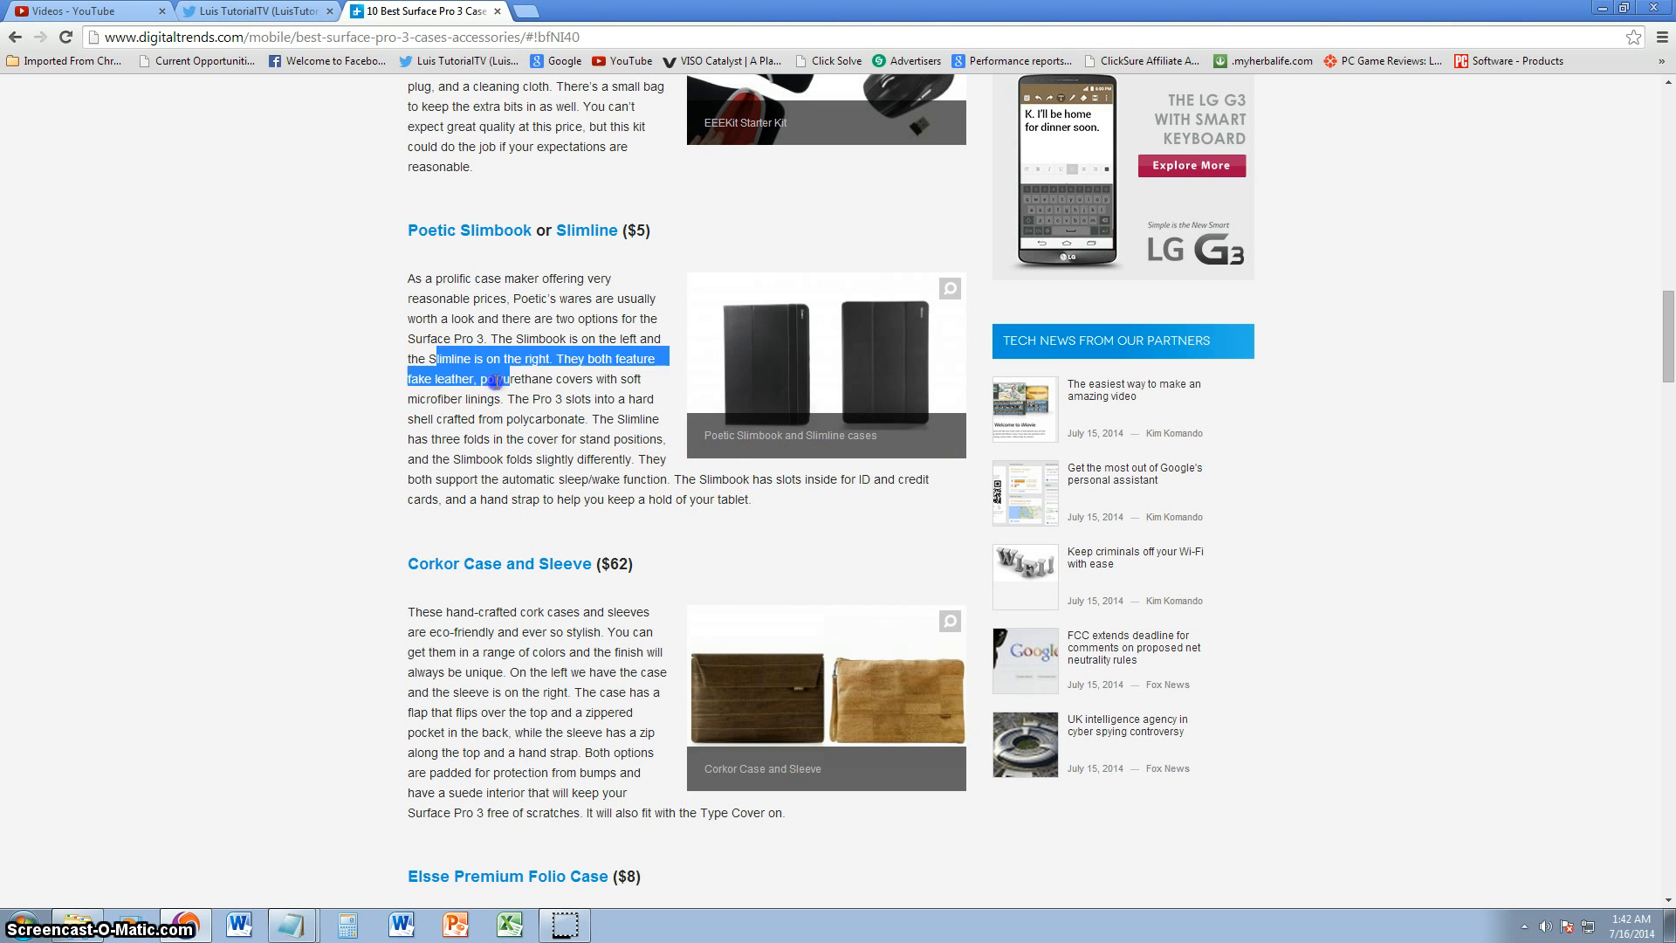
click(581, 414)
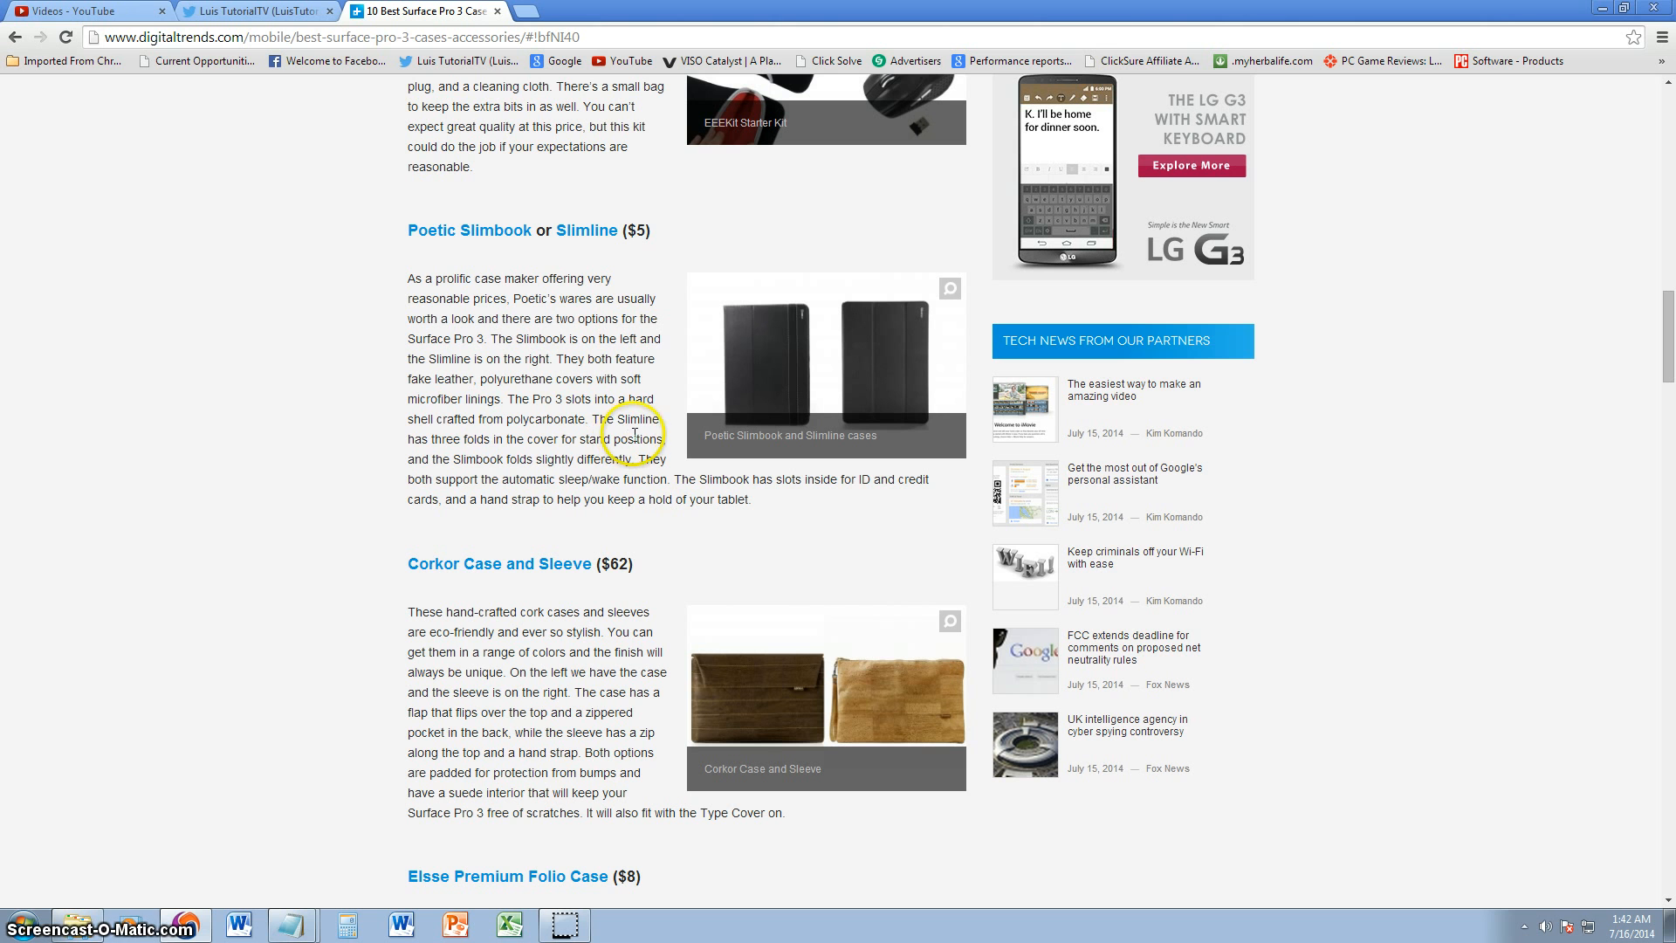
mouse_move(724, 544)
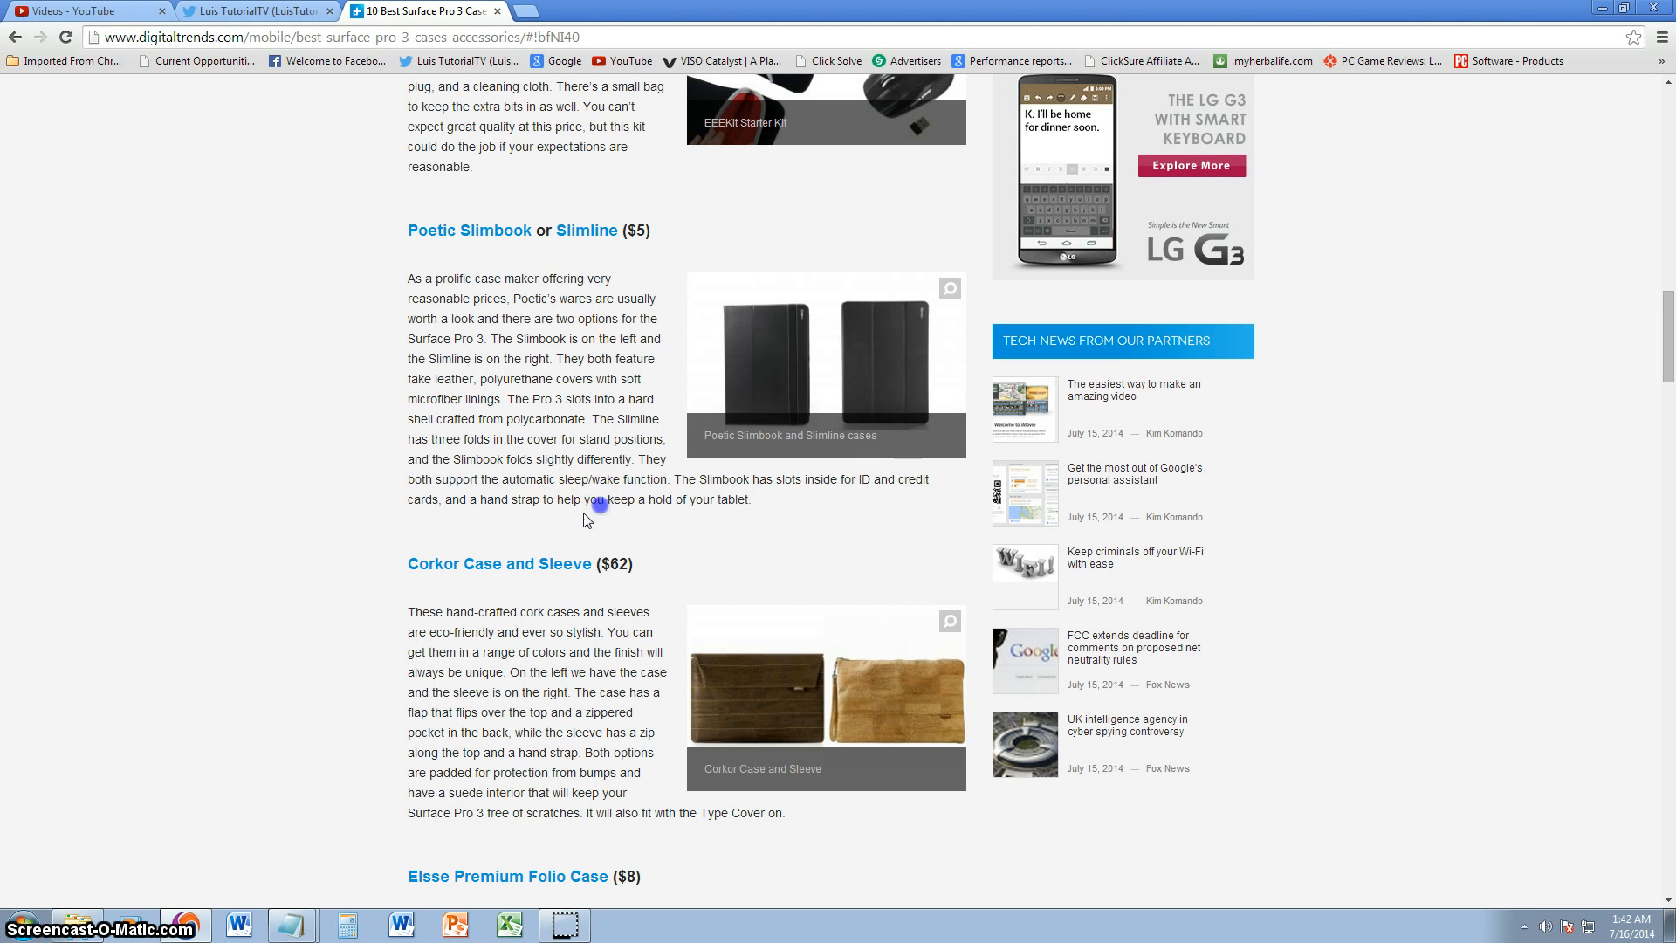
double_click(513, 499)
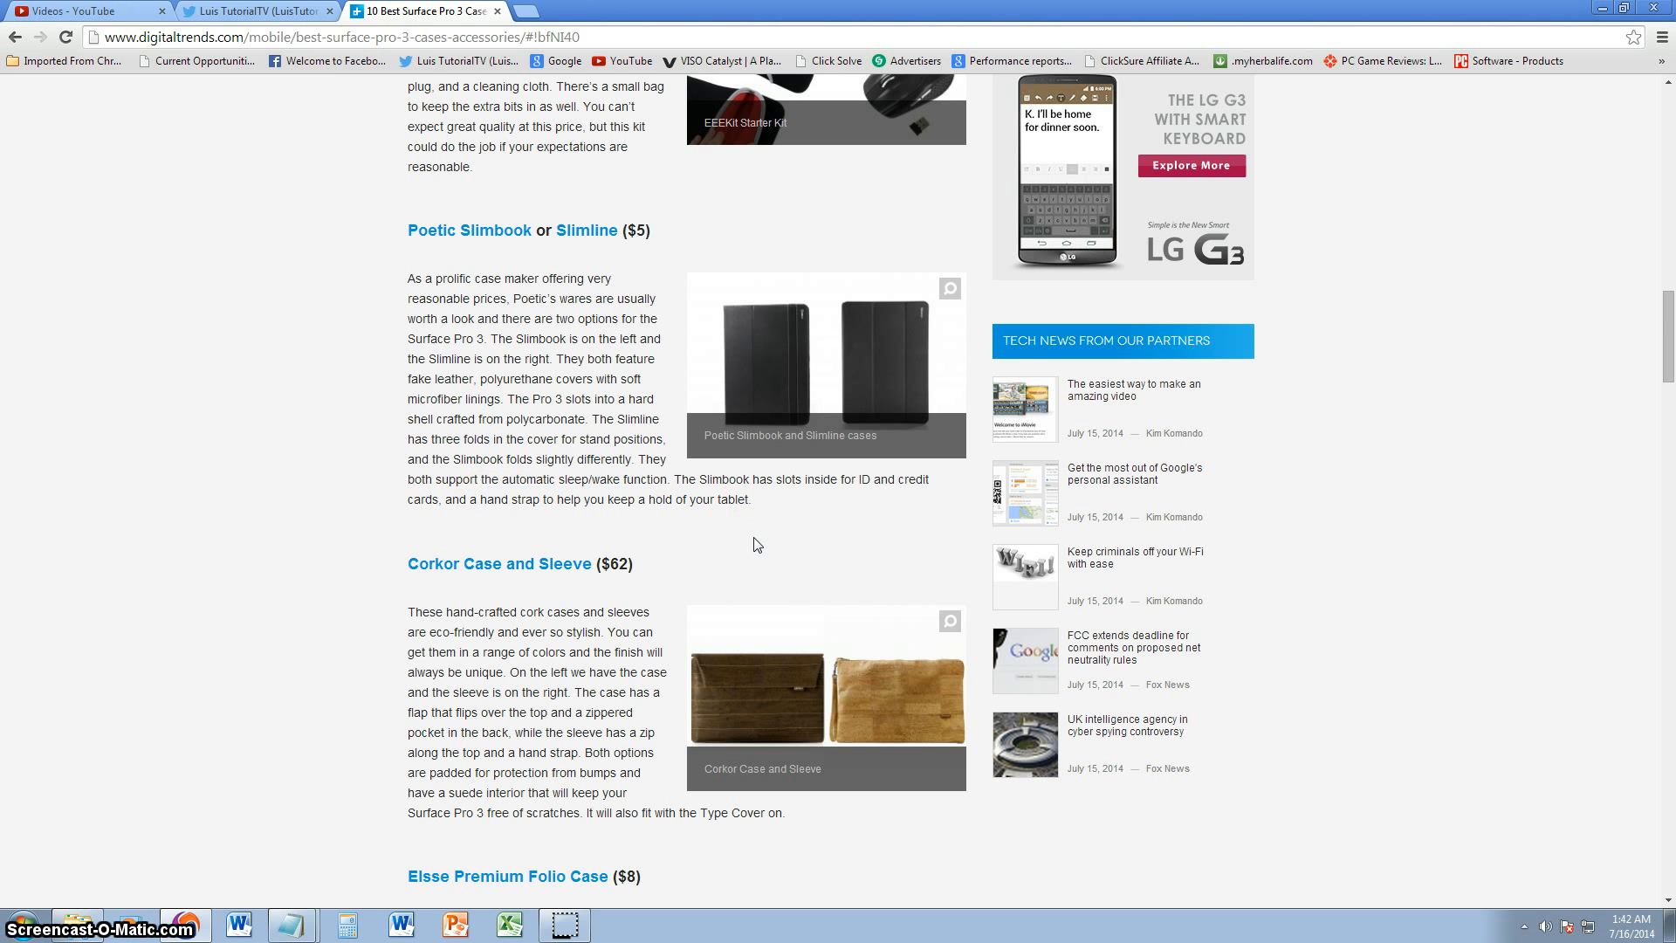
scroll(down, 3)
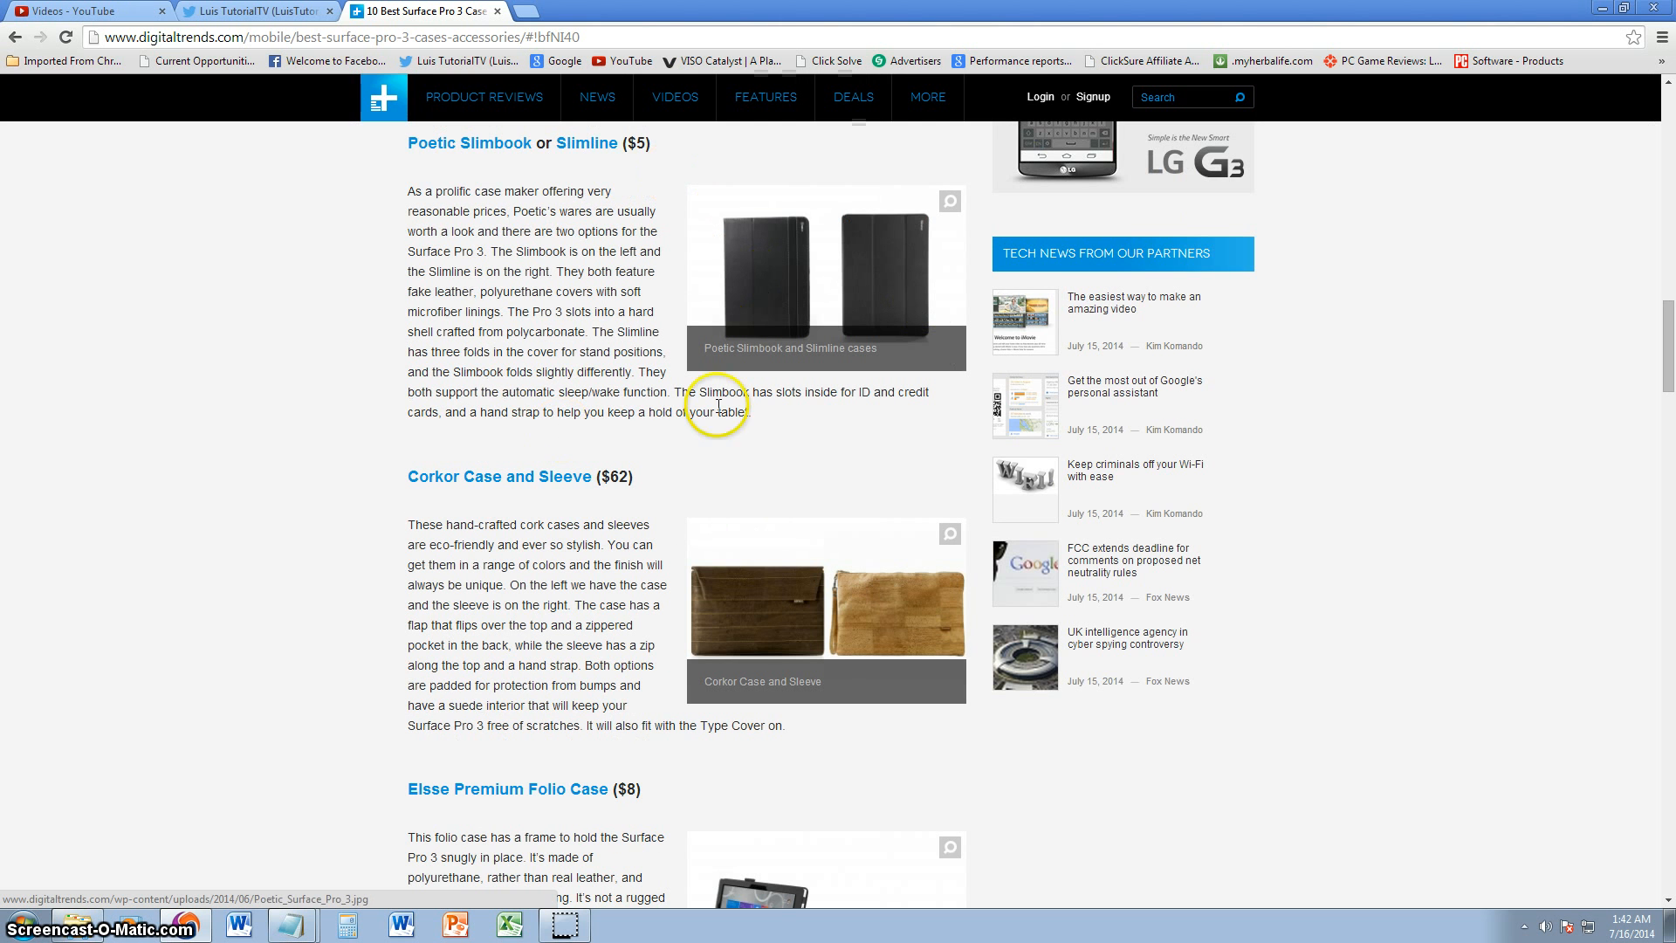
scroll(down, 3)
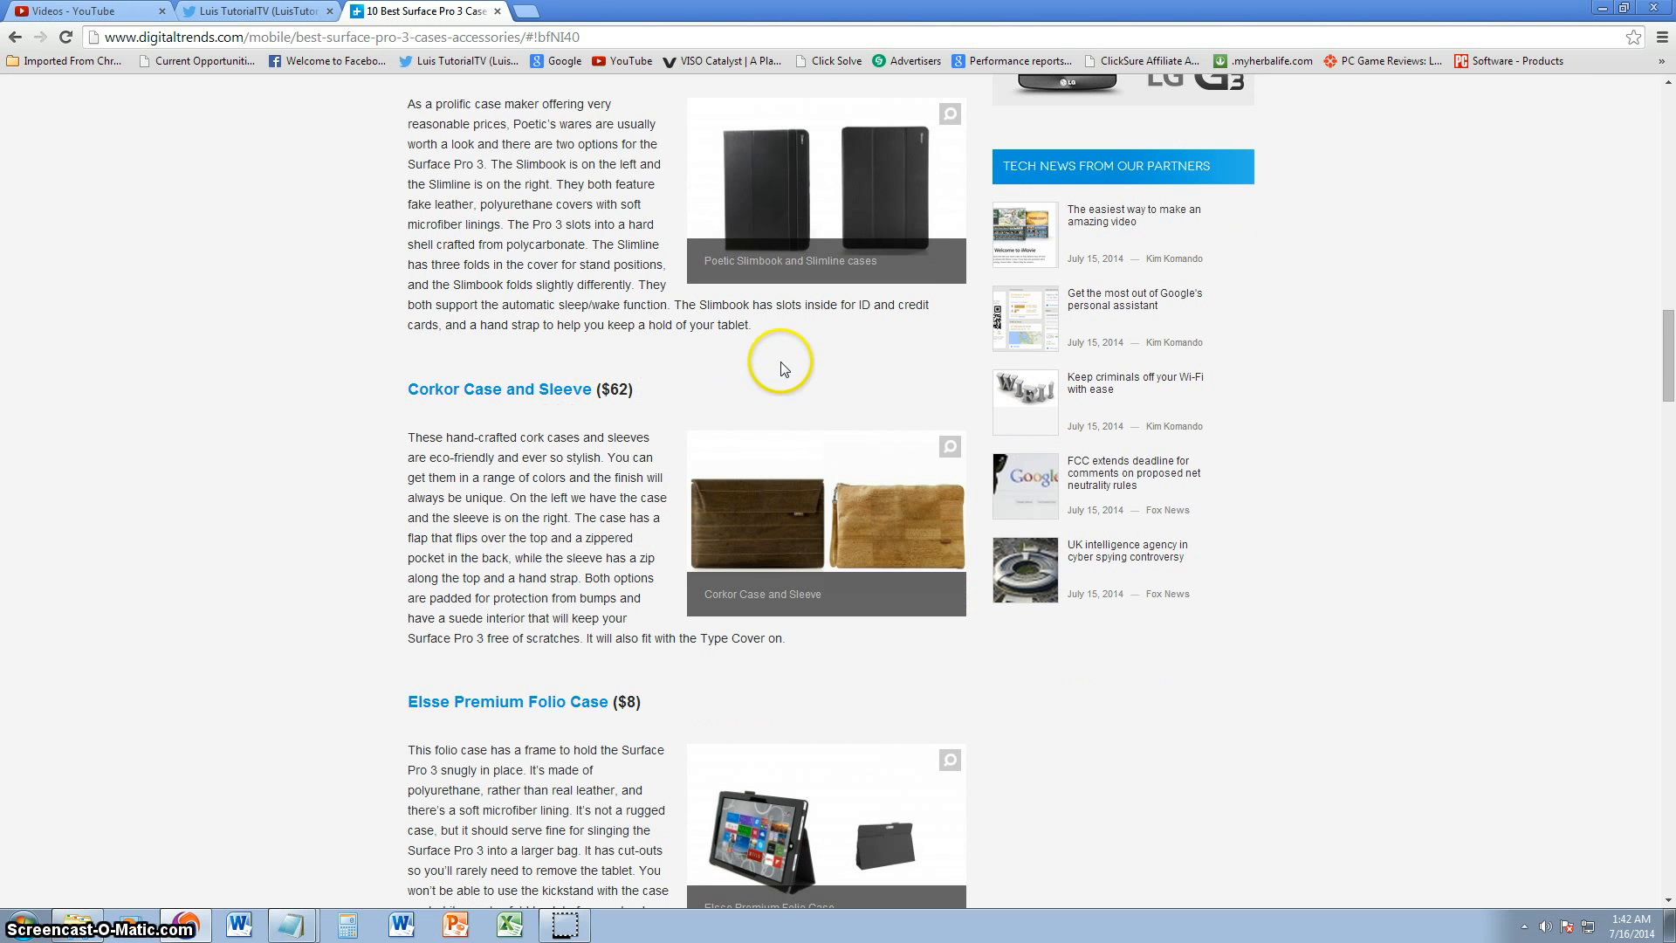
mouse_move(817, 382)
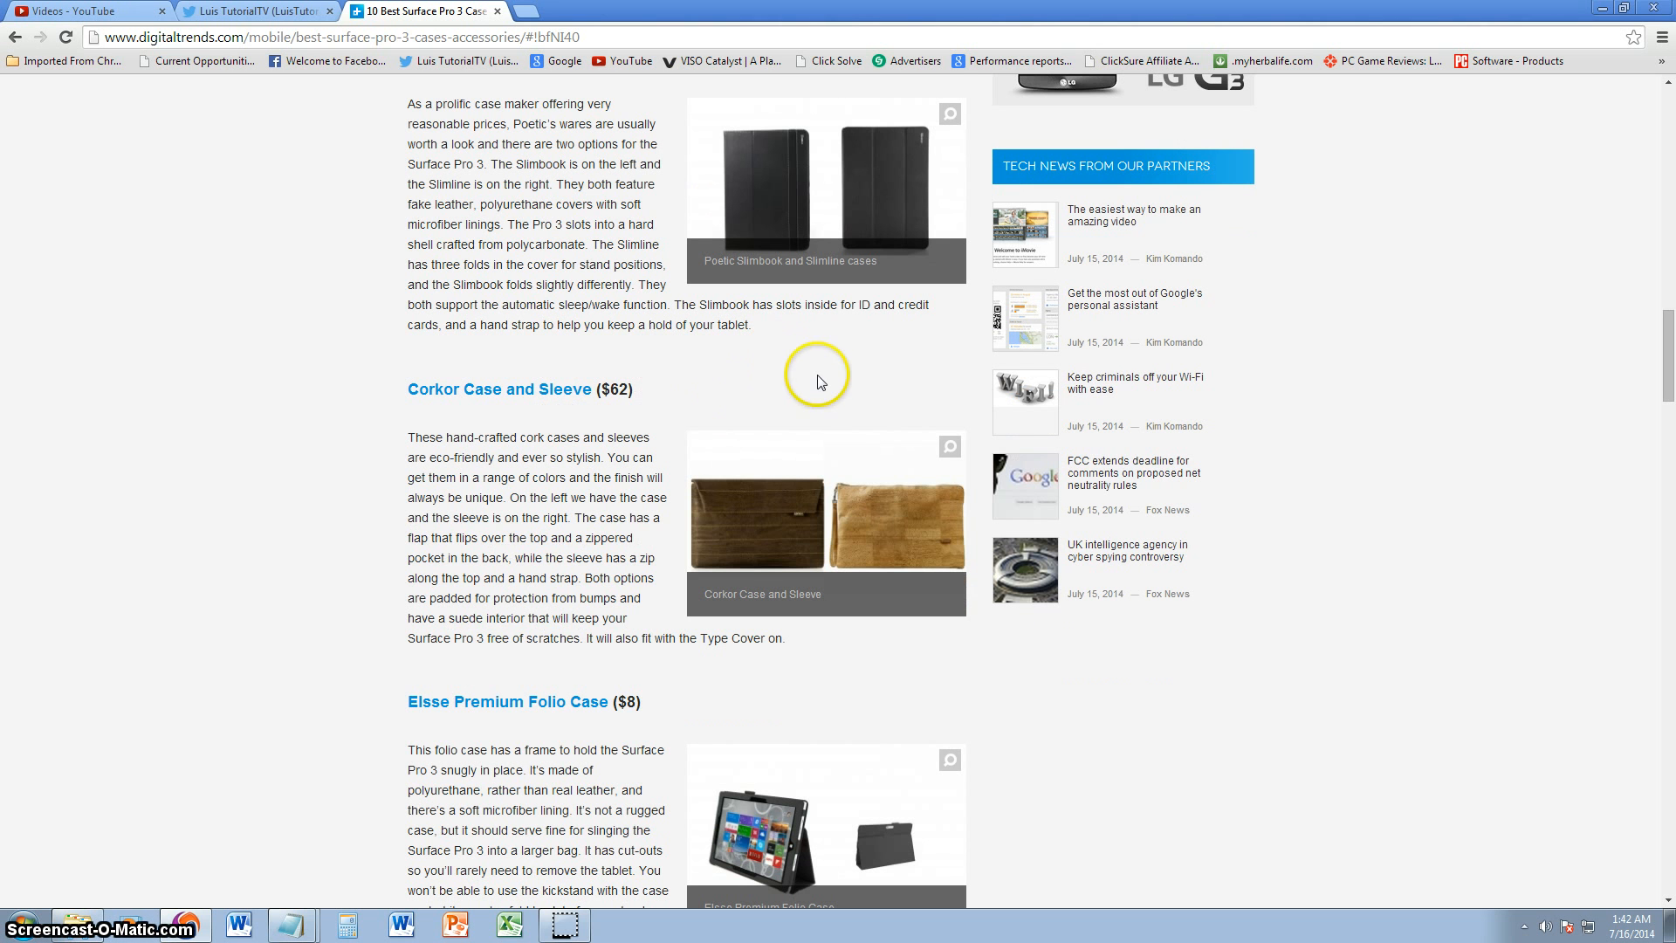
Scroll to the Elsse Premium Folio Case and IVSO Bluetooth Keyboard Portfolio Case reviews, highlighting a word
scroll(down, 3)
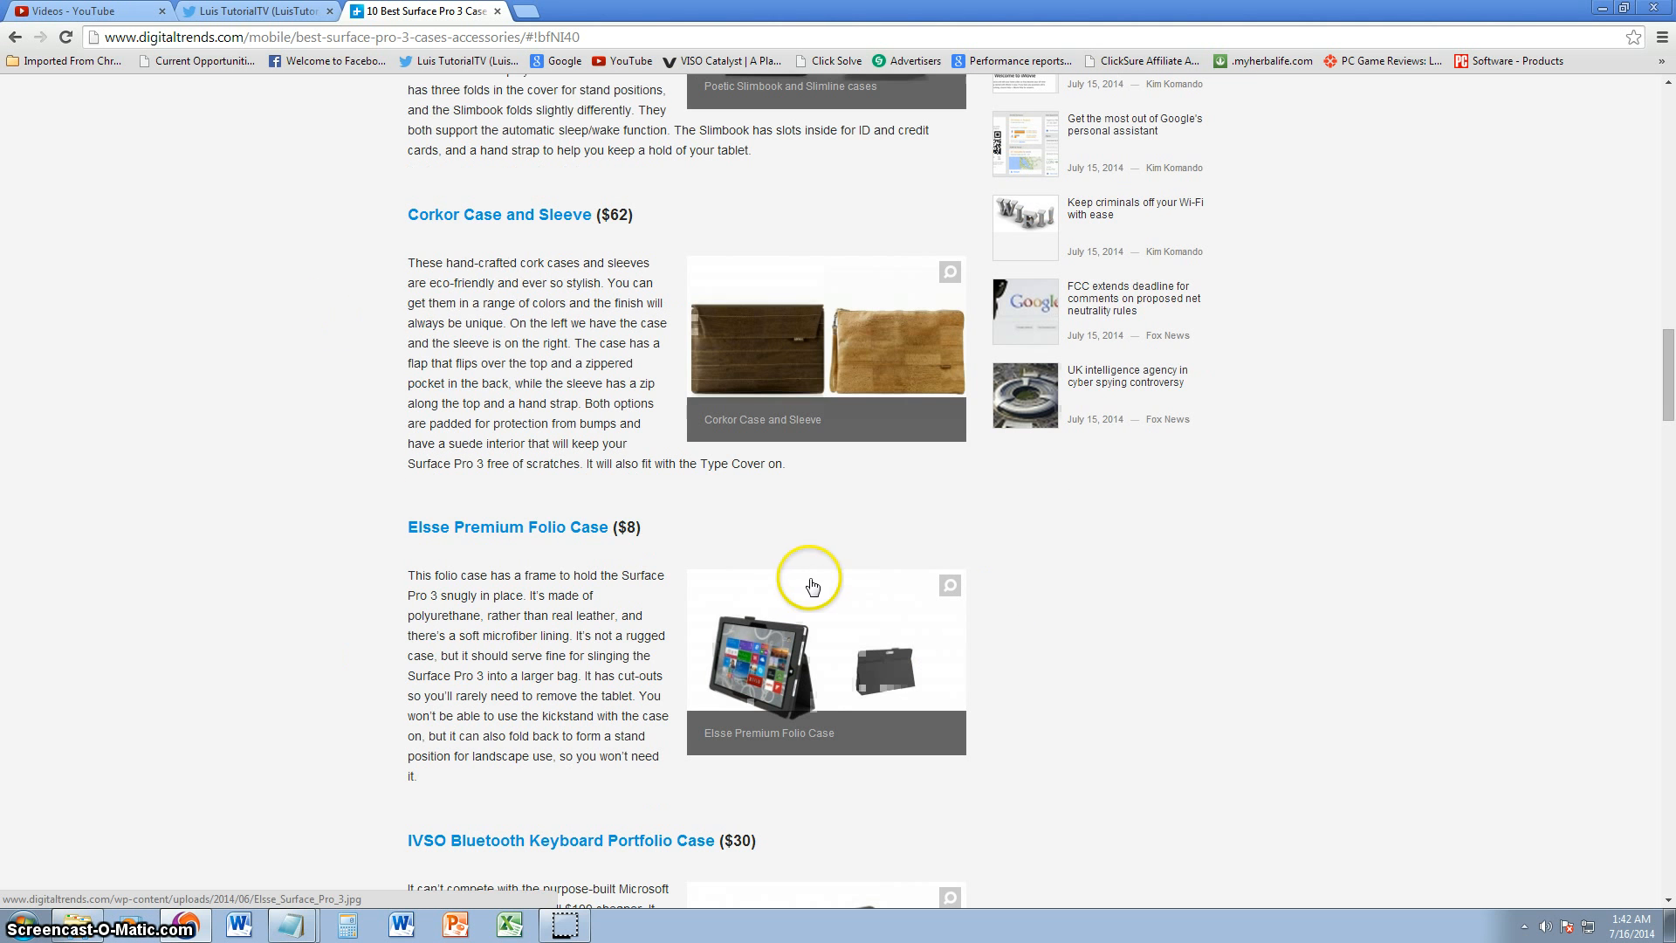
mouse_move(512, 235)
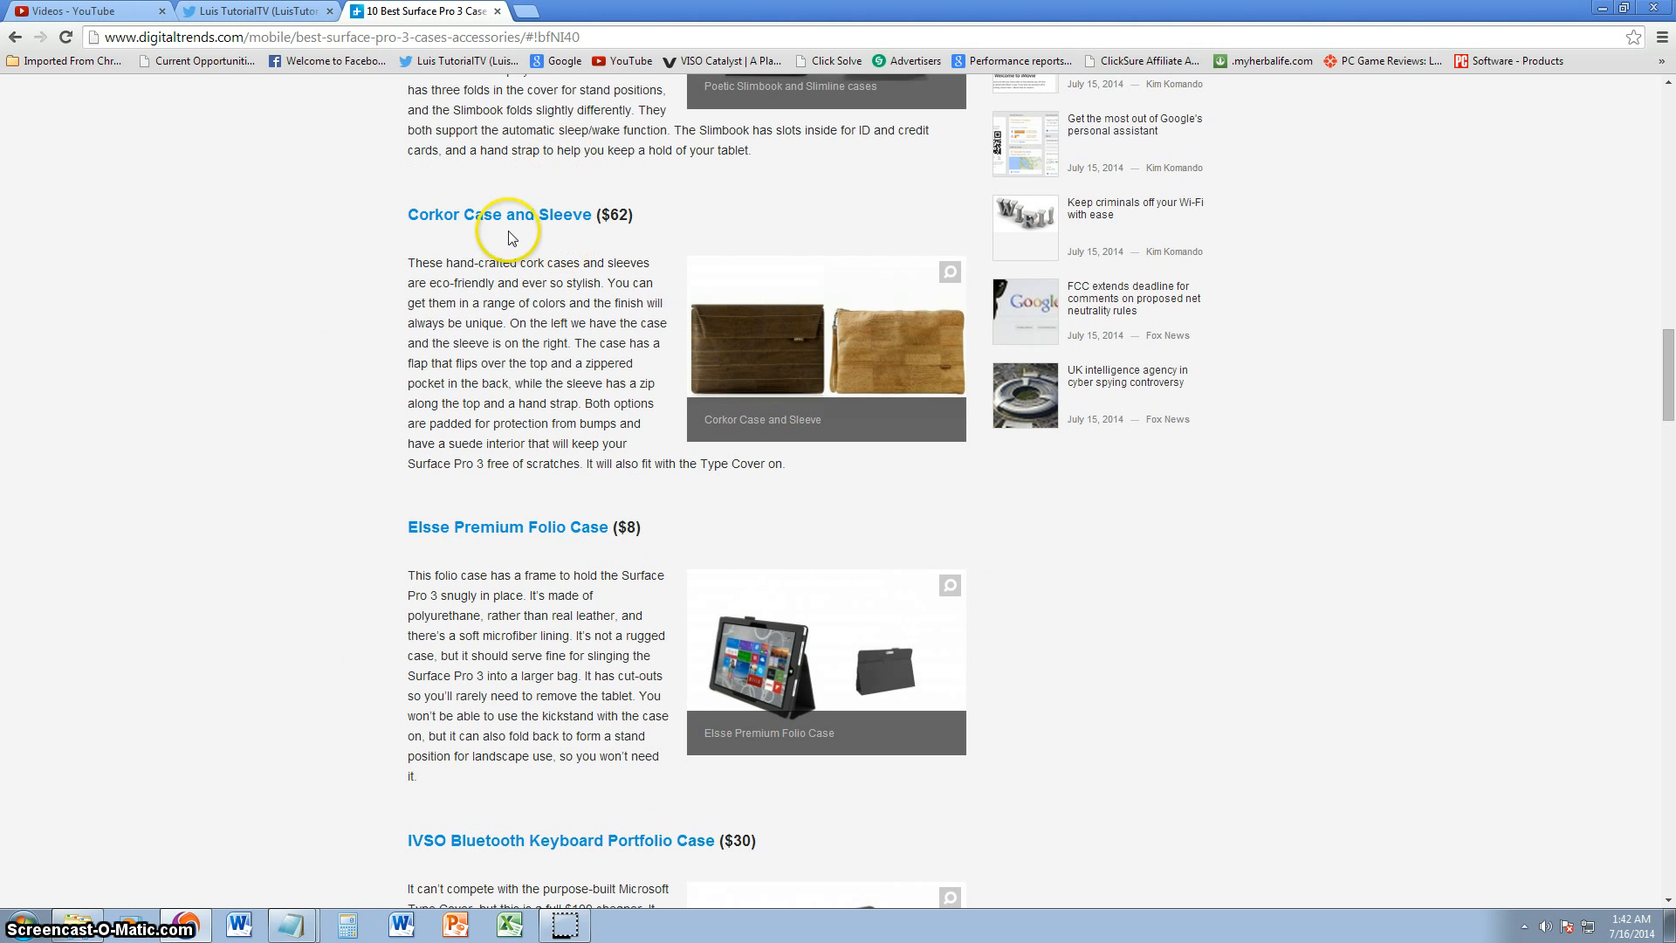
mouse_move(564, 250)
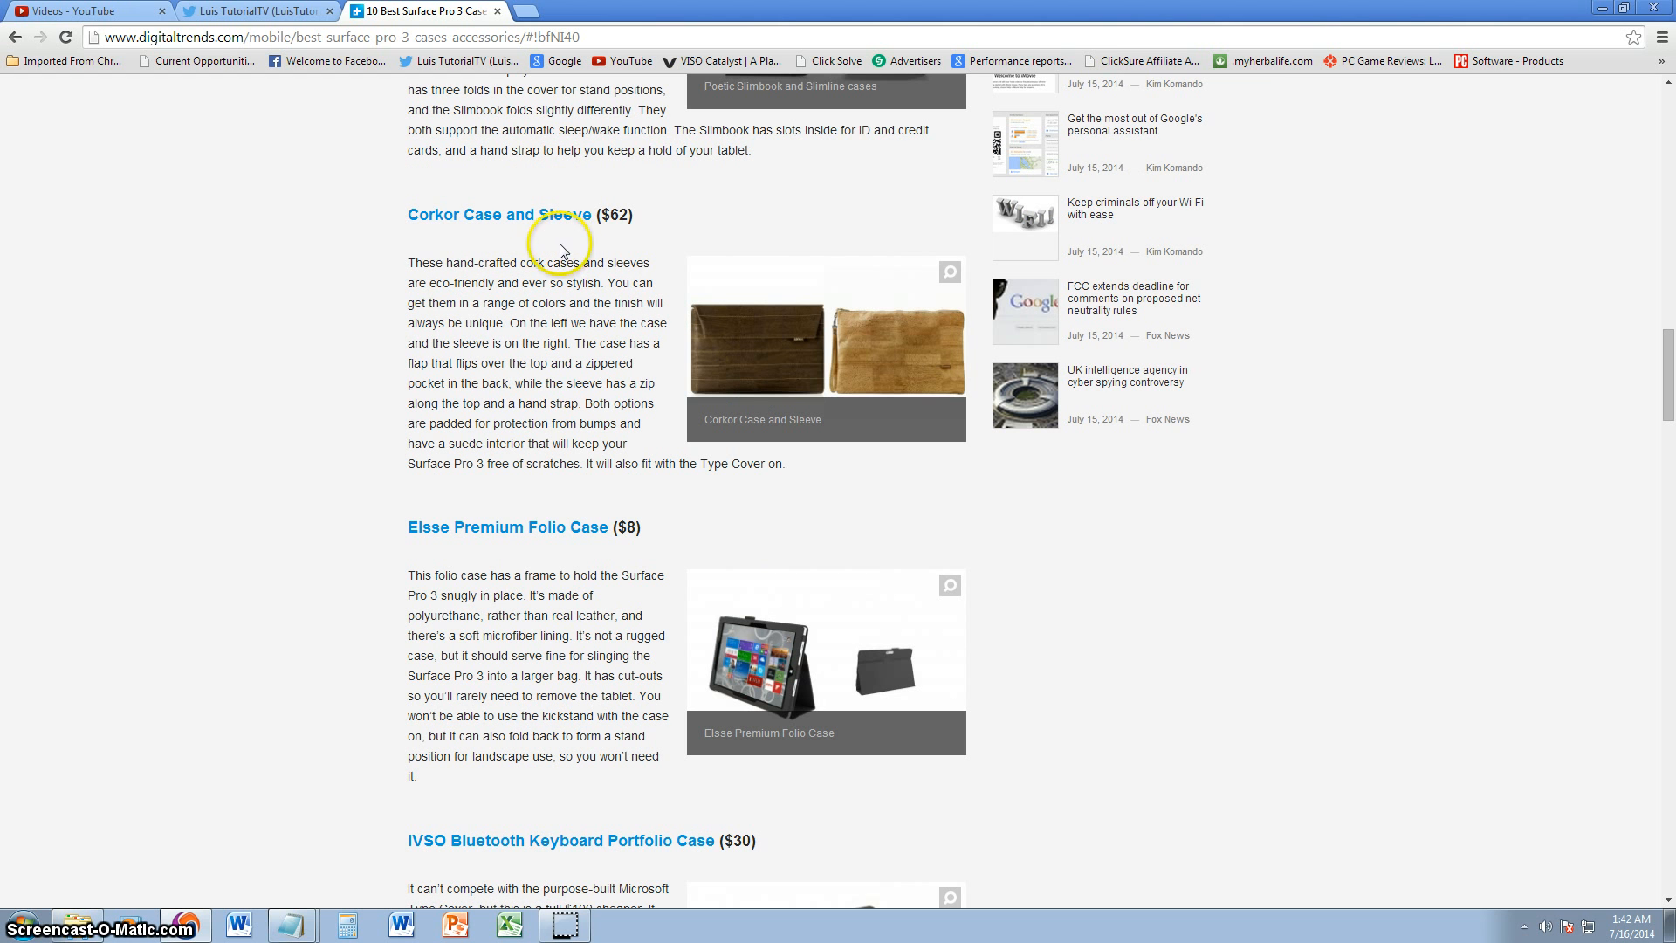
mouse_move(927, 409)
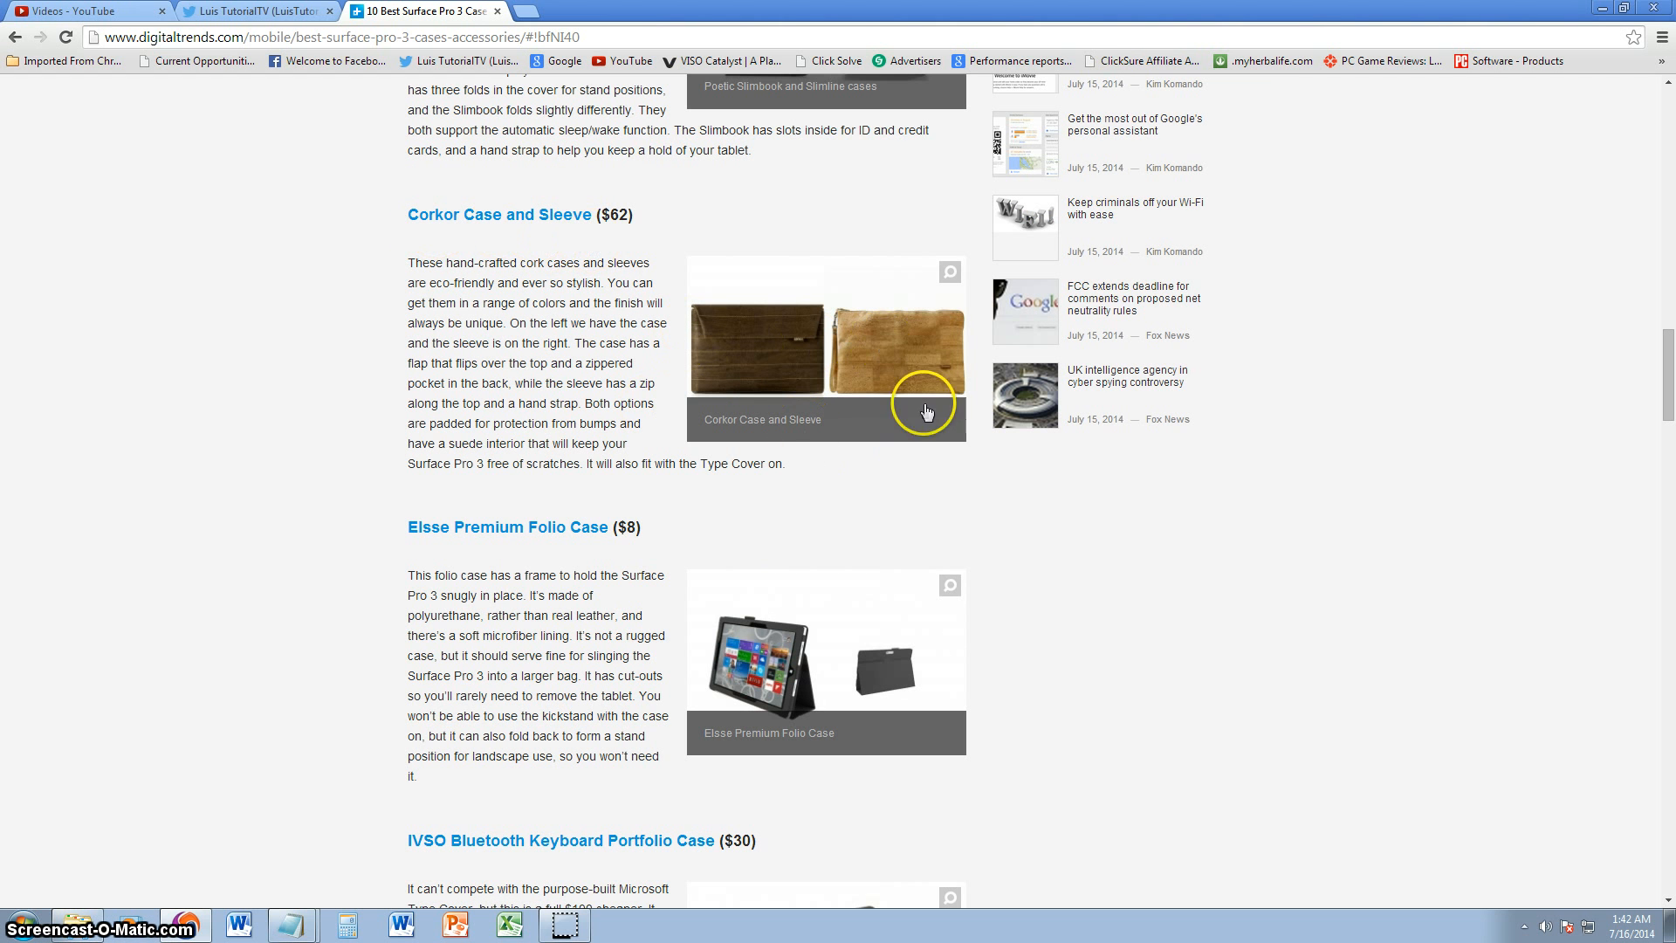
mouse_move(638, 448)
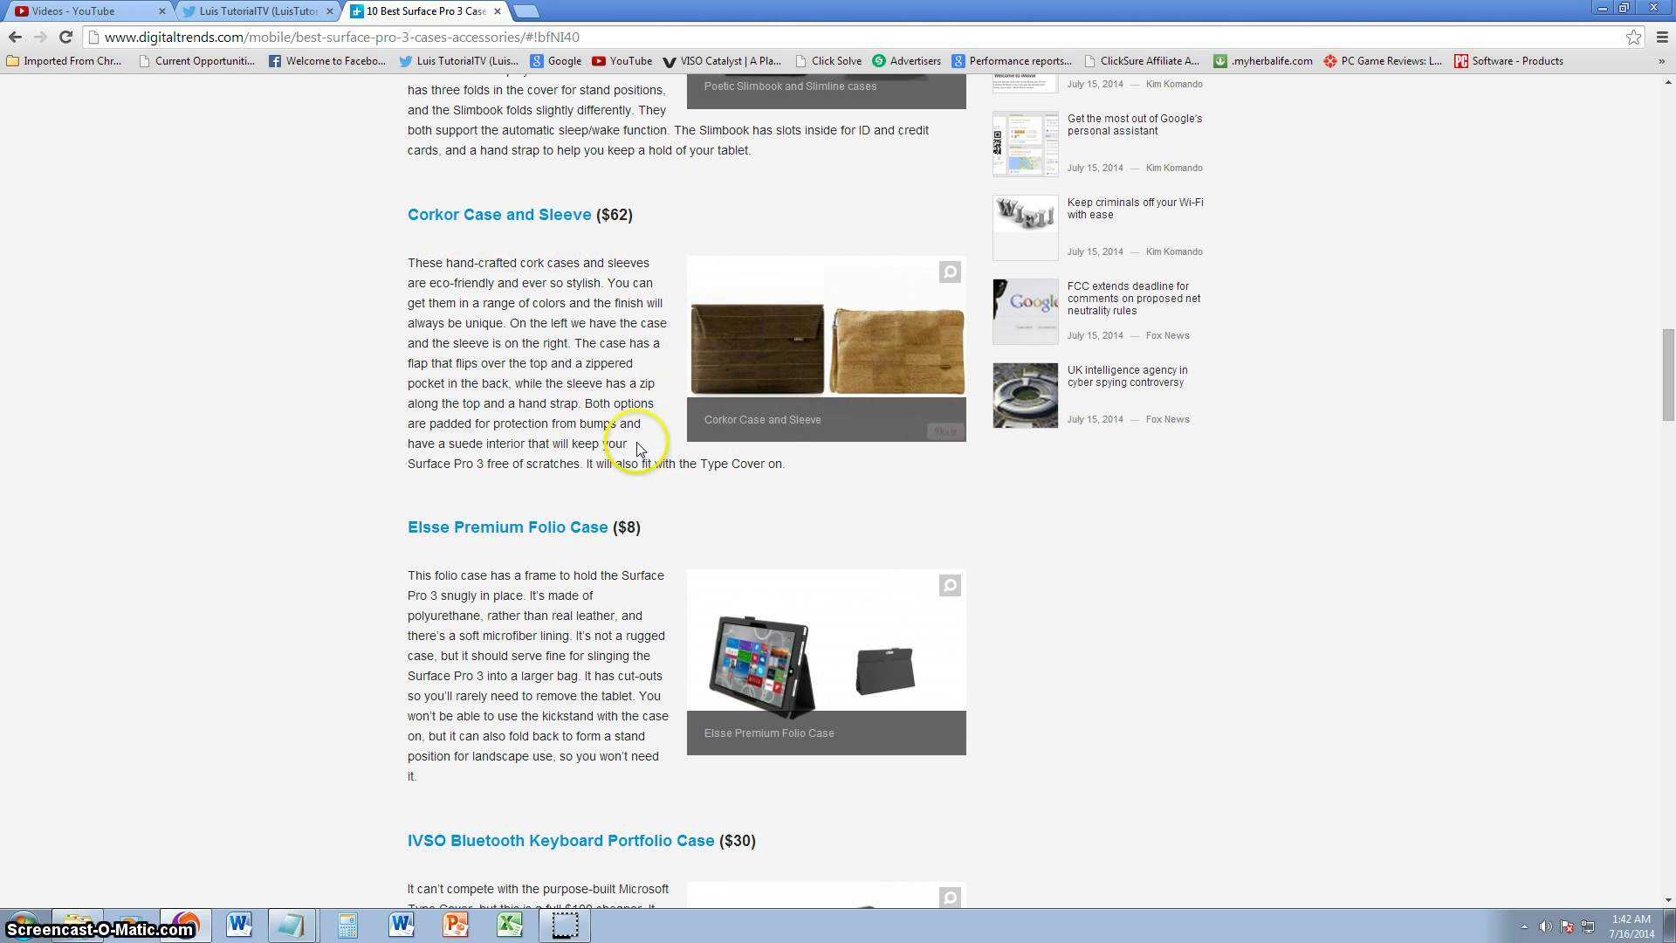
scroll(down, 3)
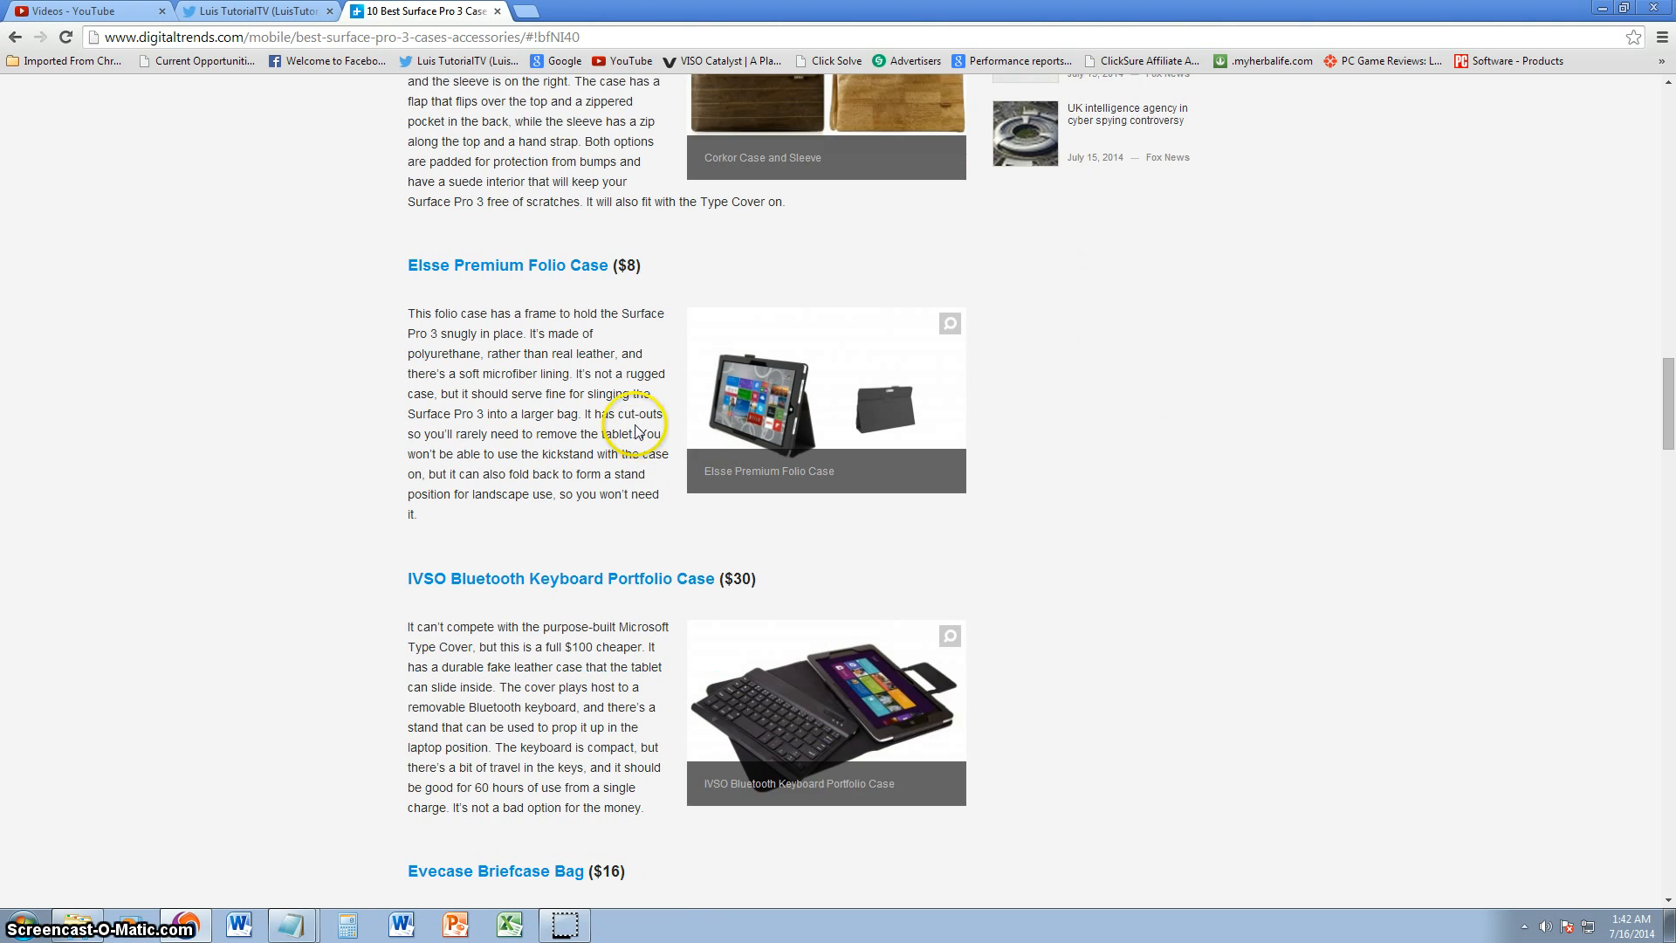
scroll(down, 3)
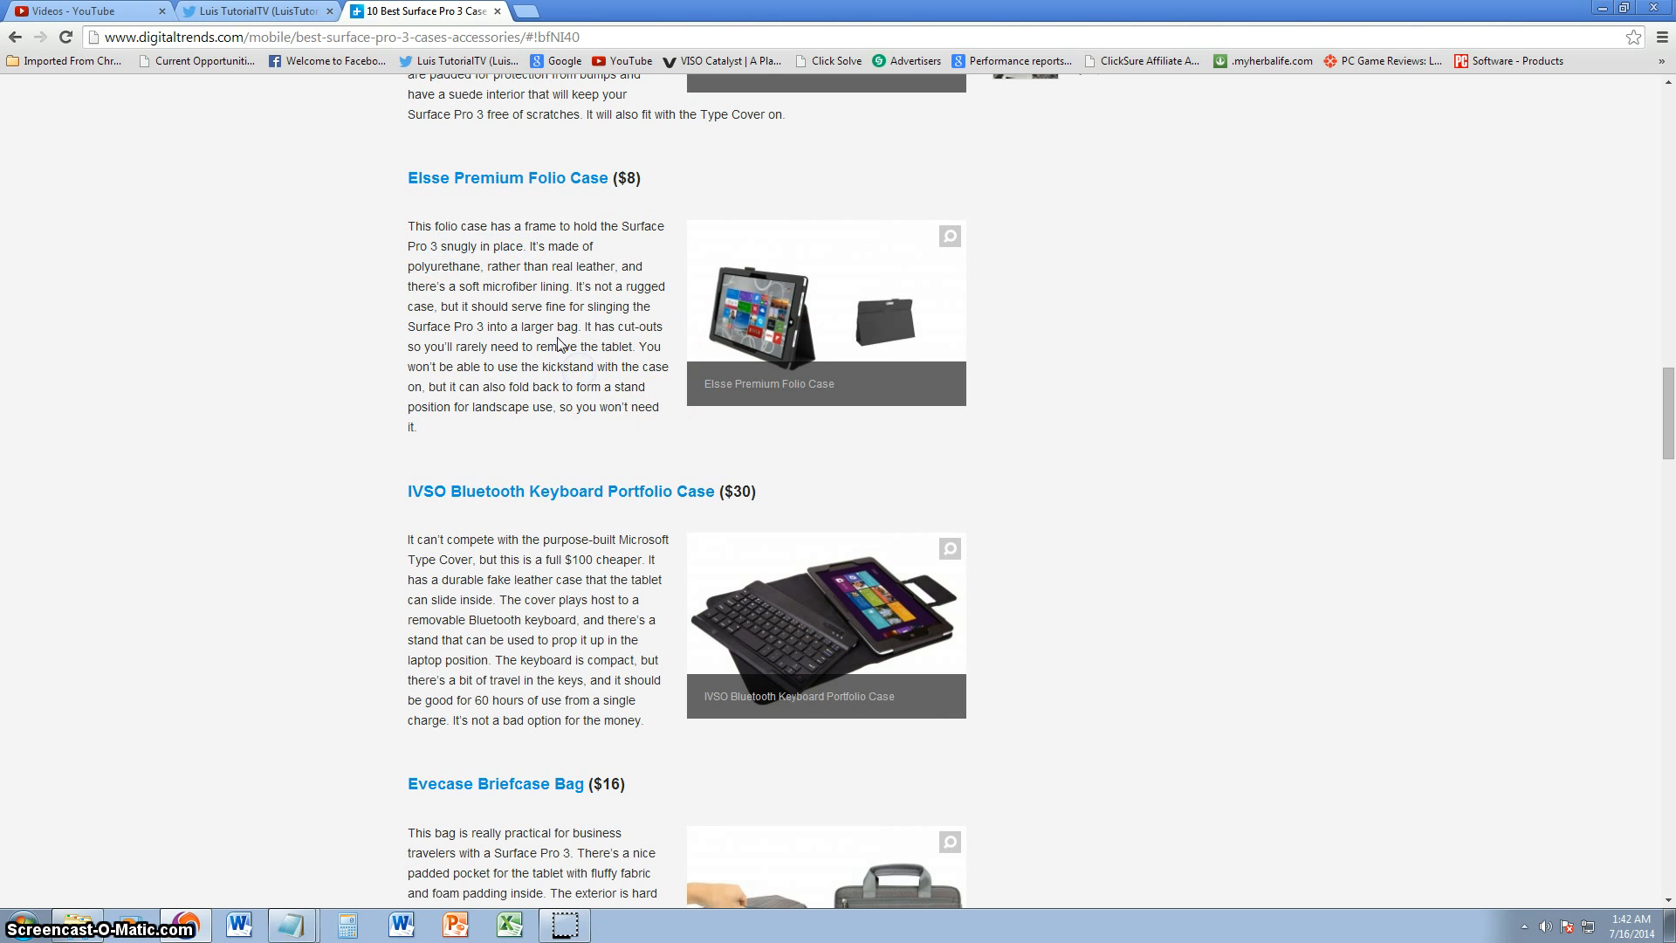
mouse_move(427, 272)
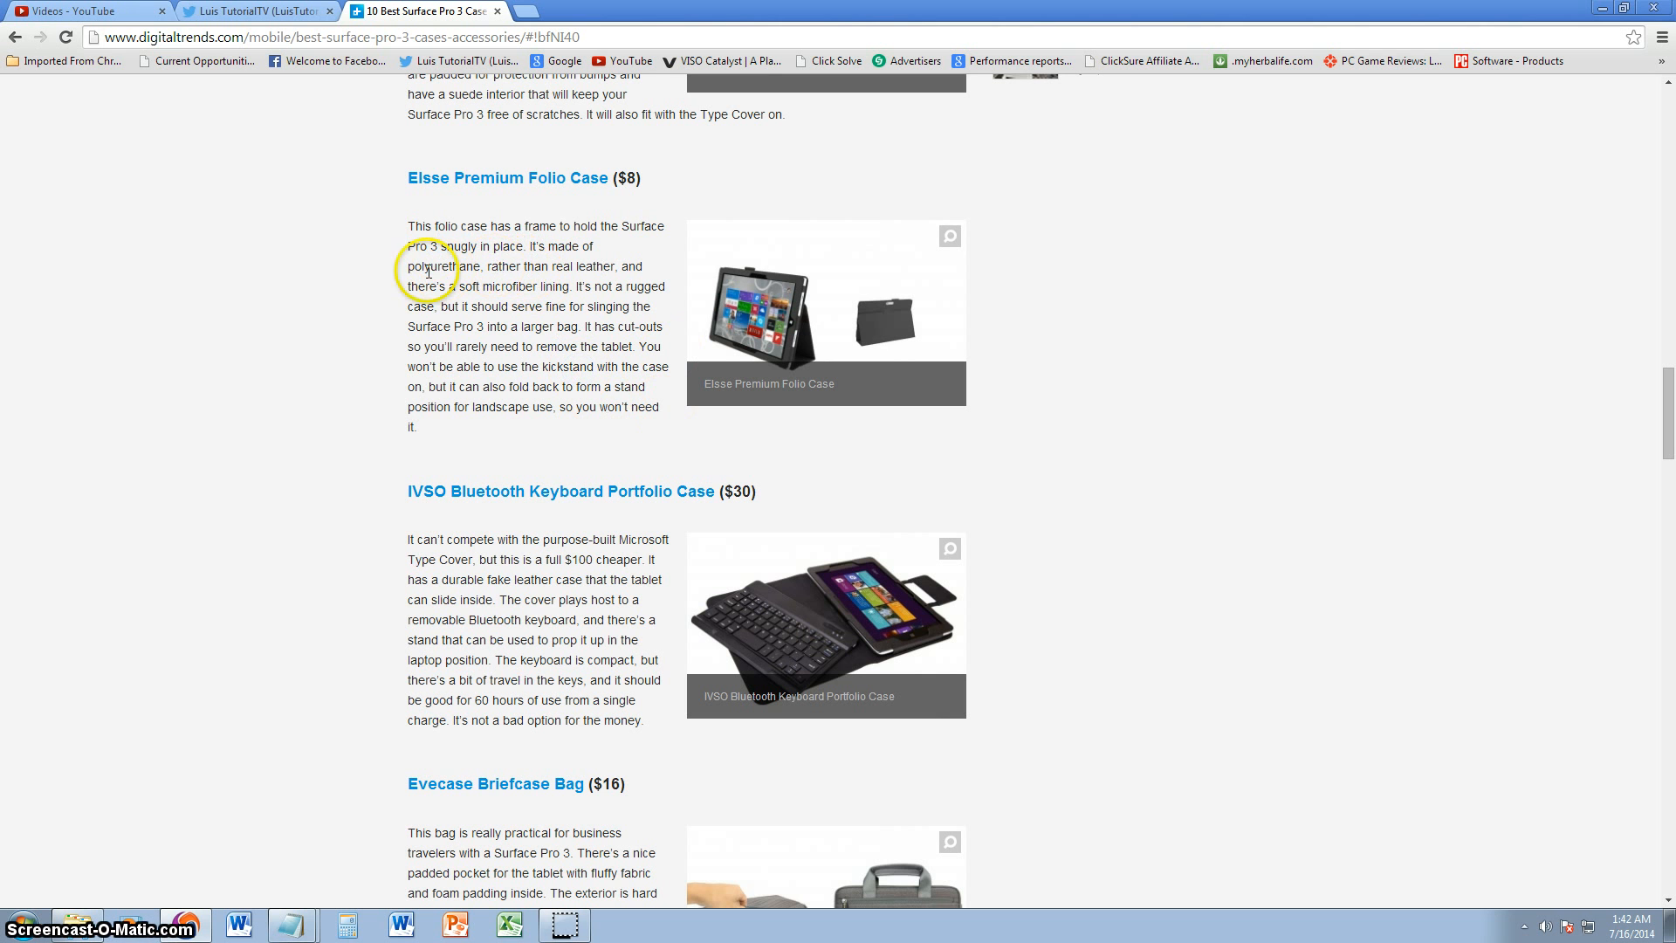
mouse_move(602, 421)
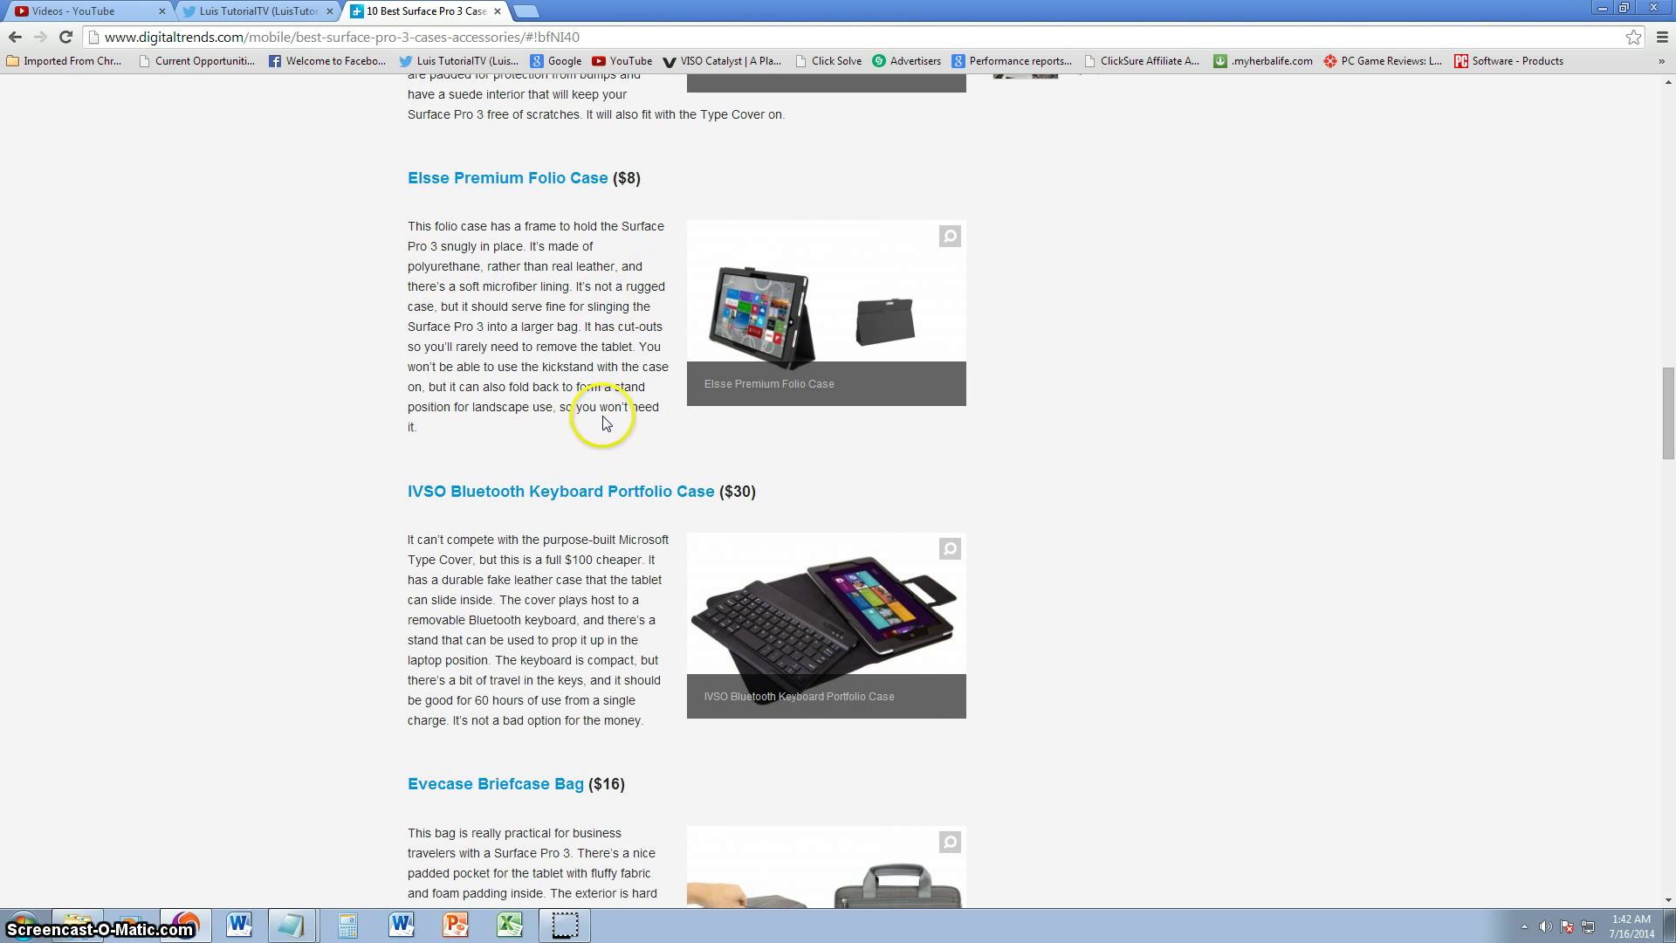
double_click(499, 284)
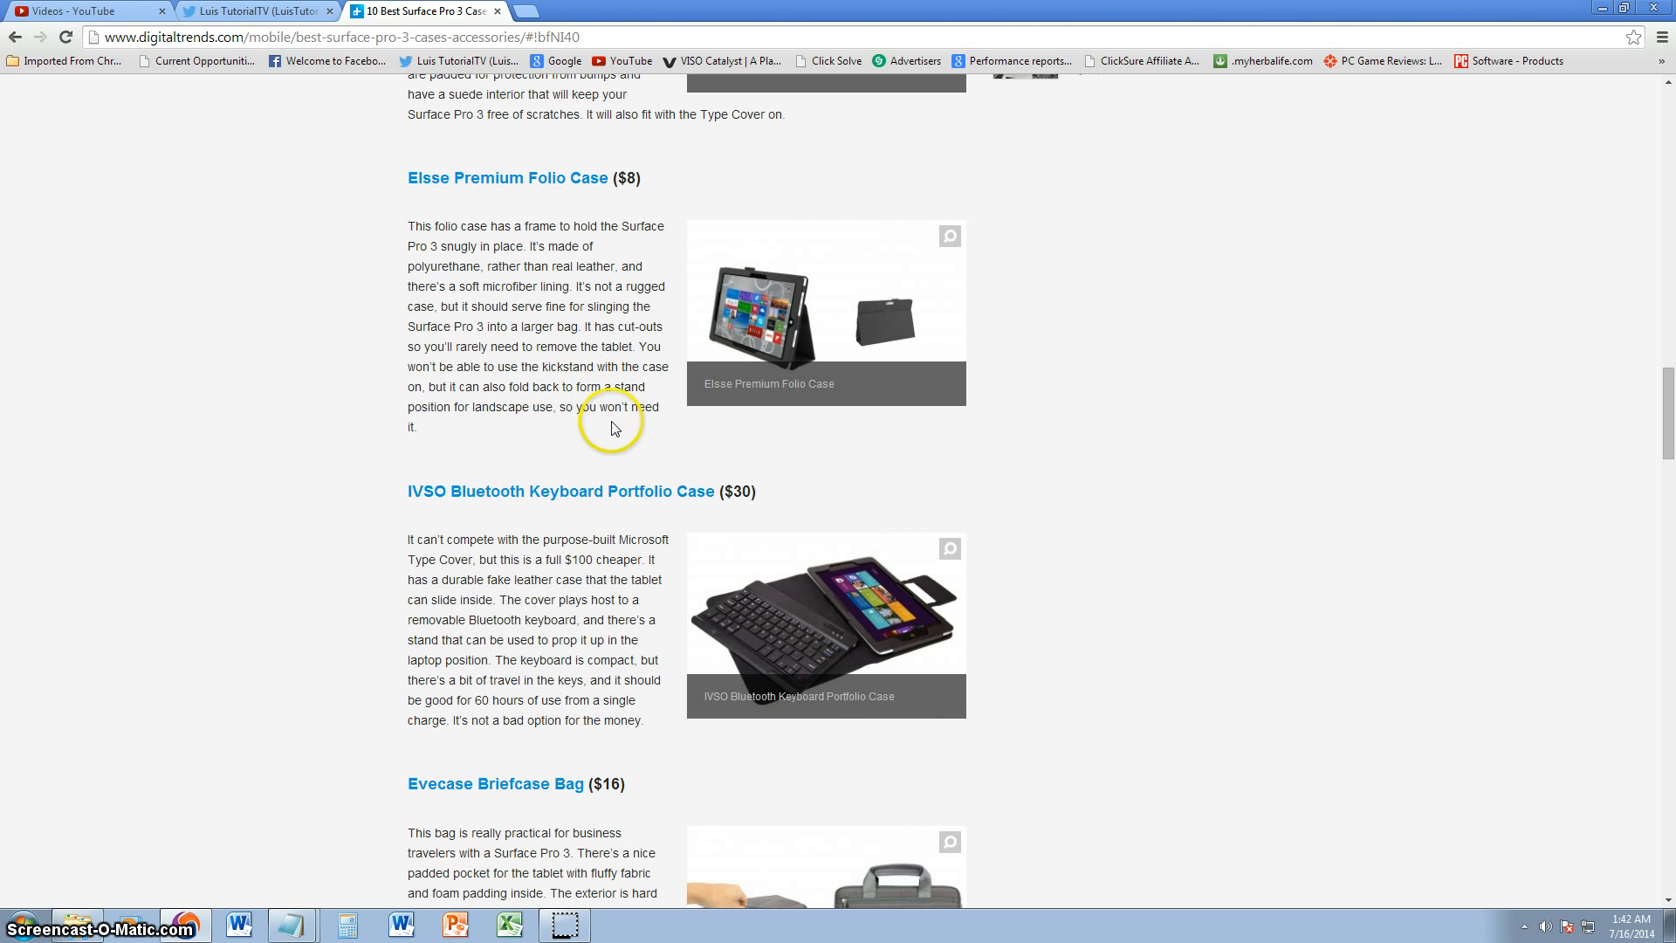
scroll(down, 3)
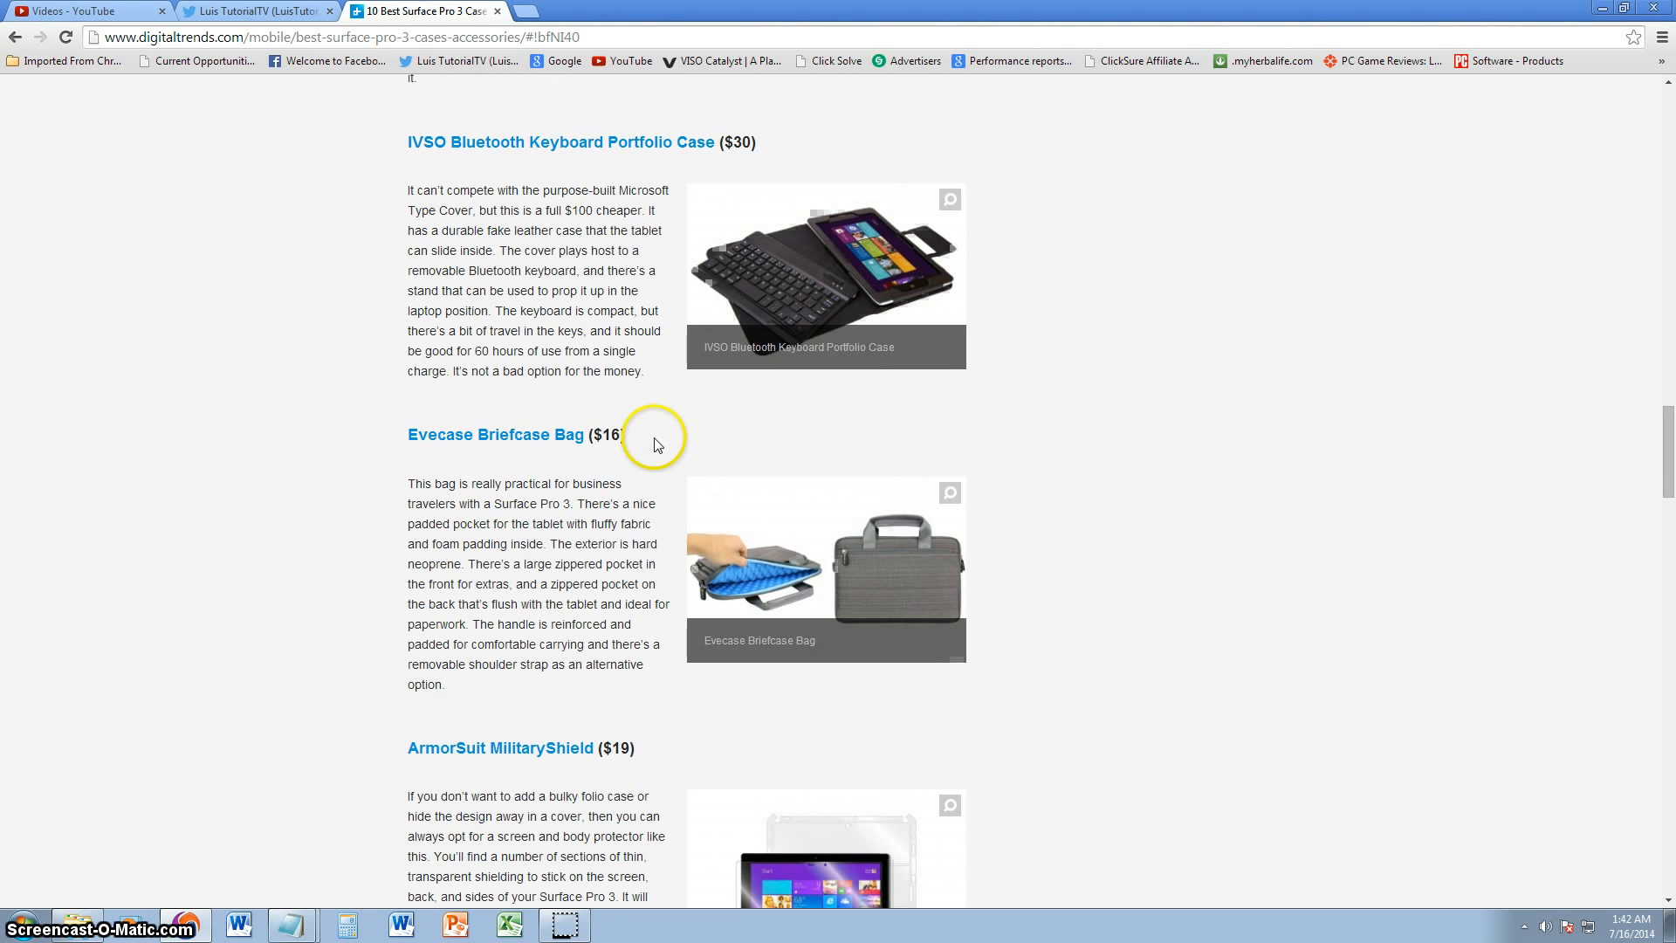
scroll(up, 3)
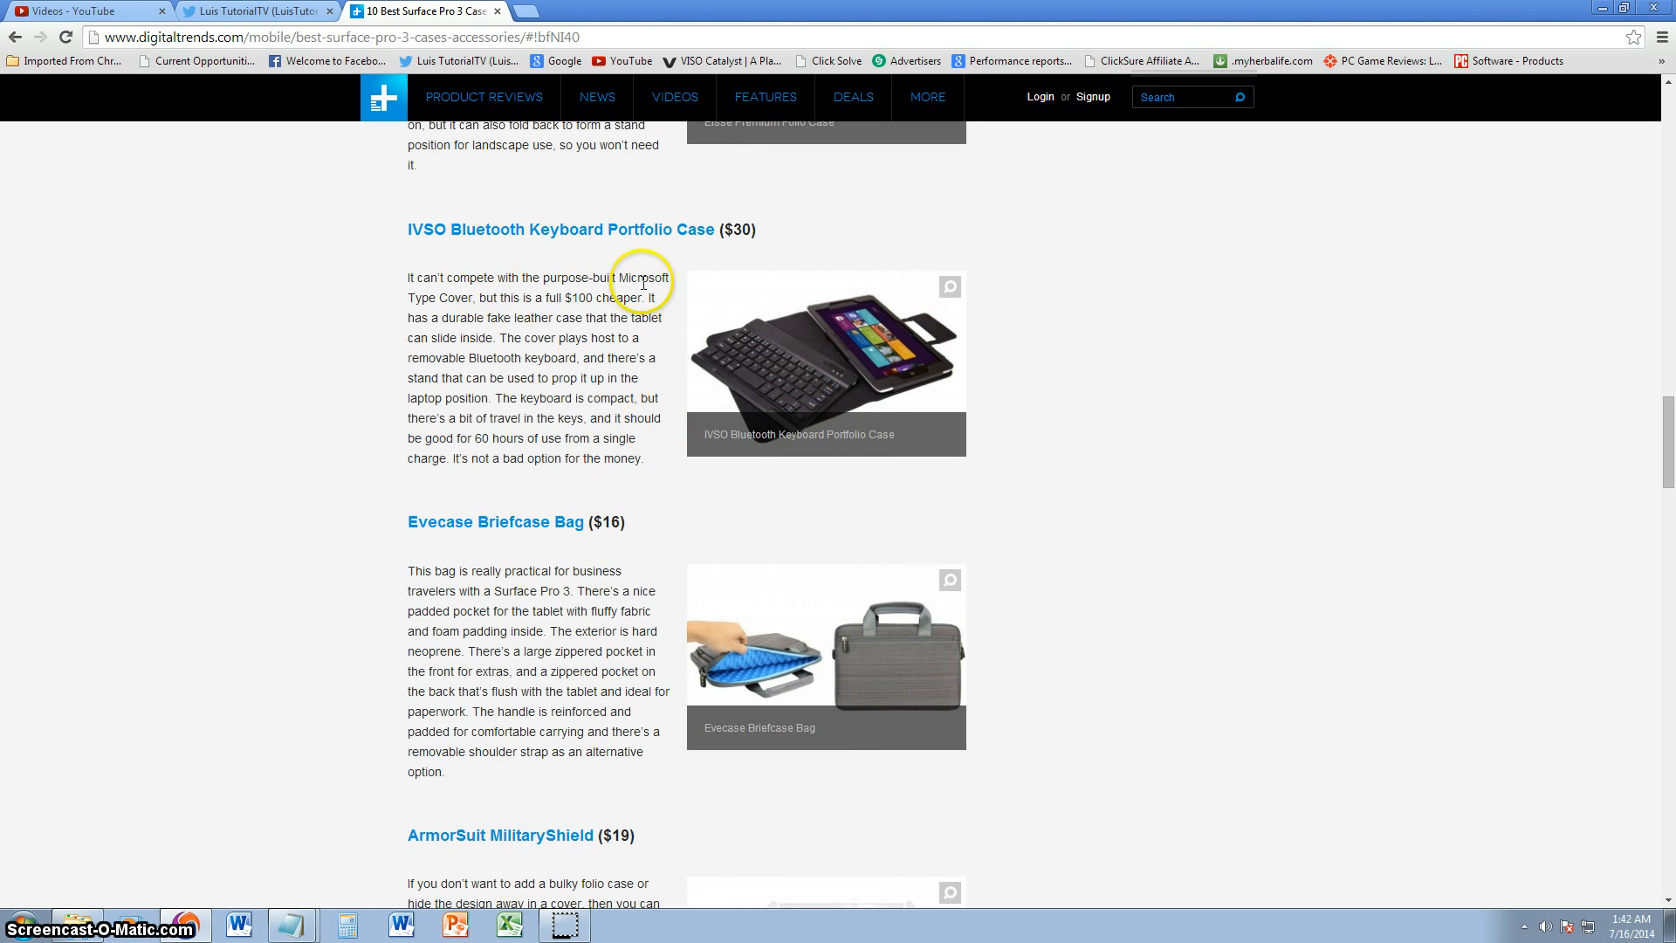
mouse_move(660, 403)
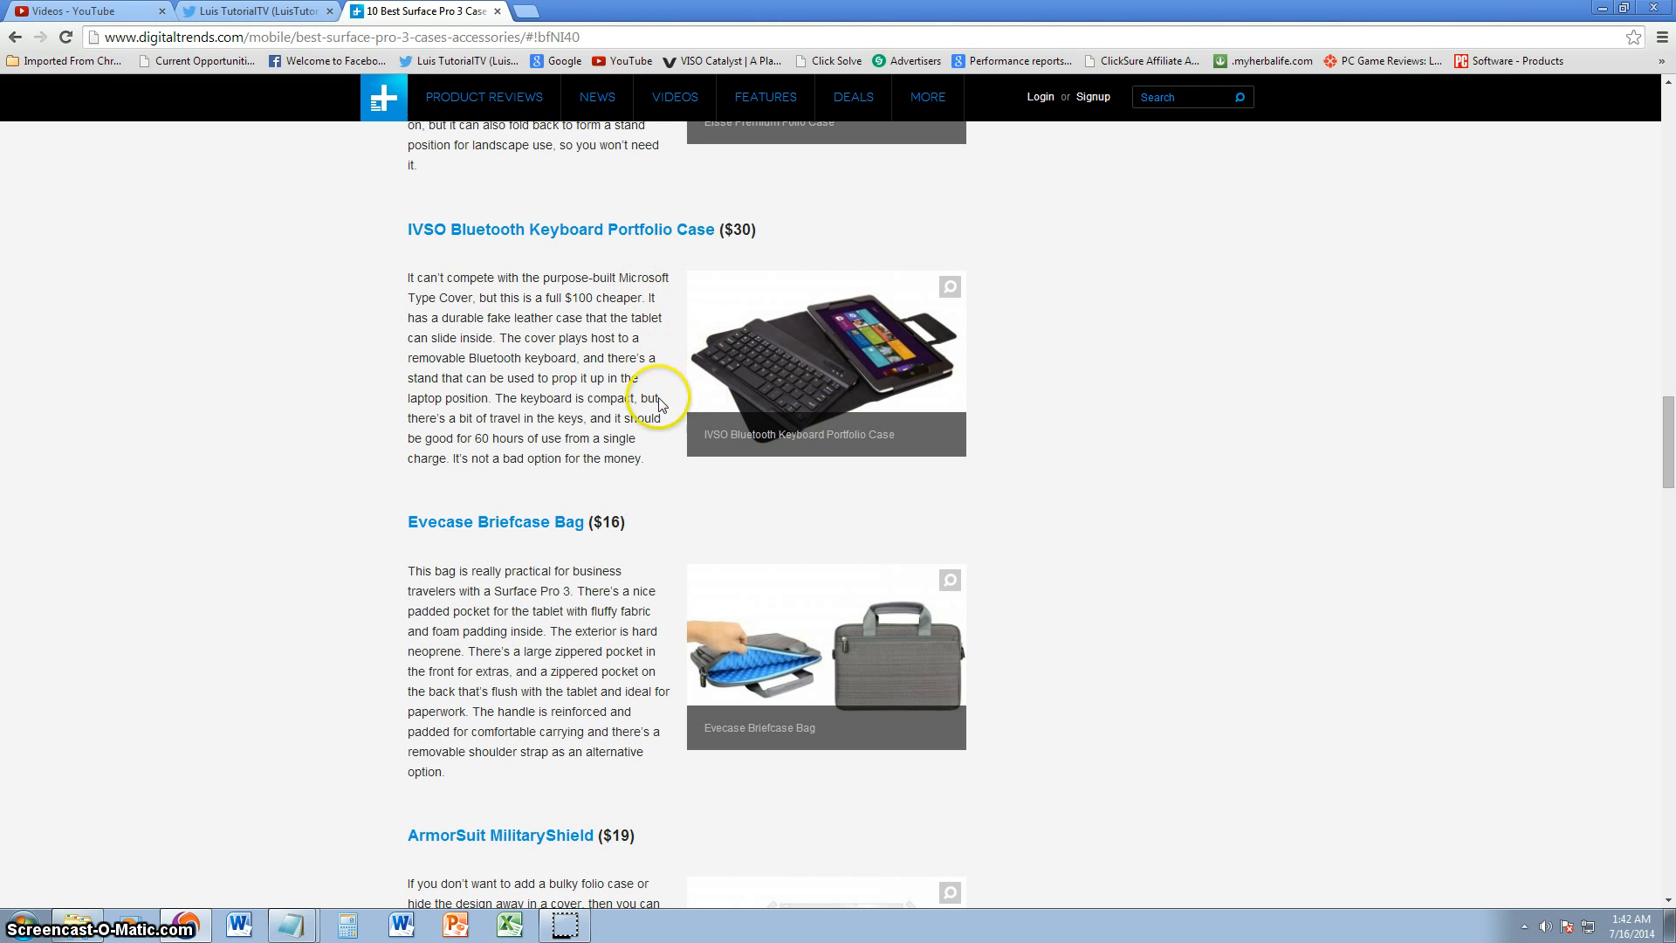
mouse_move(599, 356)
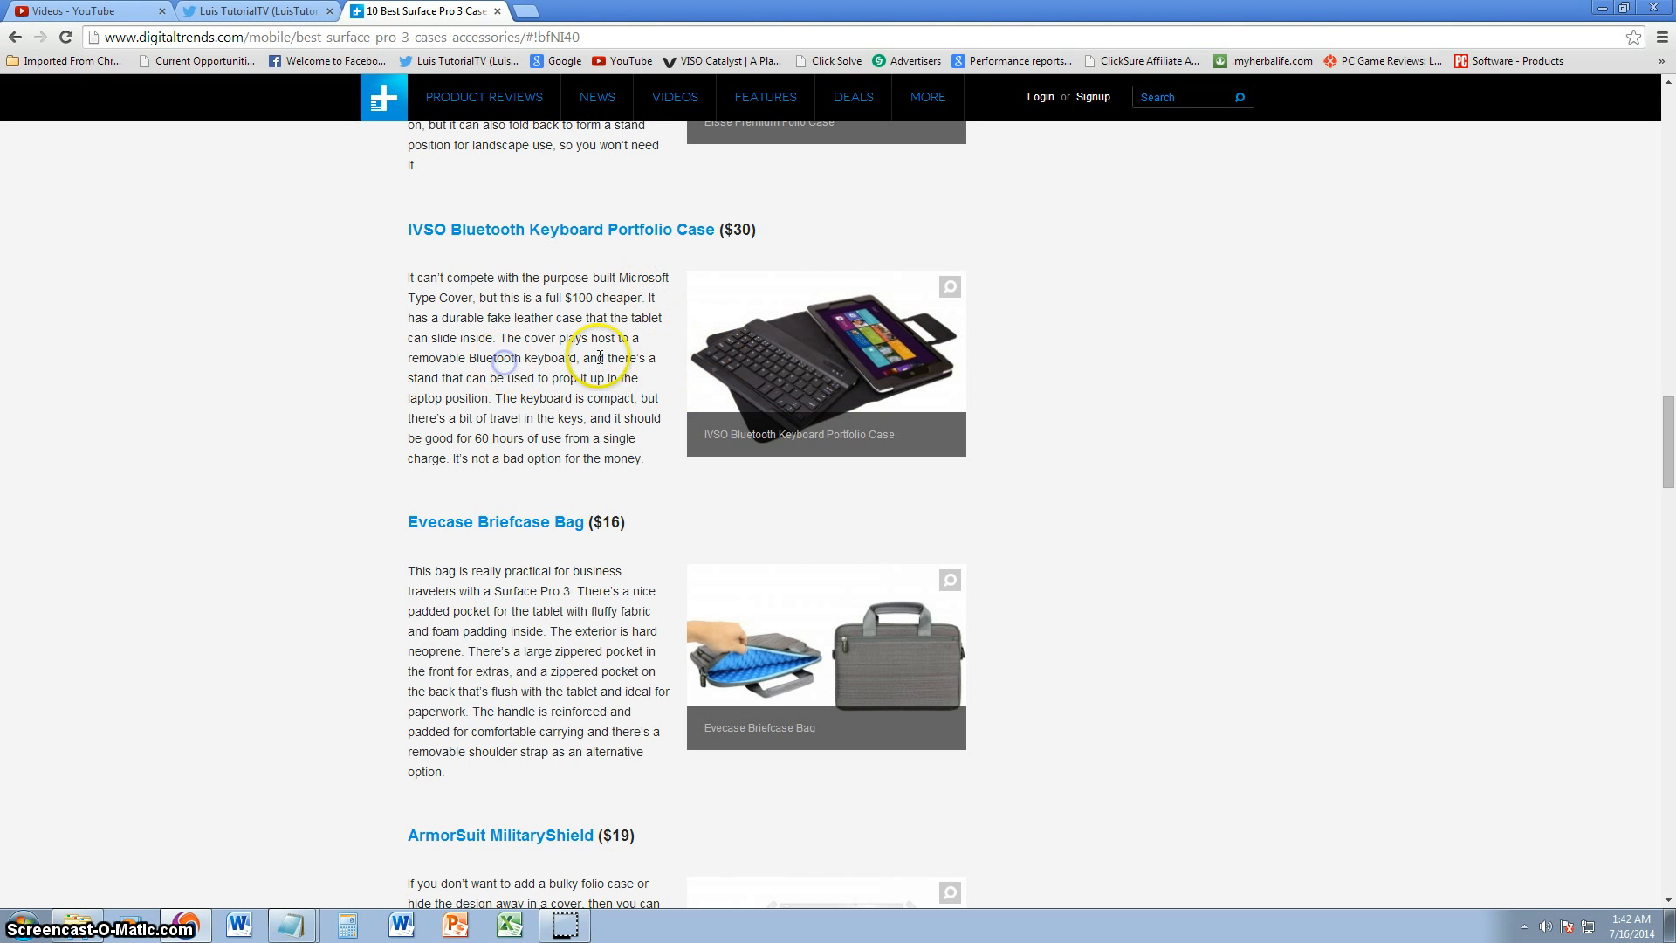
mouse_move(569, 314)
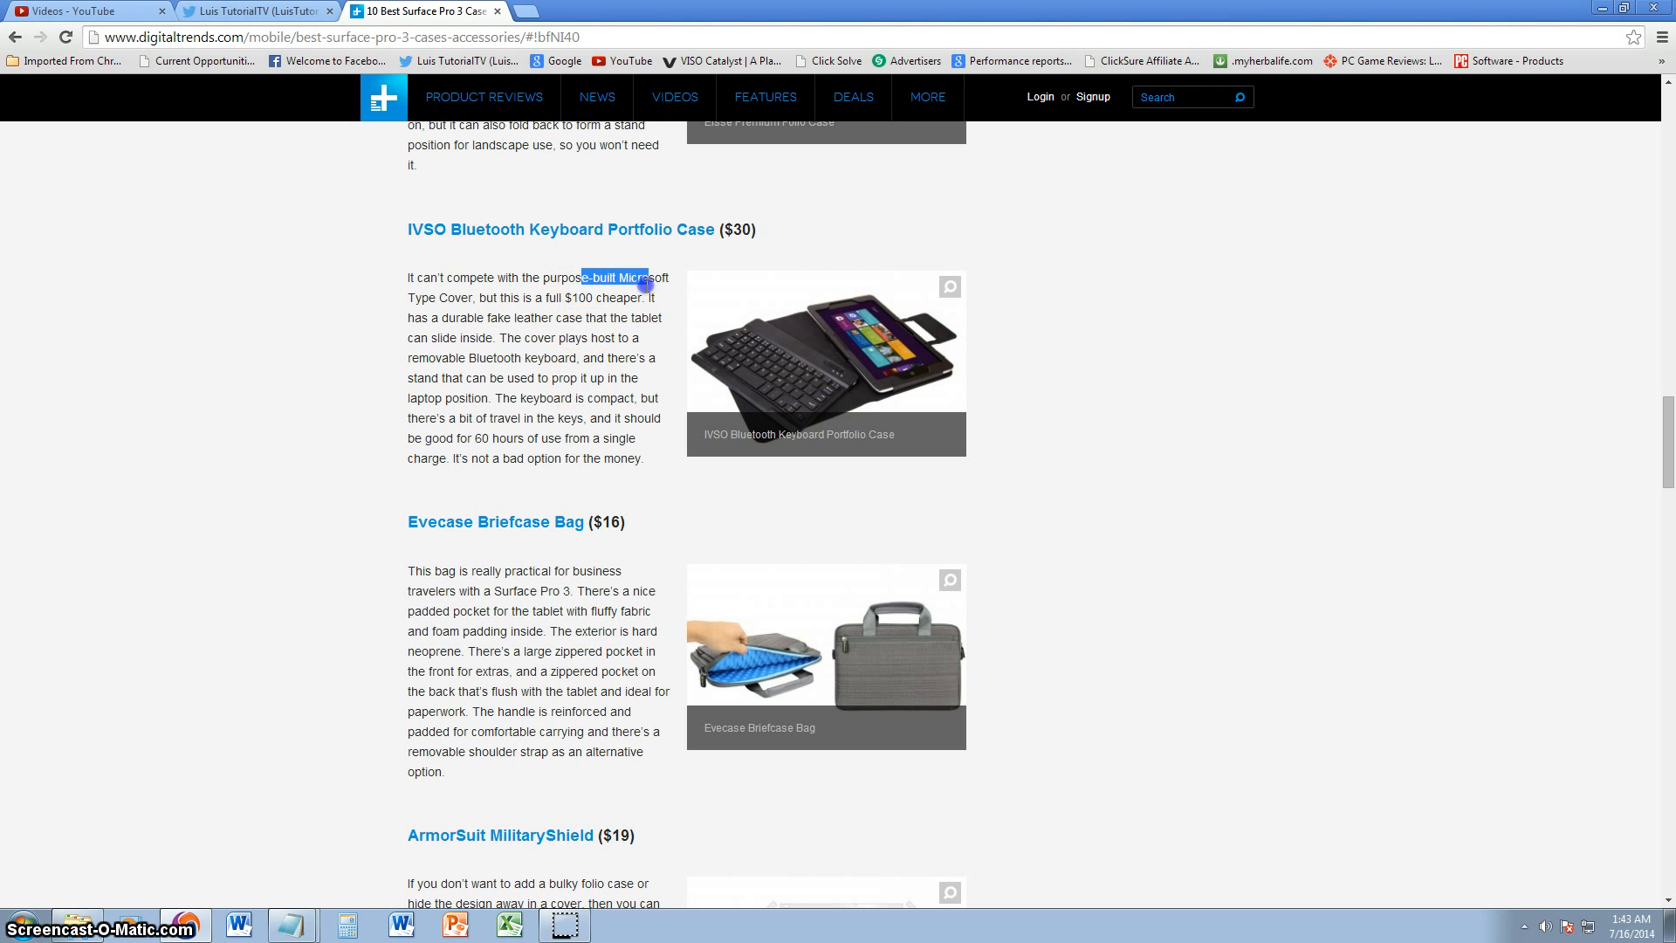
Scroll through the ArmorSuit MilitaryShield review to the Satechi 3-Port USB Hub ($30) entry
scroll(down, 3)
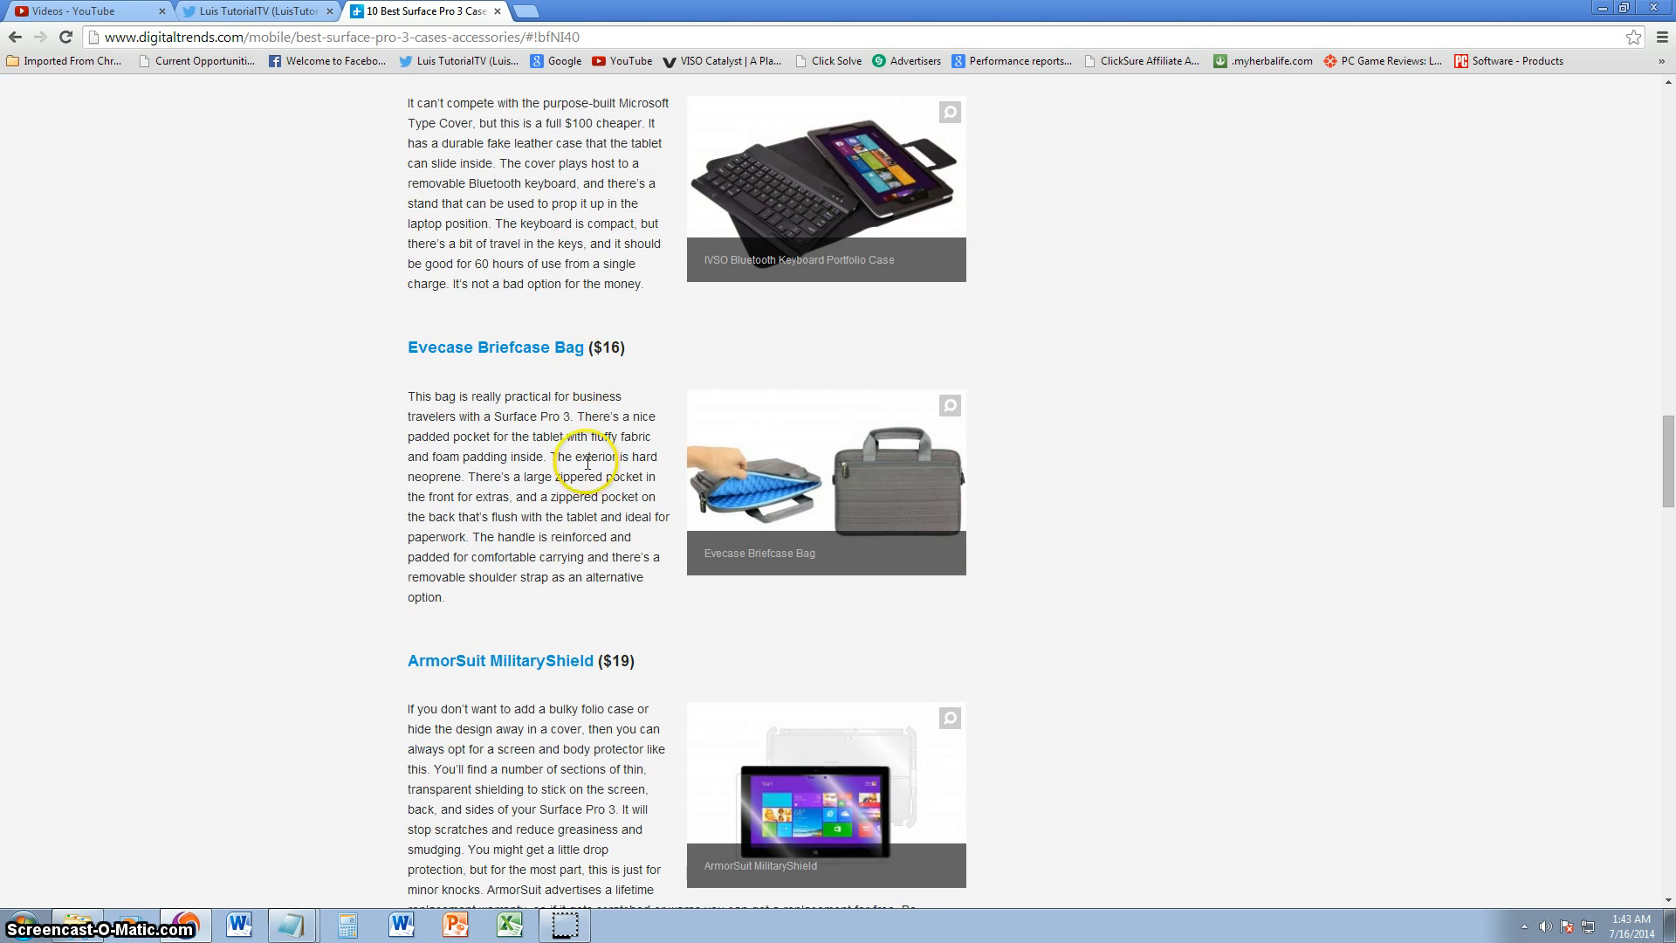
scroll(down, 3)
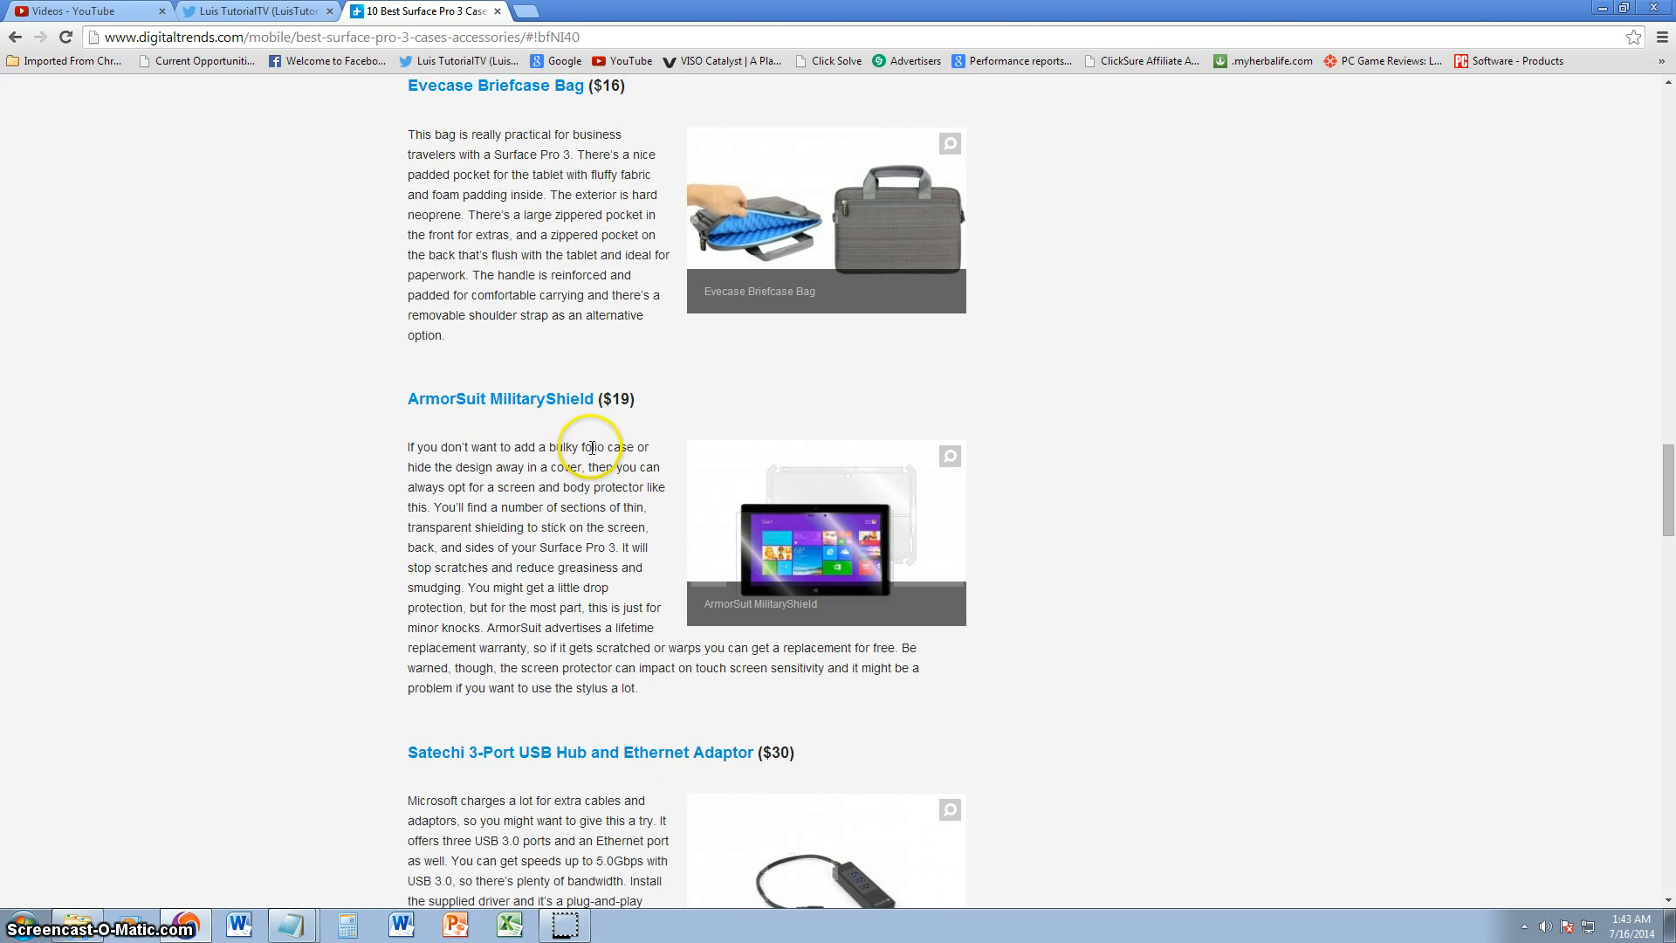
mouse_move(630, 459)
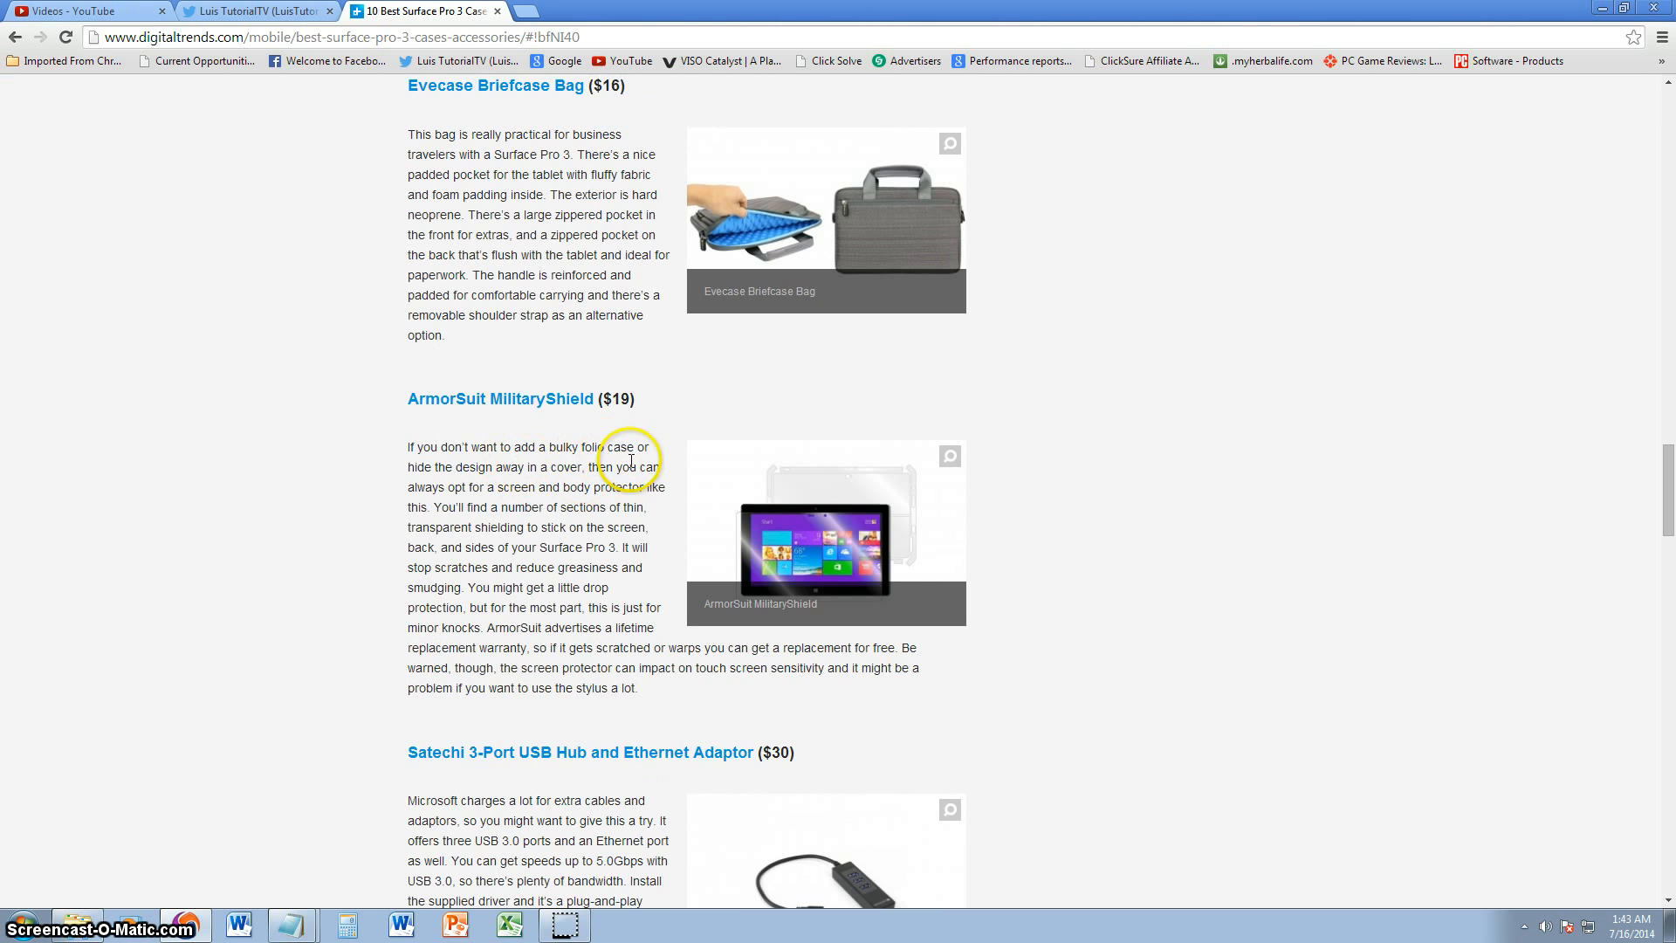
scroll(down, 3)
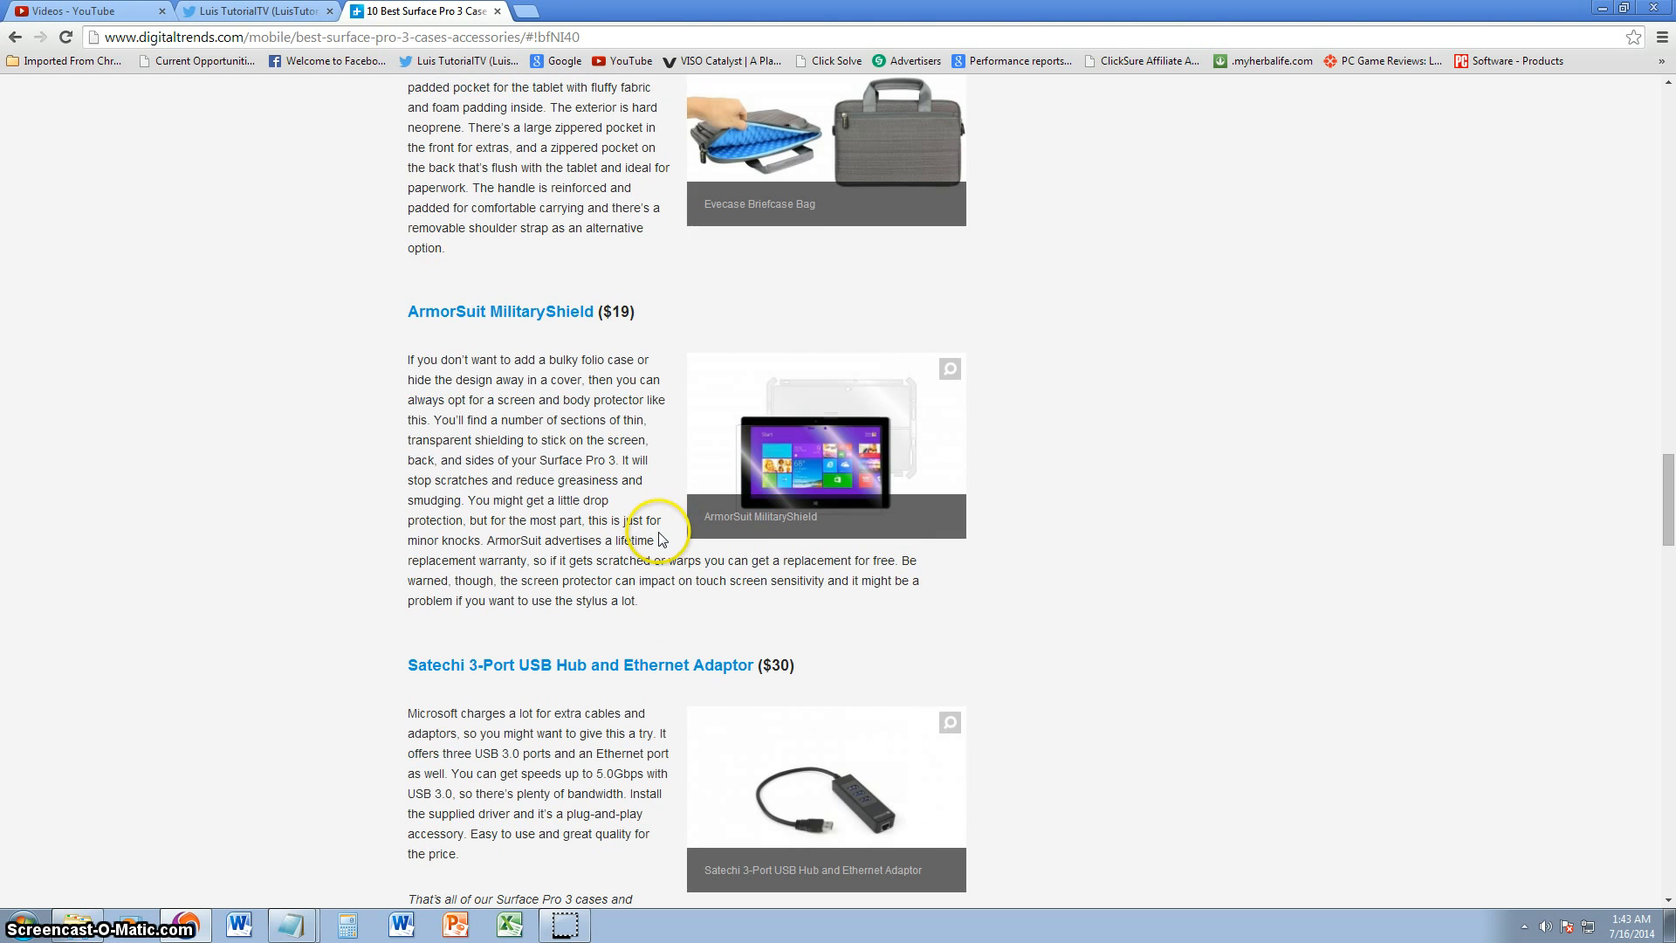
mouse_move(899, 415)
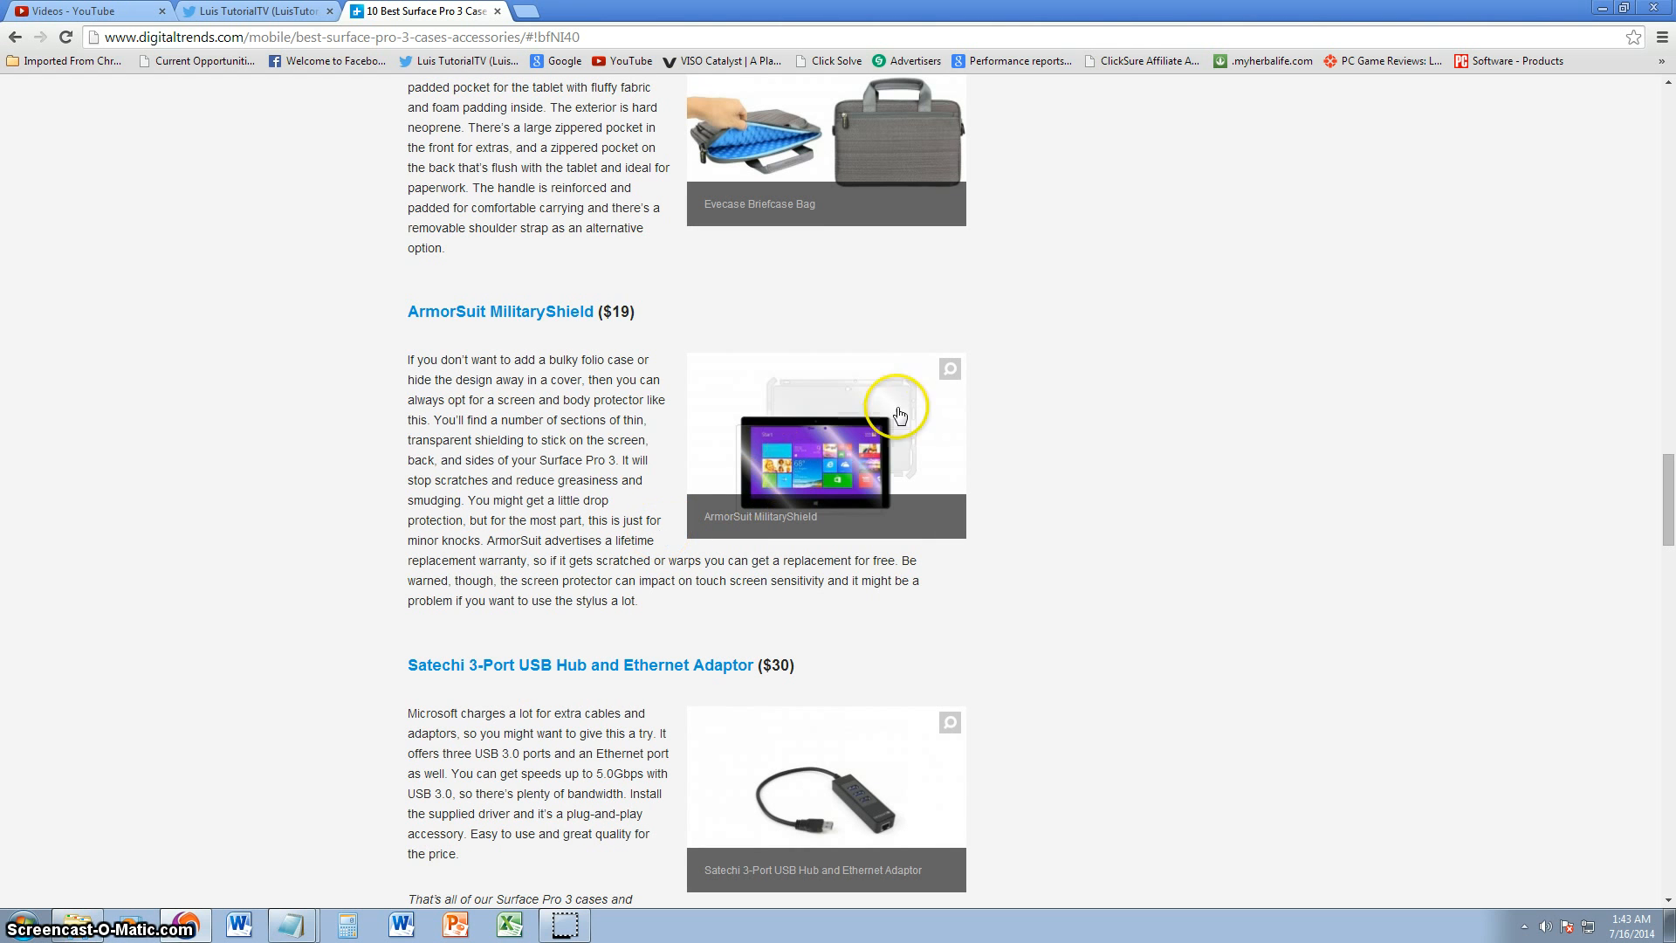
mouse_move(836, 415)
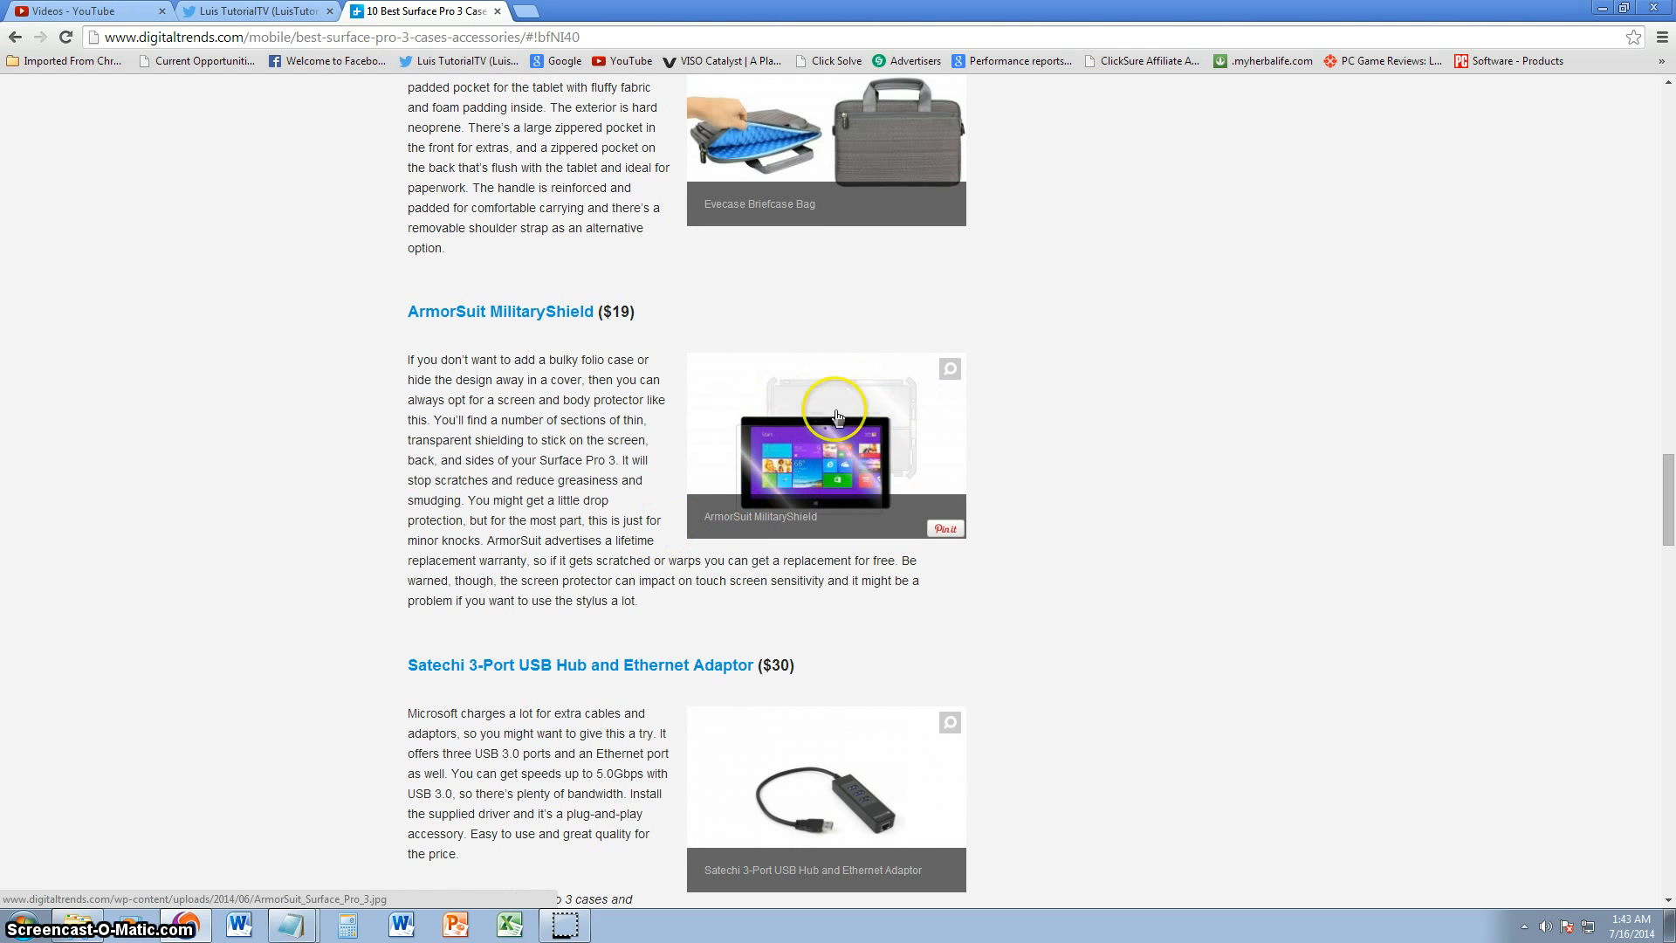
mouse_move(578, 540)
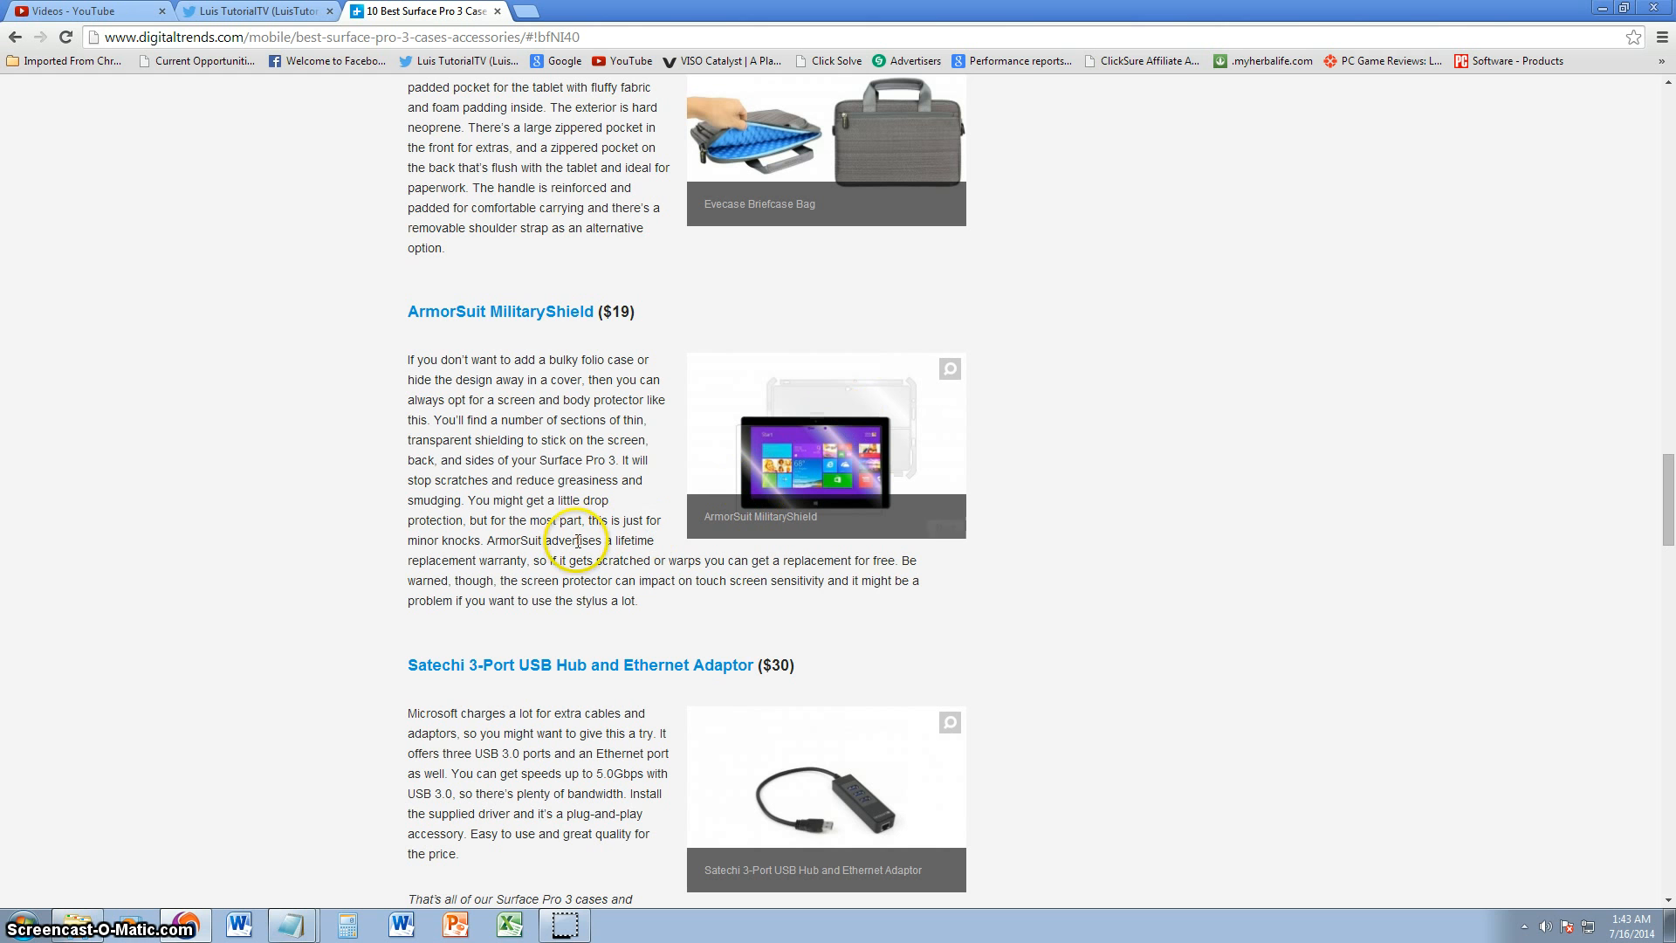
mouse_move(654, 602)
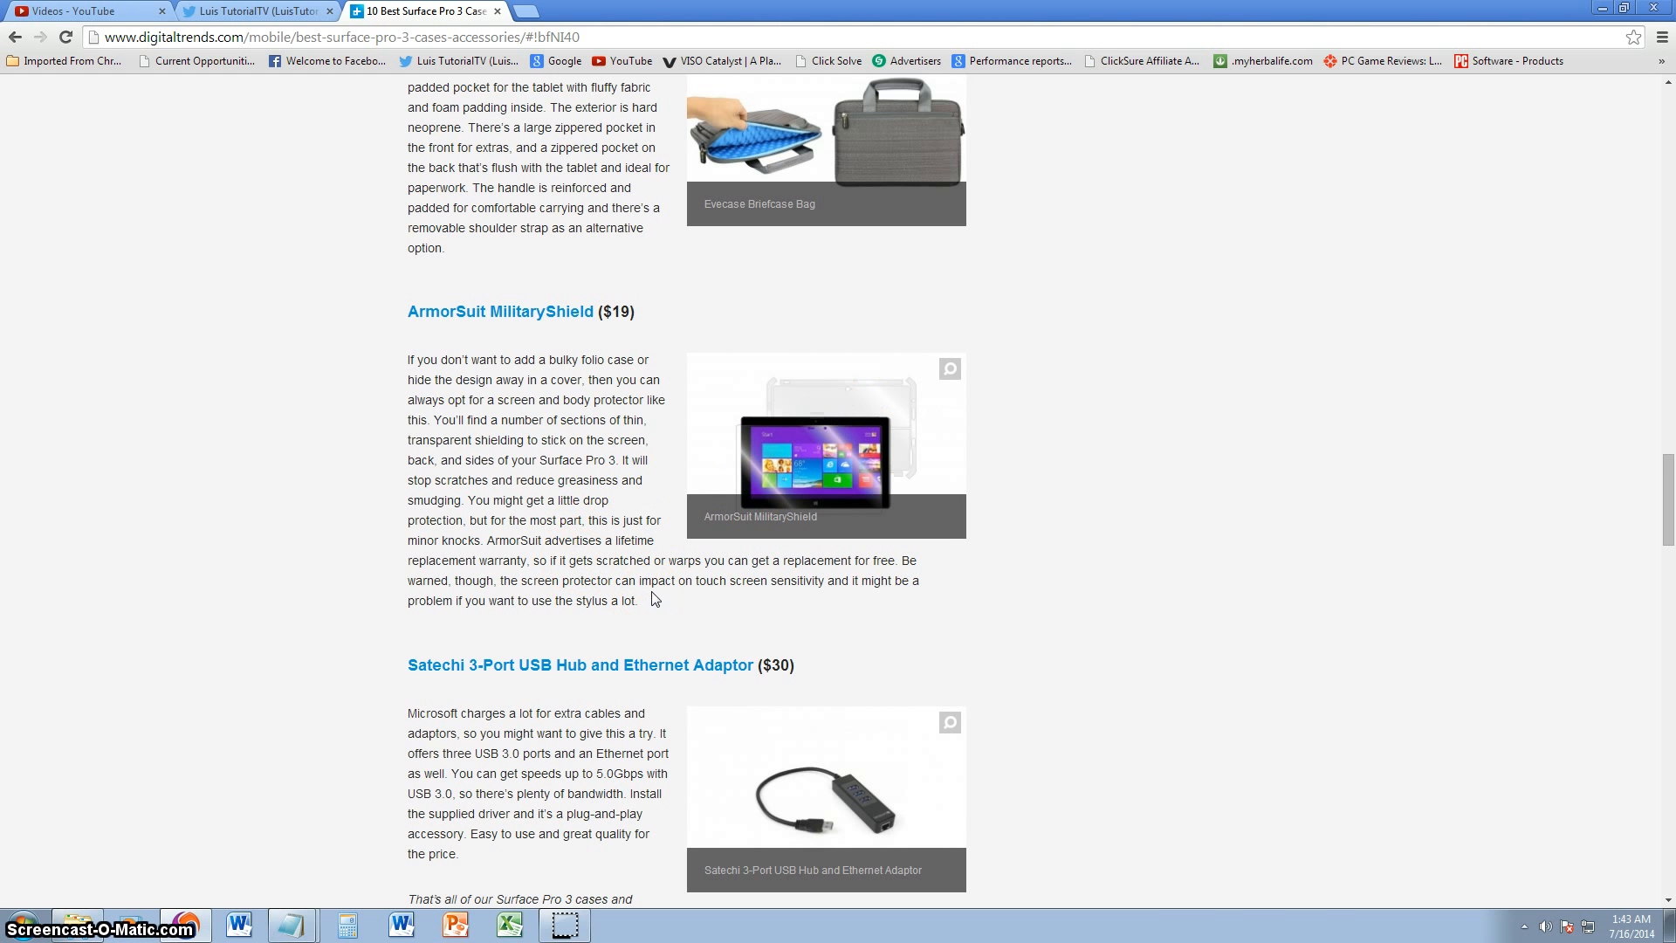
mouse_move(651, 582)
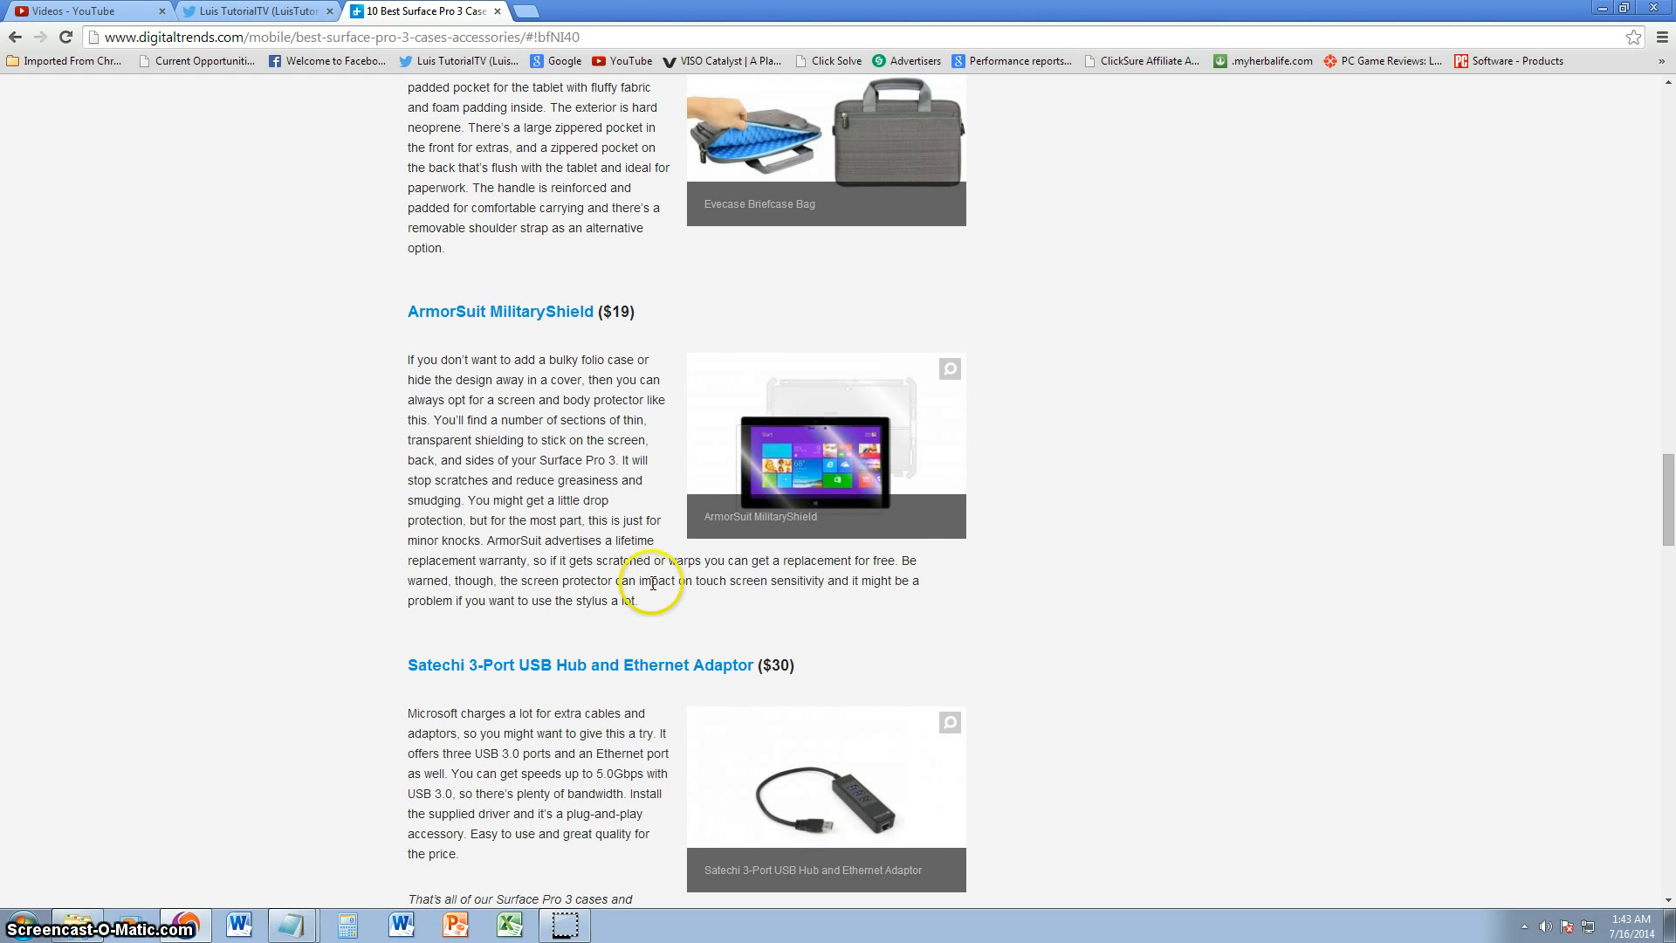
mouse_move(663, 555)
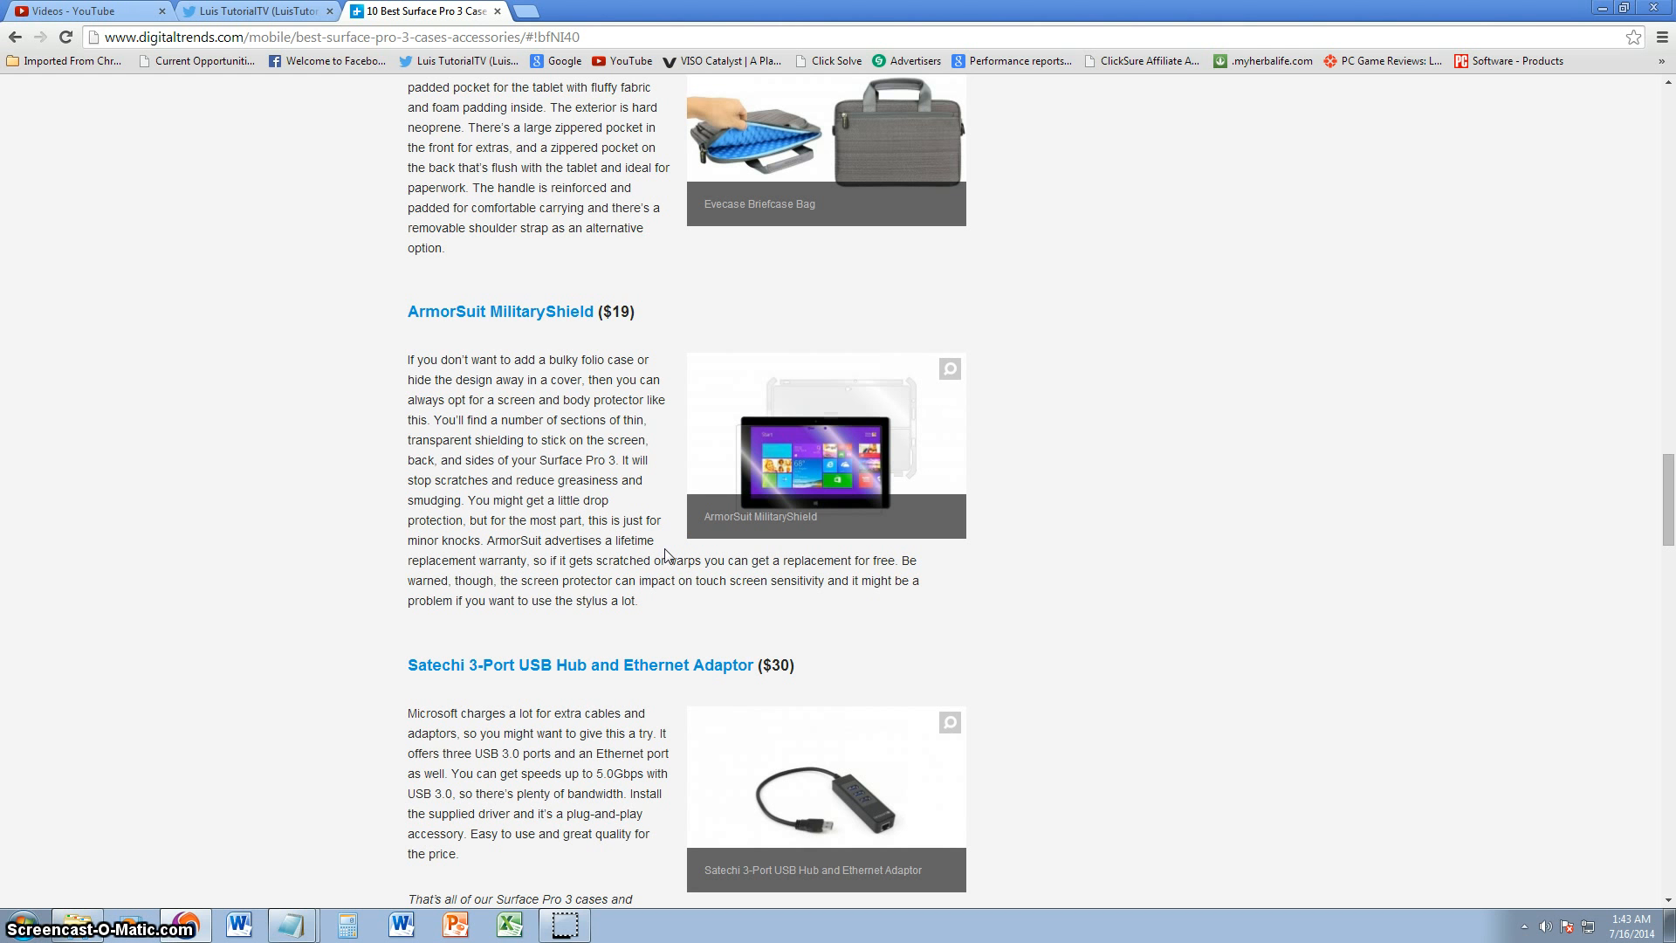
Scroll to the Satechi USB Hub review and closing note, double-clicking words in its text
scroll(down, 3)
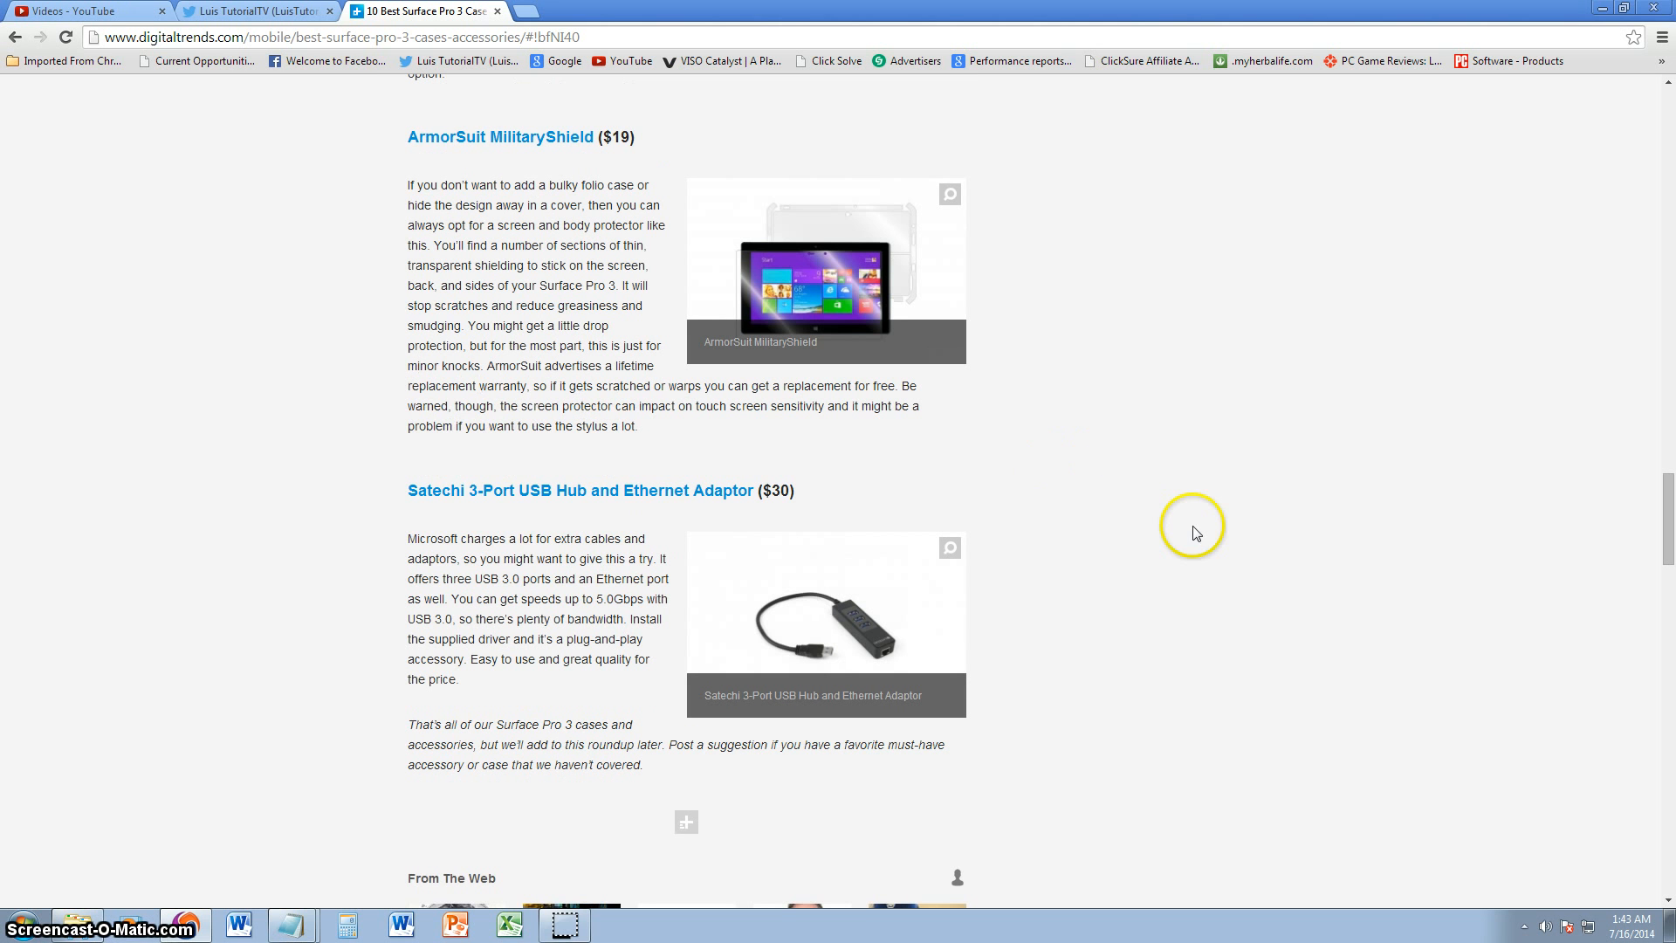
mouse_move(598, 508)
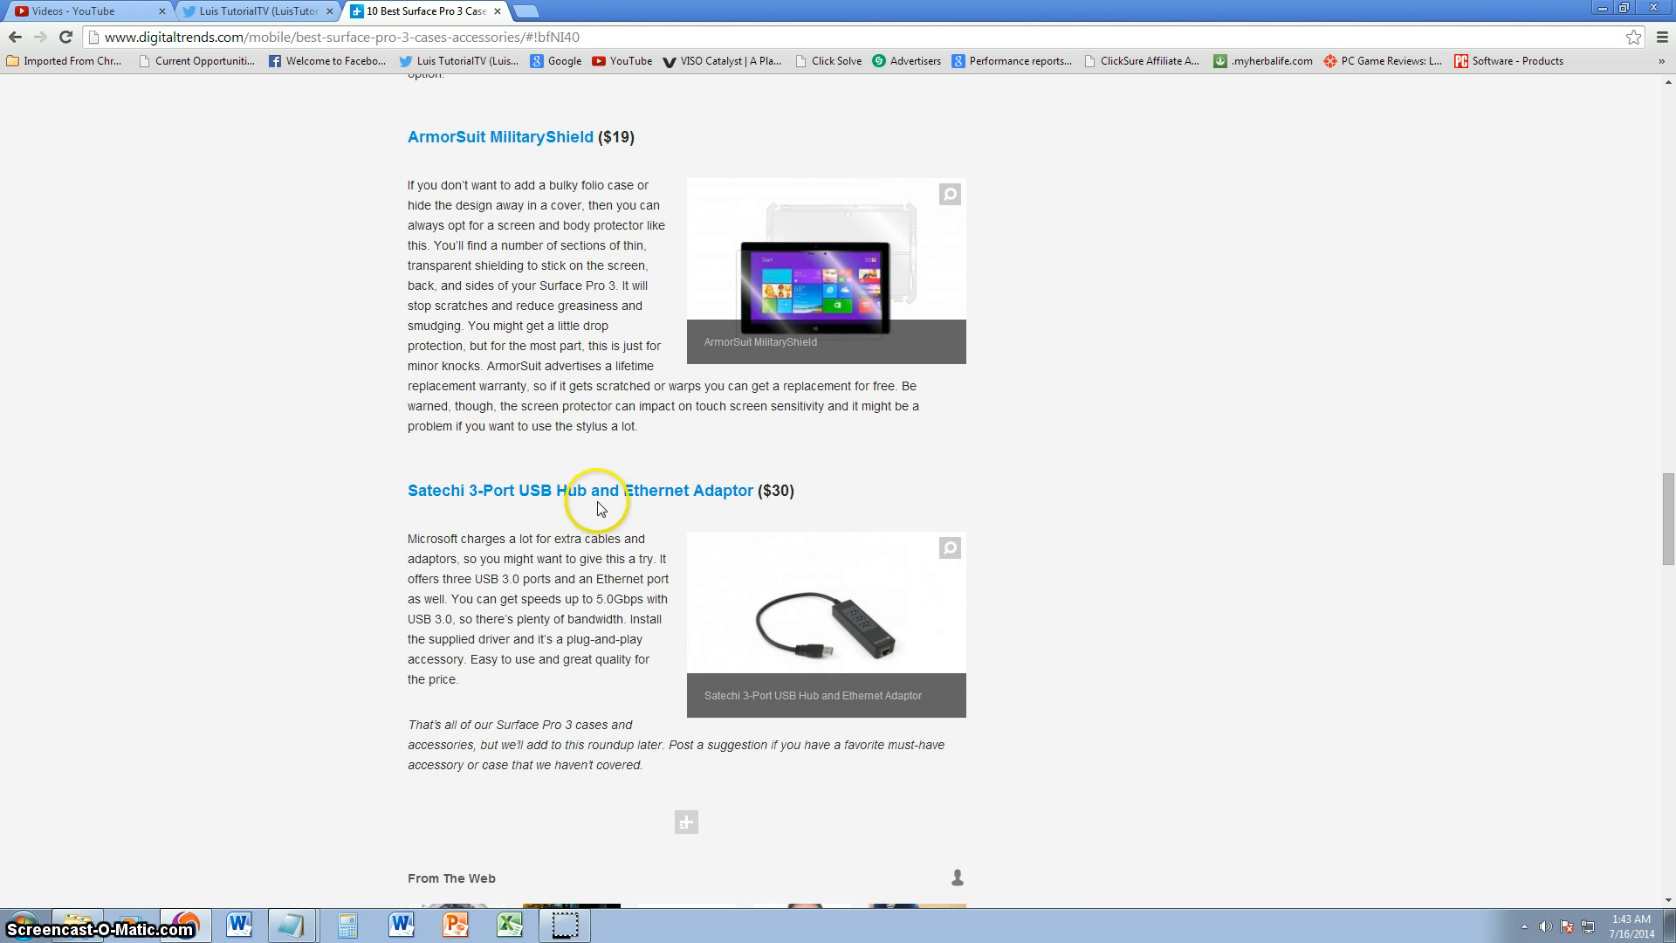
mouse_move(644, 539)
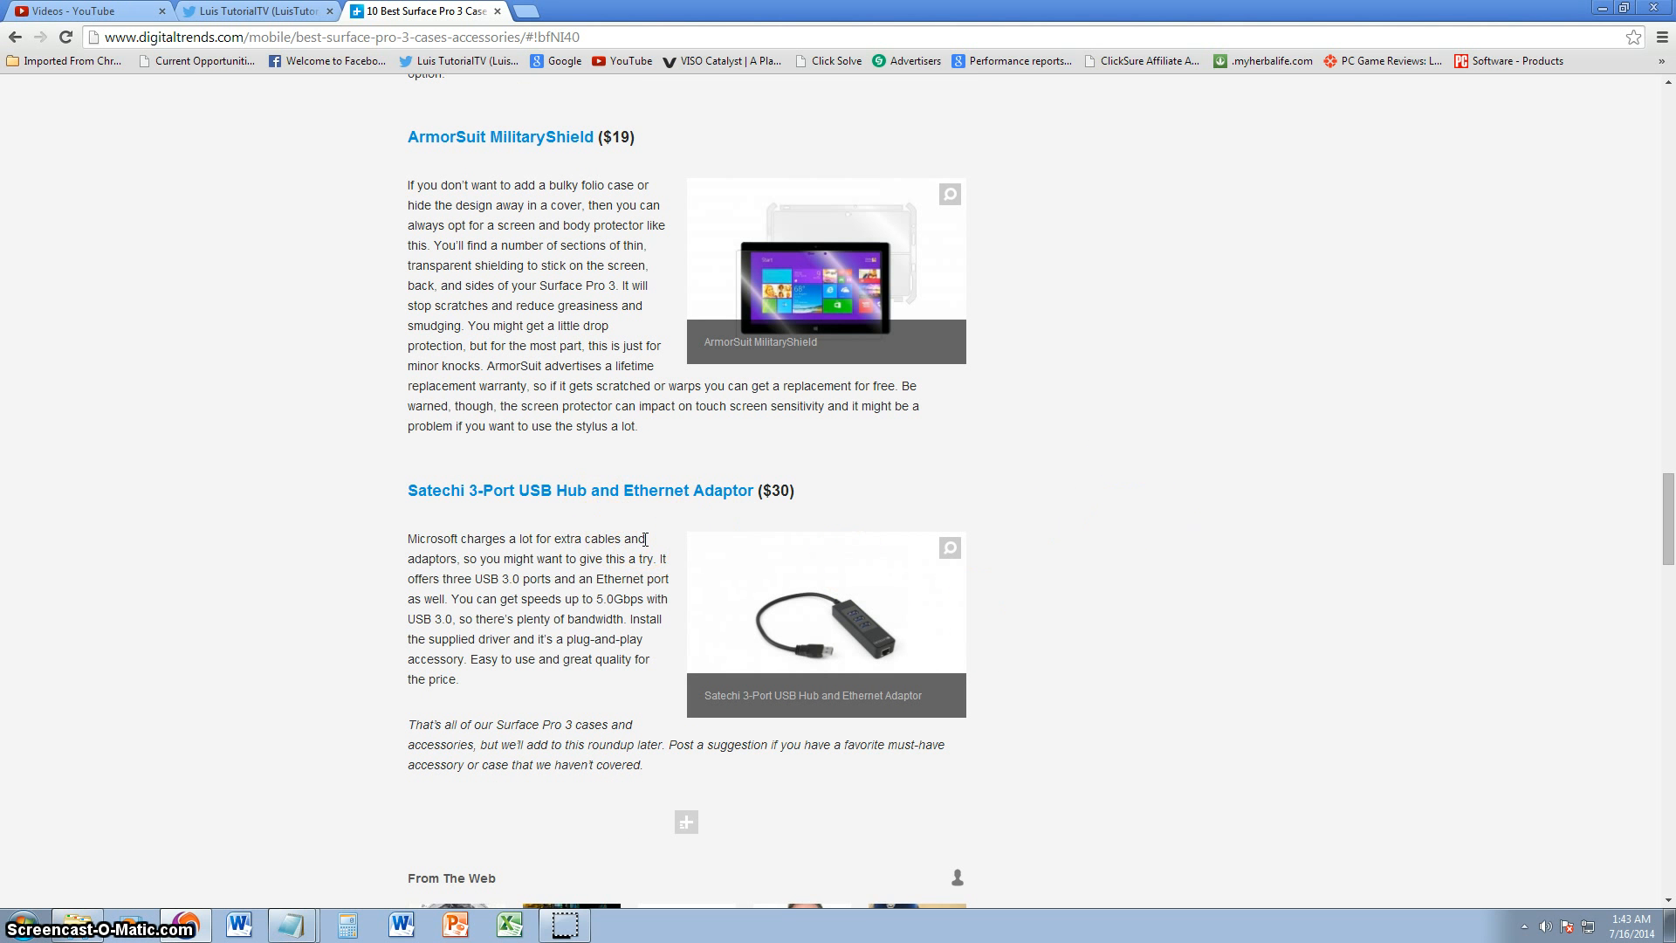
double_click(618, 597)
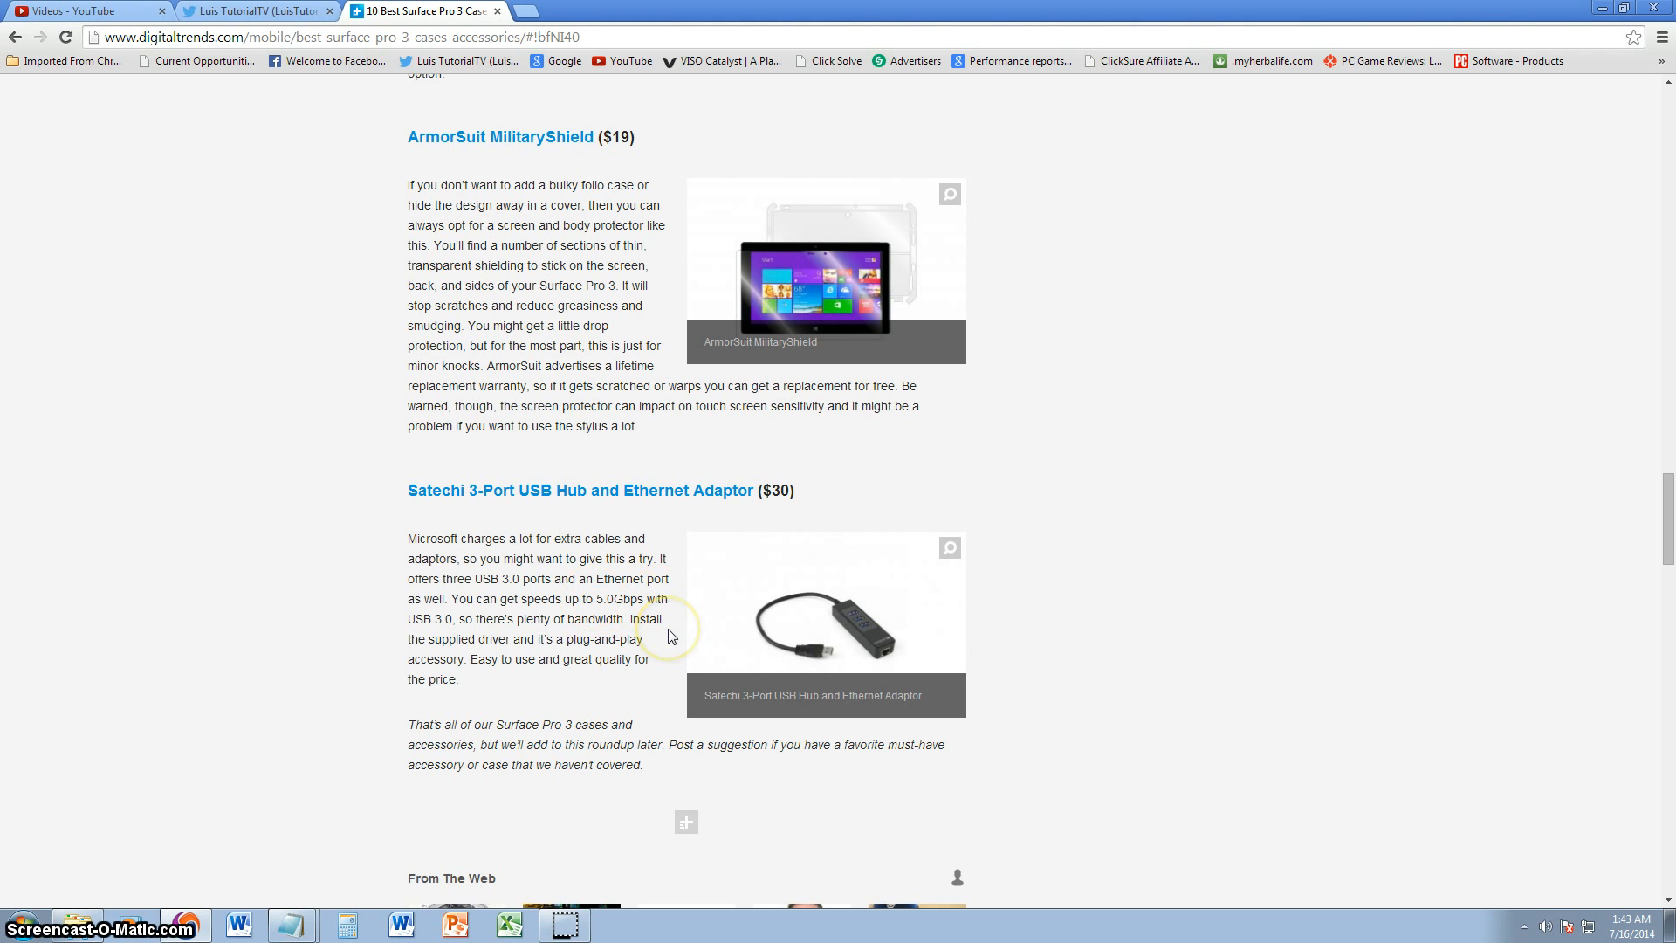
mouse_move(639, 693)
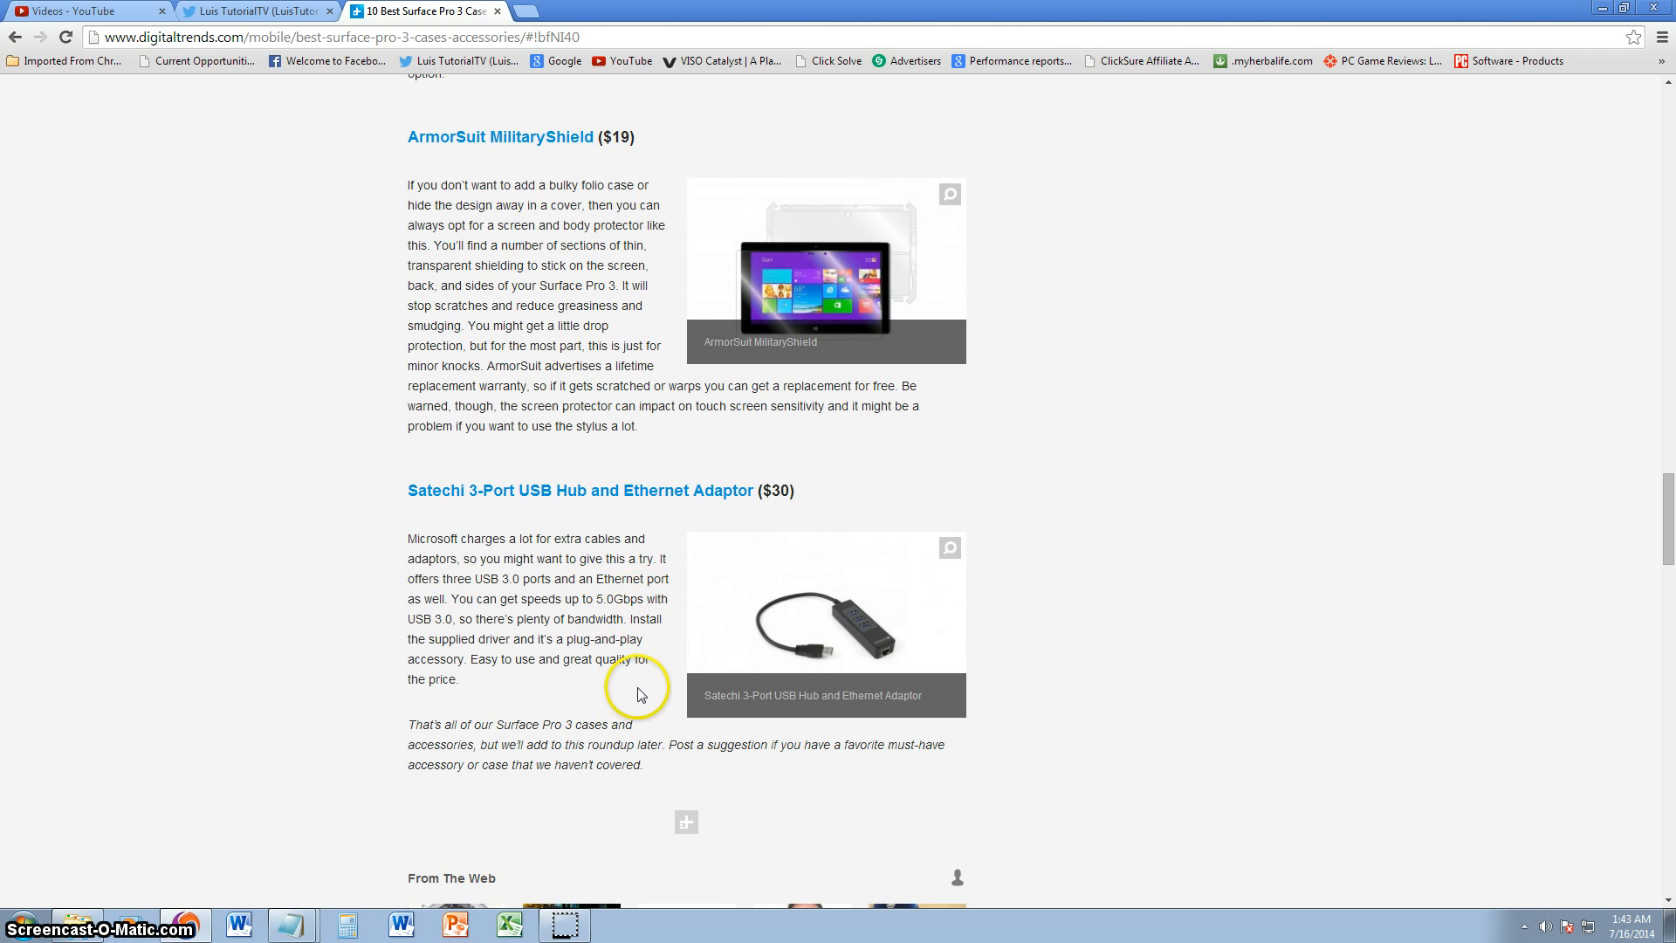
double_click(427, 618)
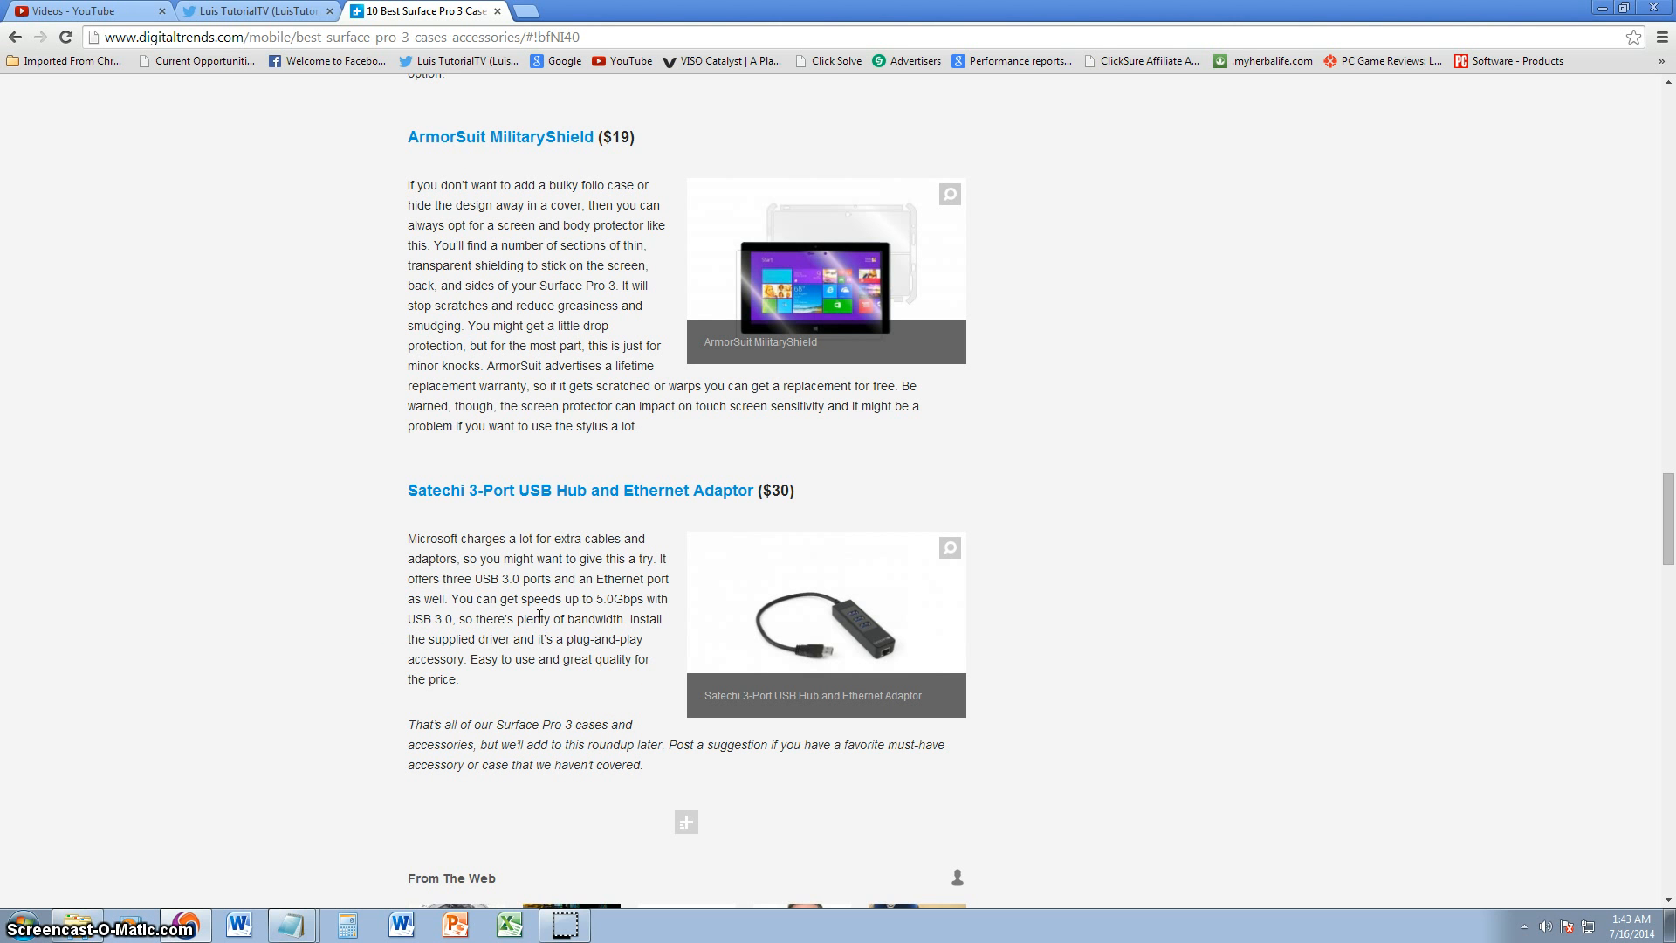
Scroll past the article end to the comments, then return to the introduction and Type Cover image
scroll(down, 3)
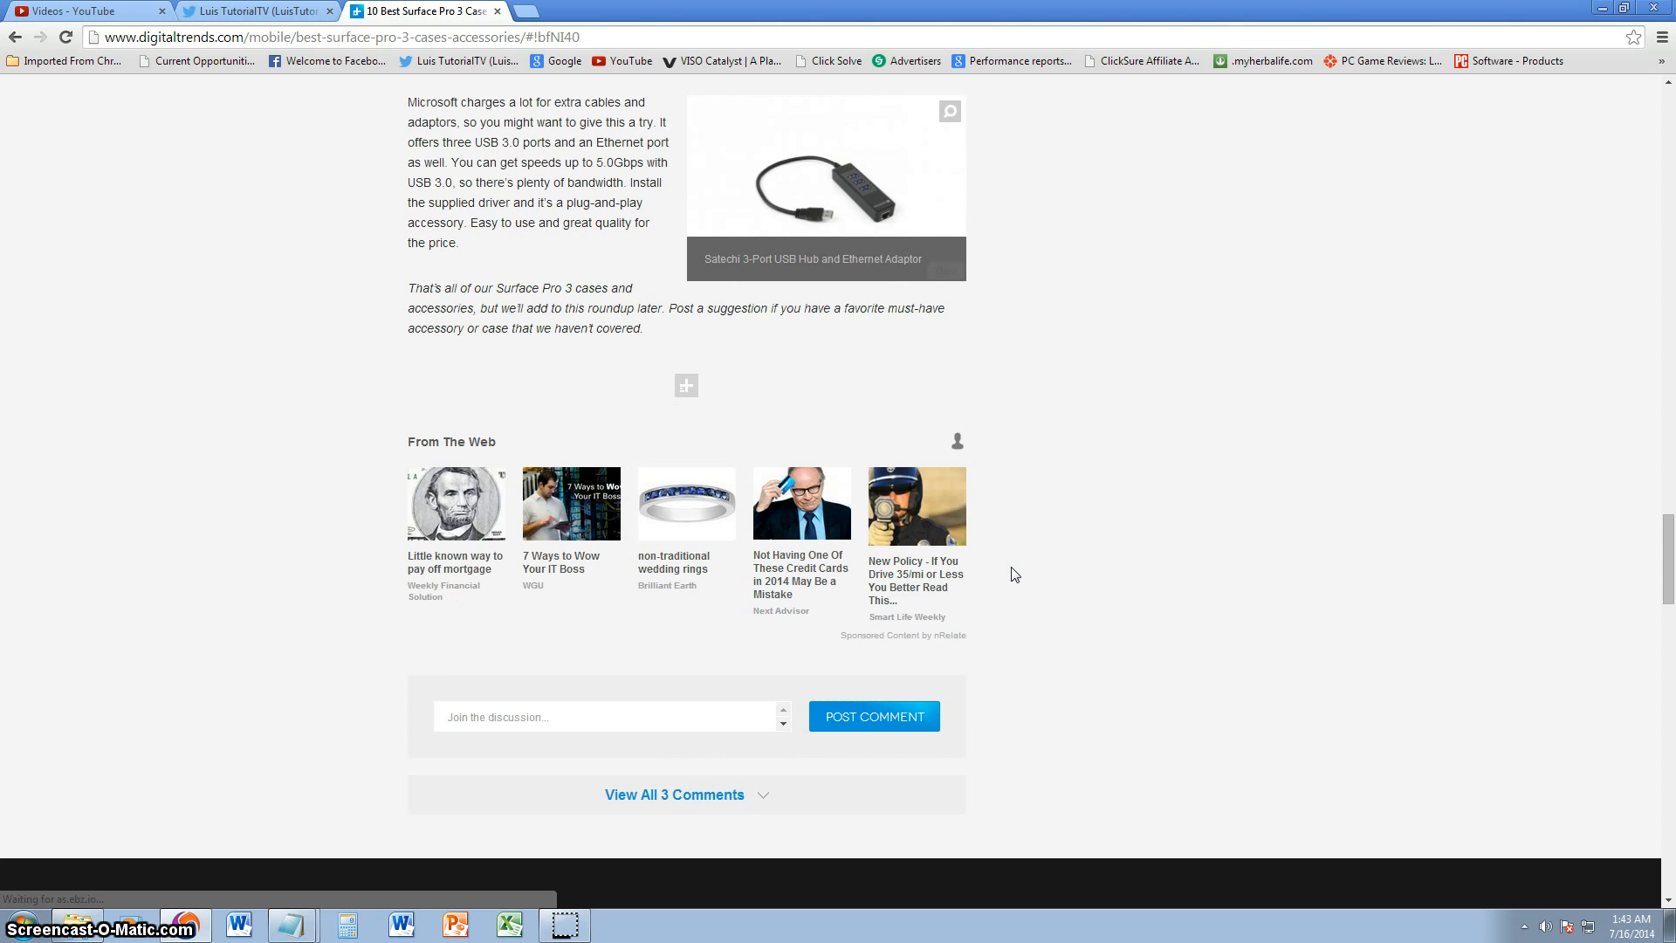
scroll(up, 3)
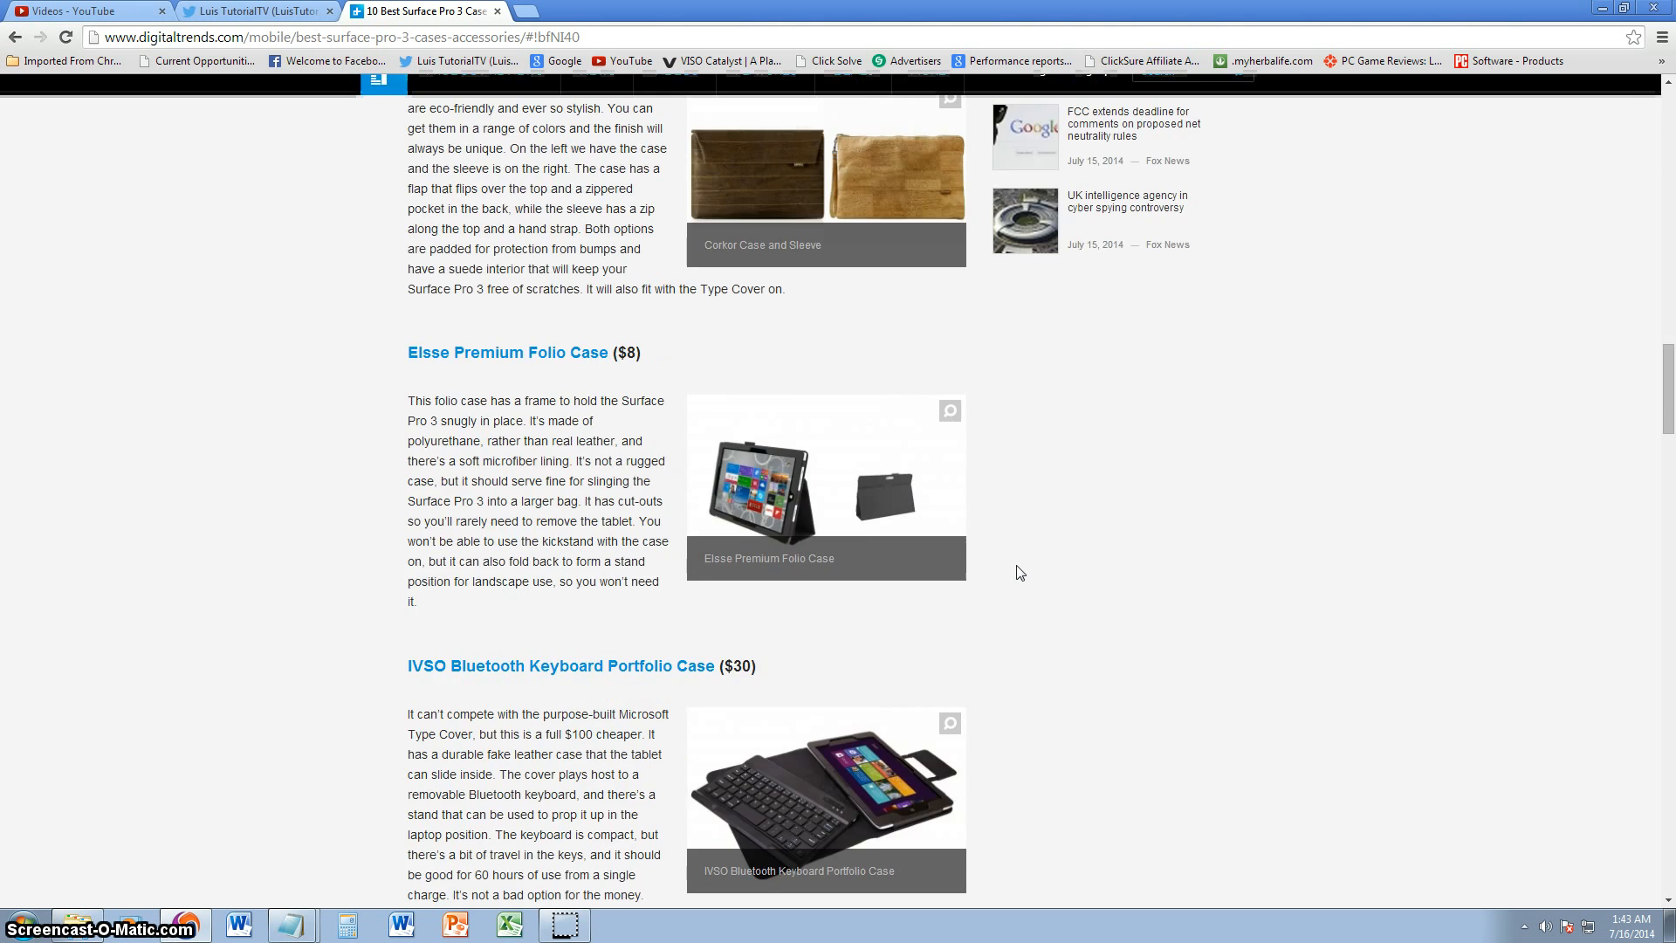
scroll(up, 3)
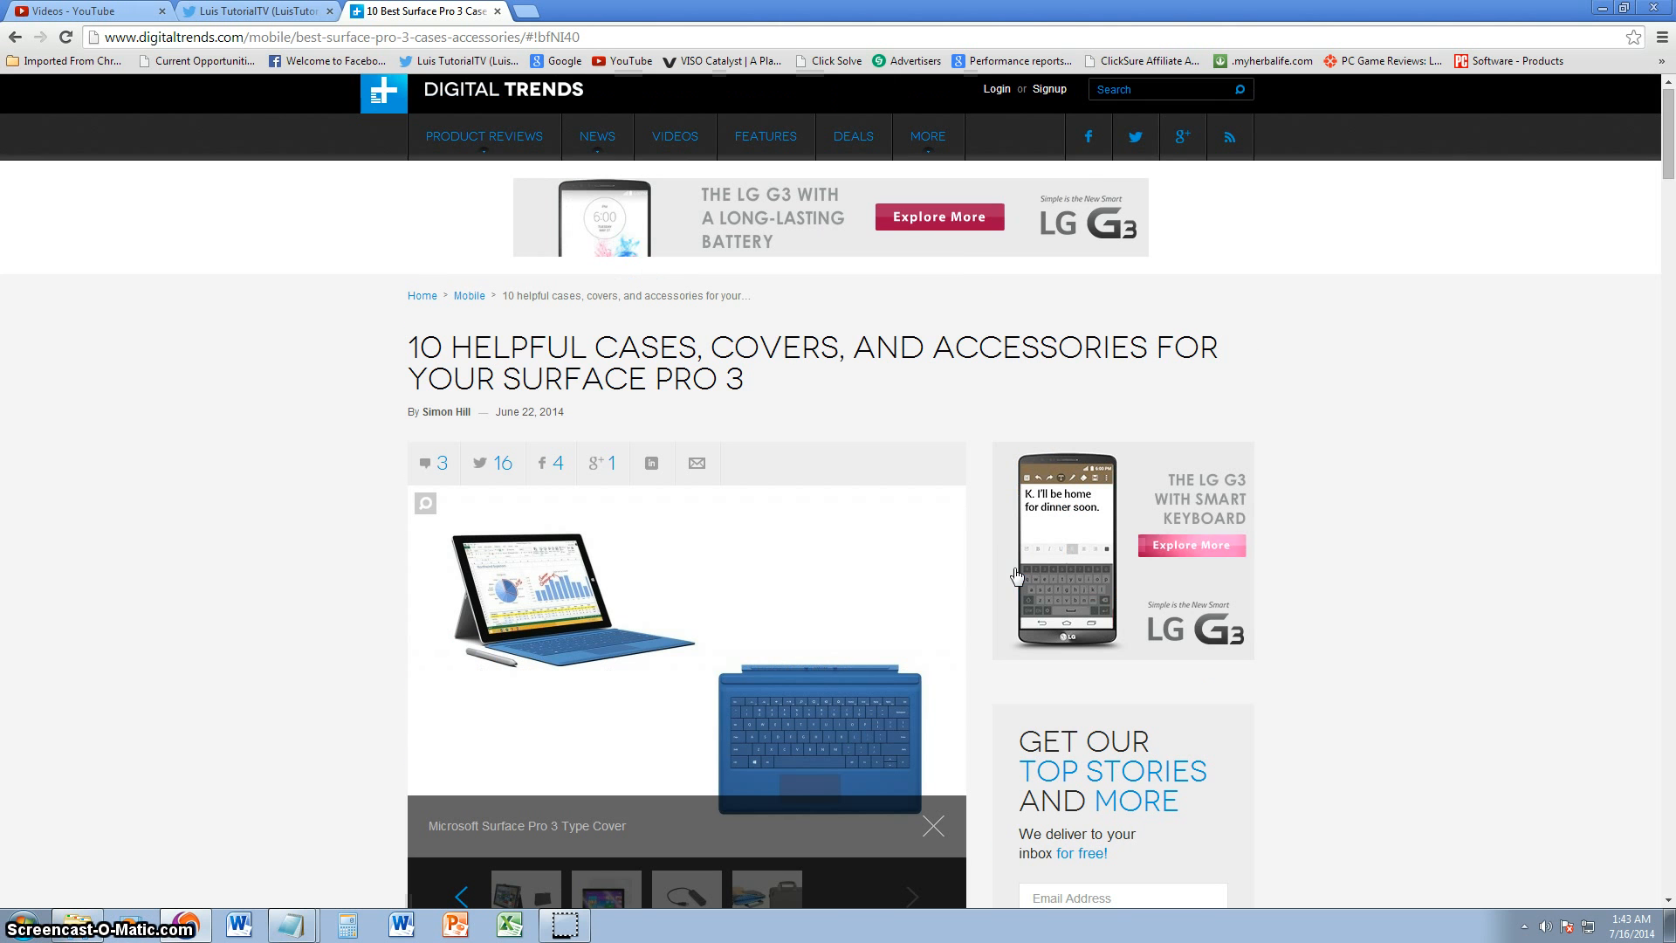
scroll(down, 3)
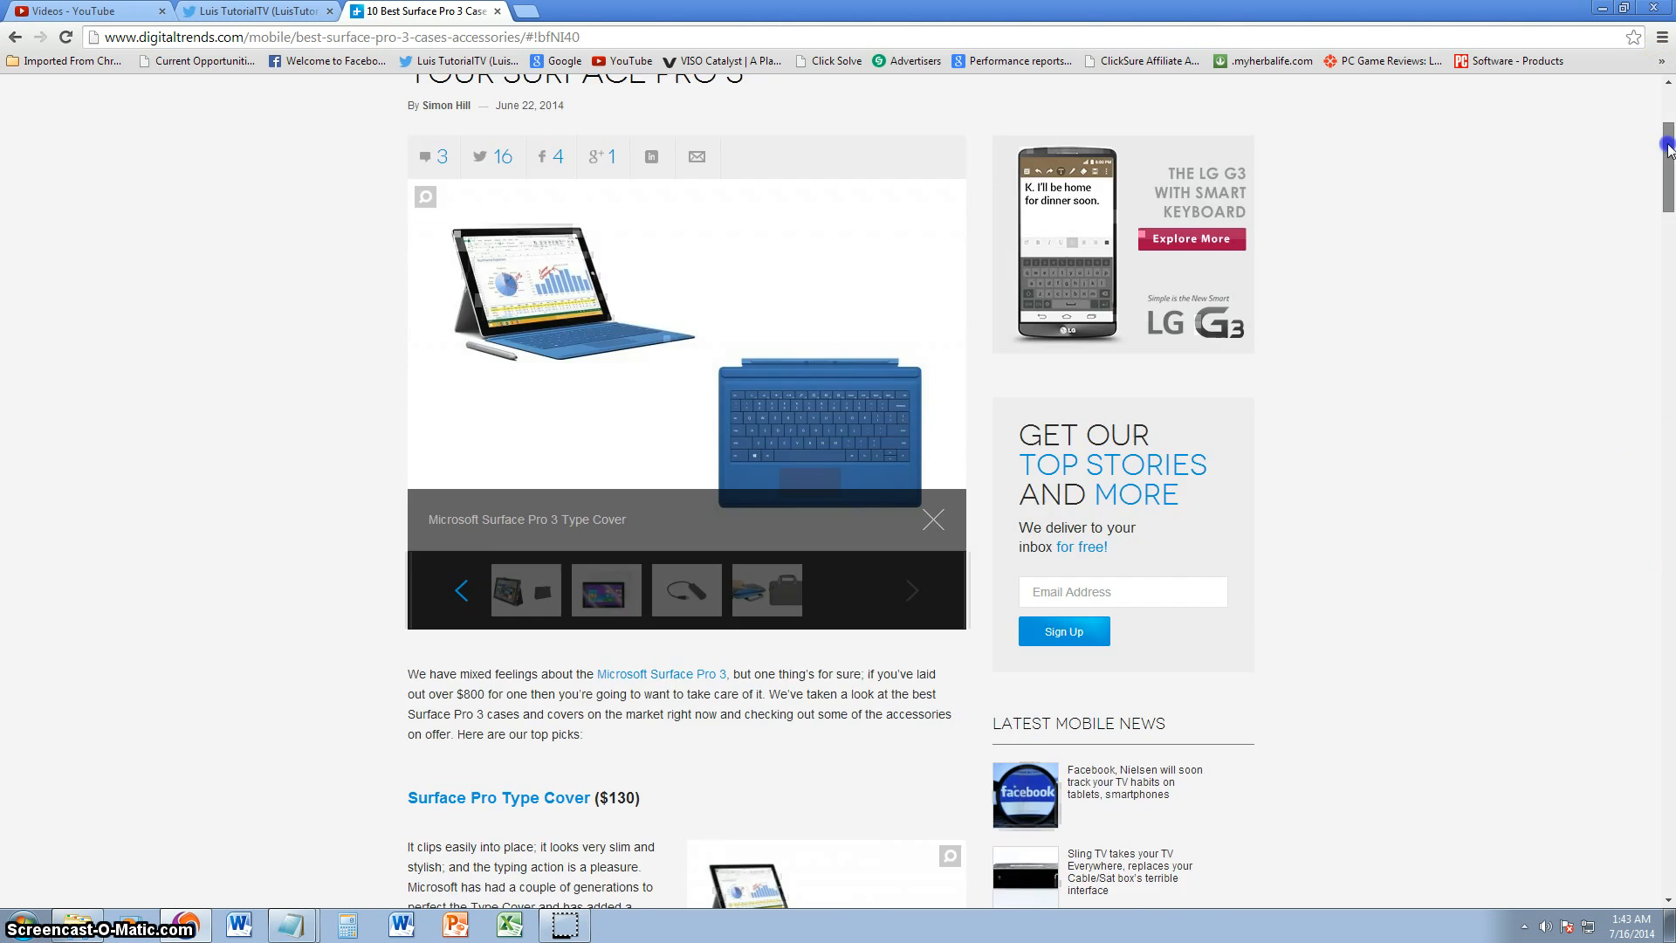